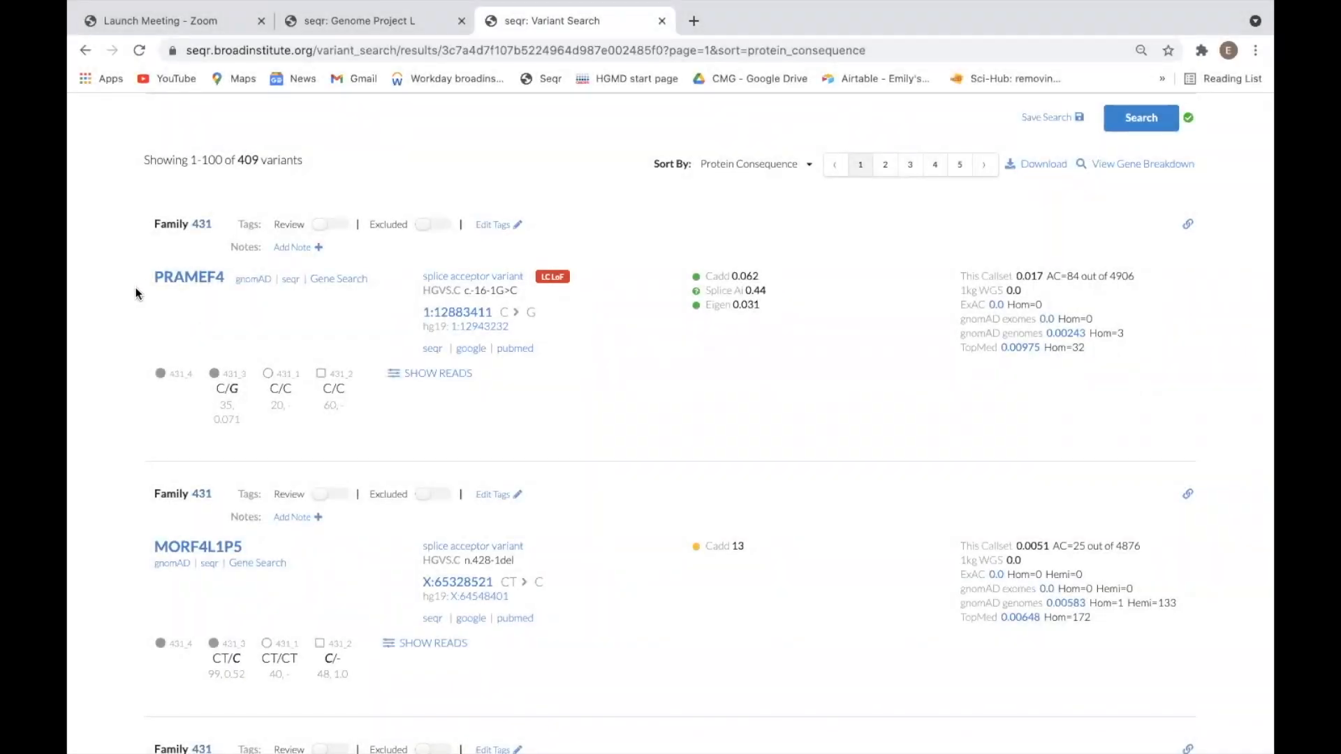
- View PRAMEF4's gene details, then follow the SOX5 IN OMIM badge to the Lamb-Shaffer syndrome entry
left_click(188, 277)
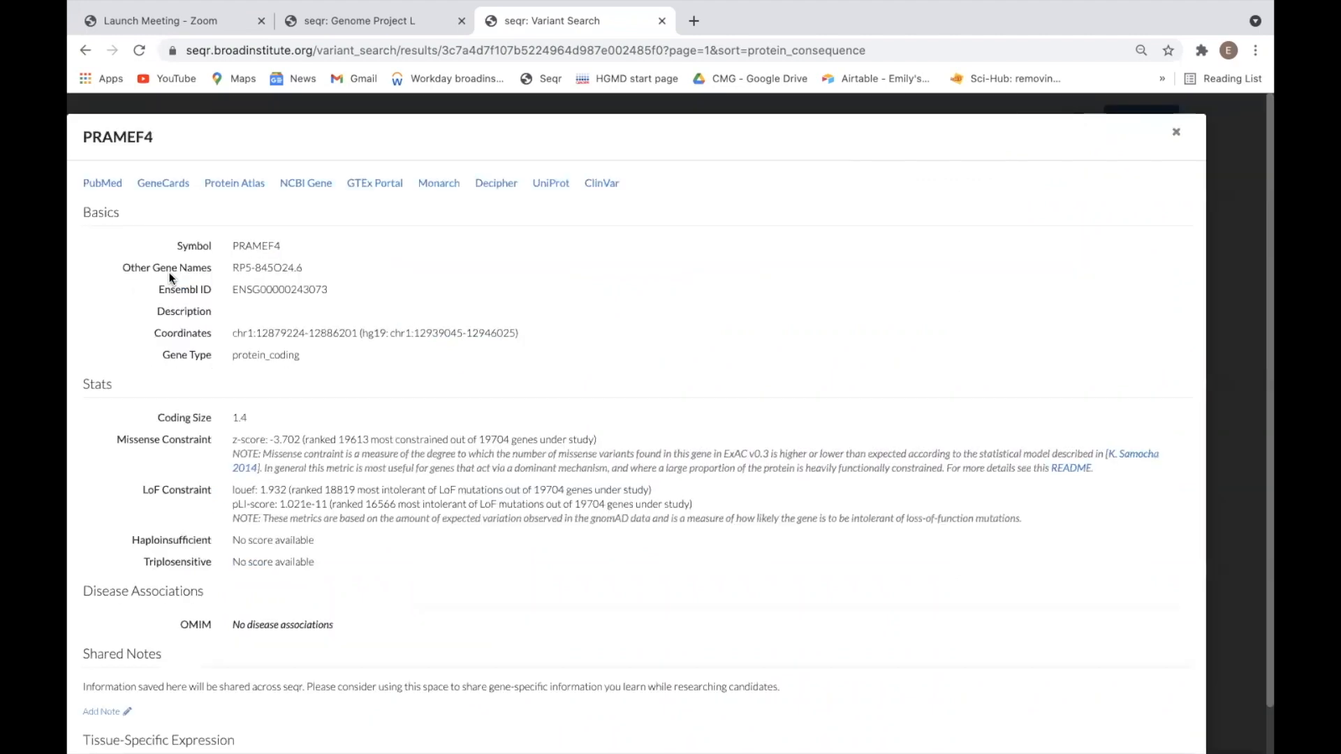
mouse_move(1145, 139)
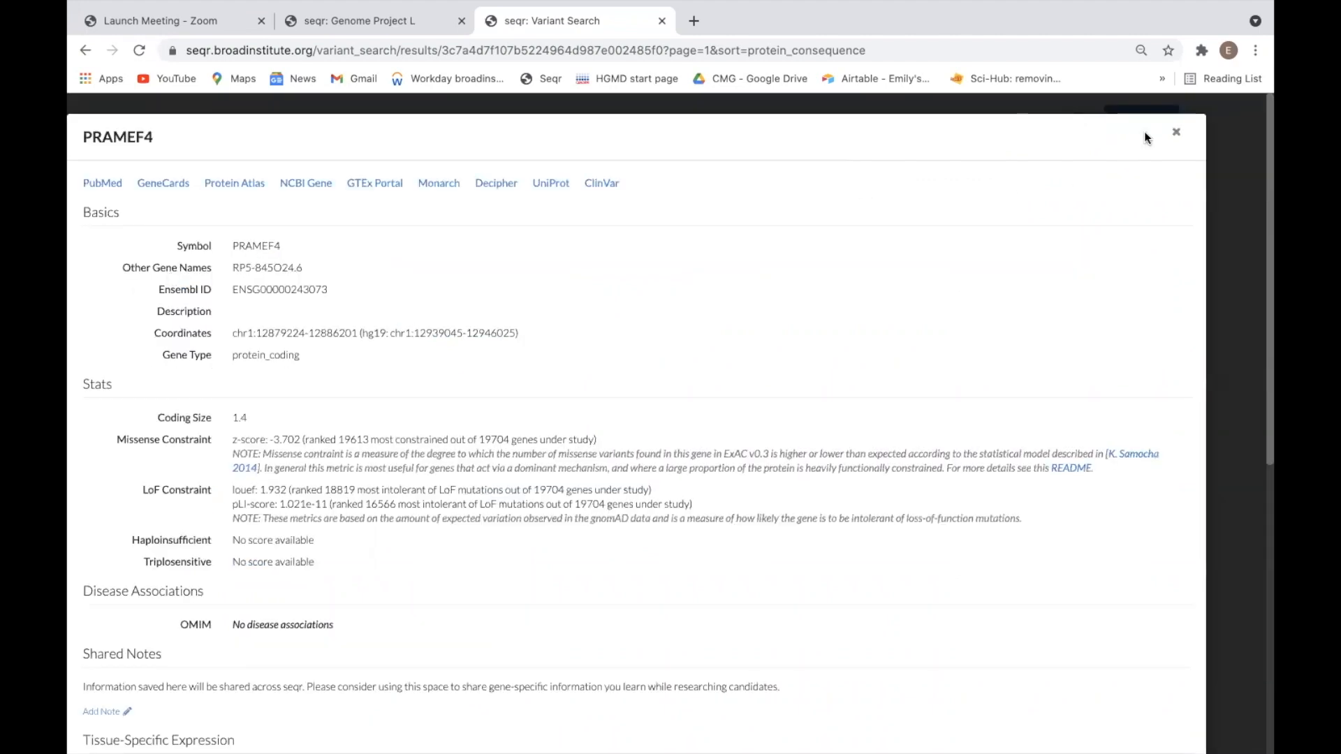
left_click(1176, 133)
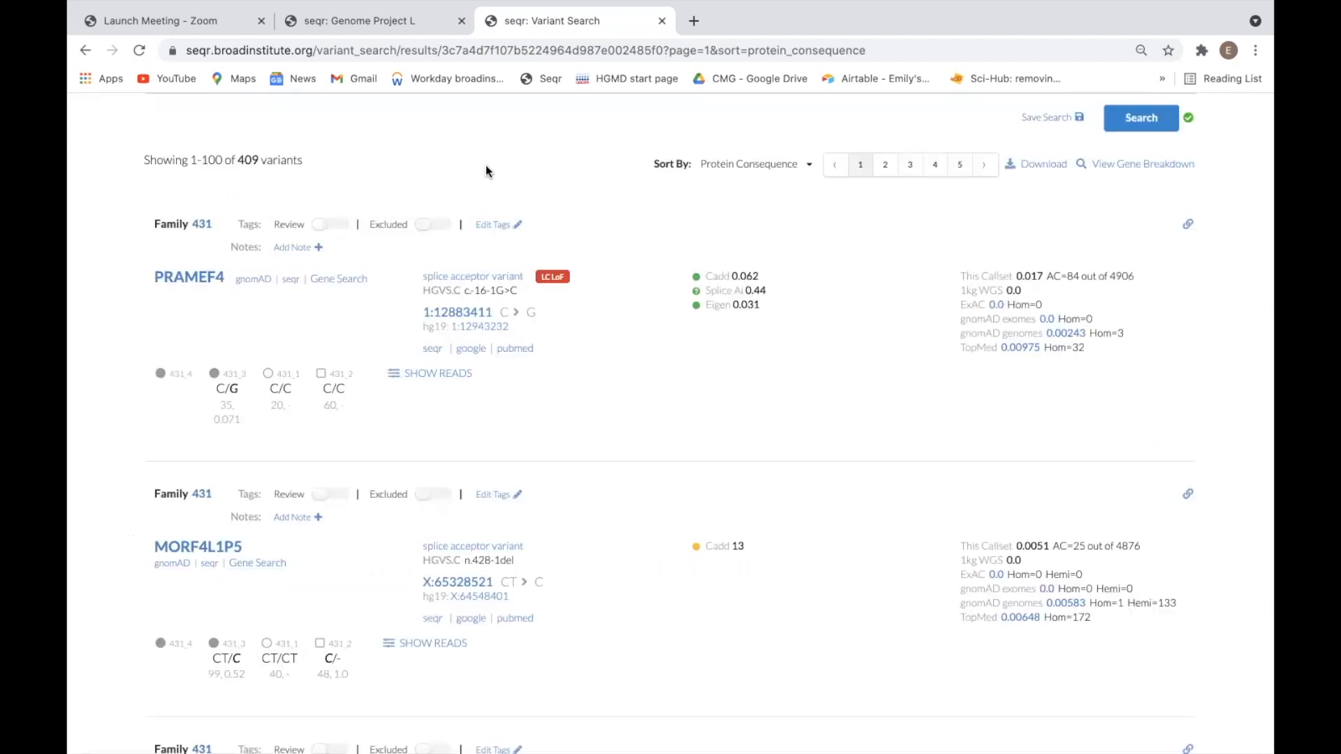
scroll("down", 3)
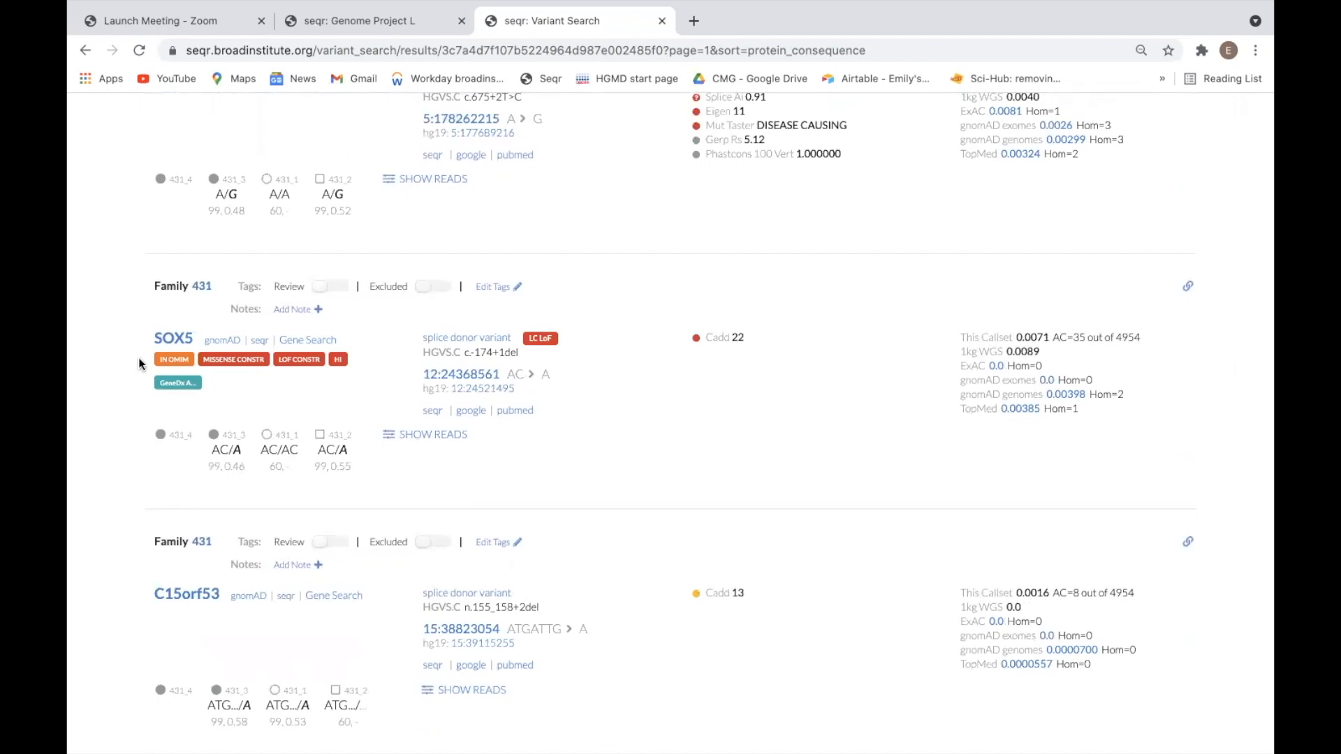
mouse_move(174, 358)
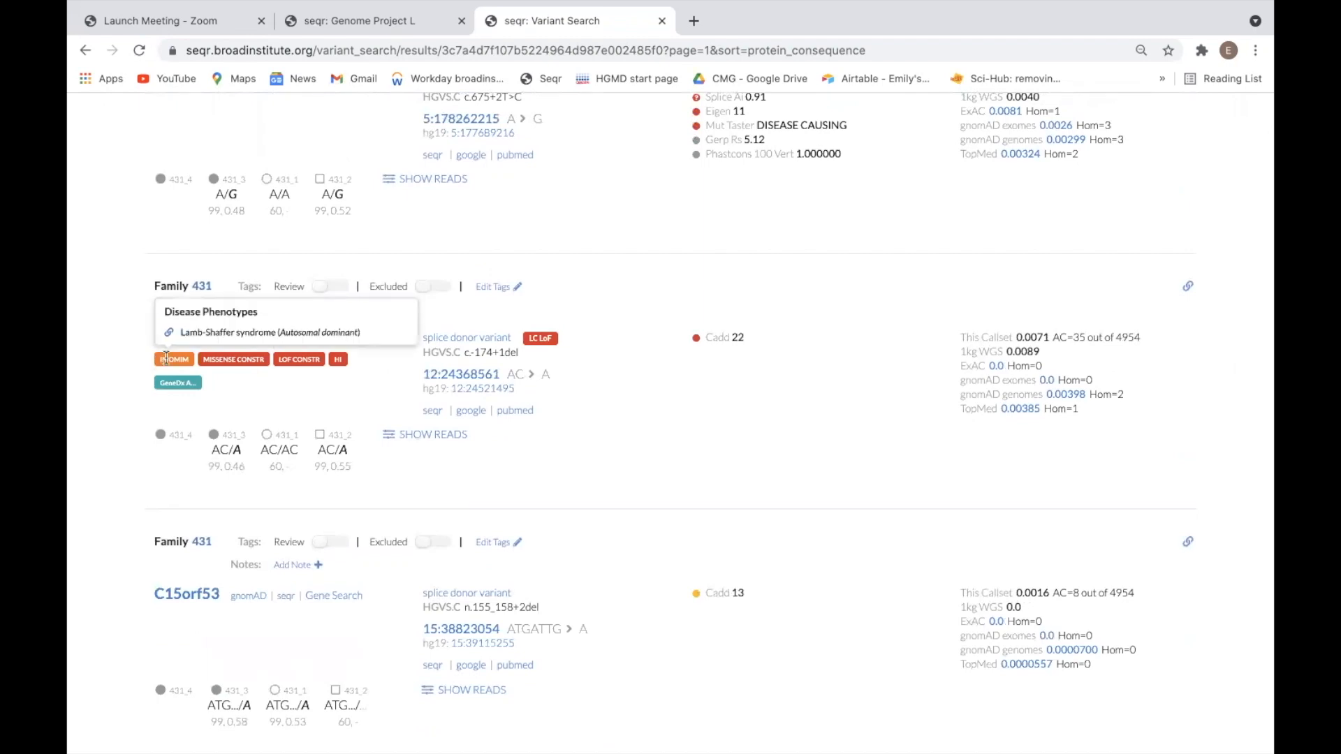
left_click(173, 359)
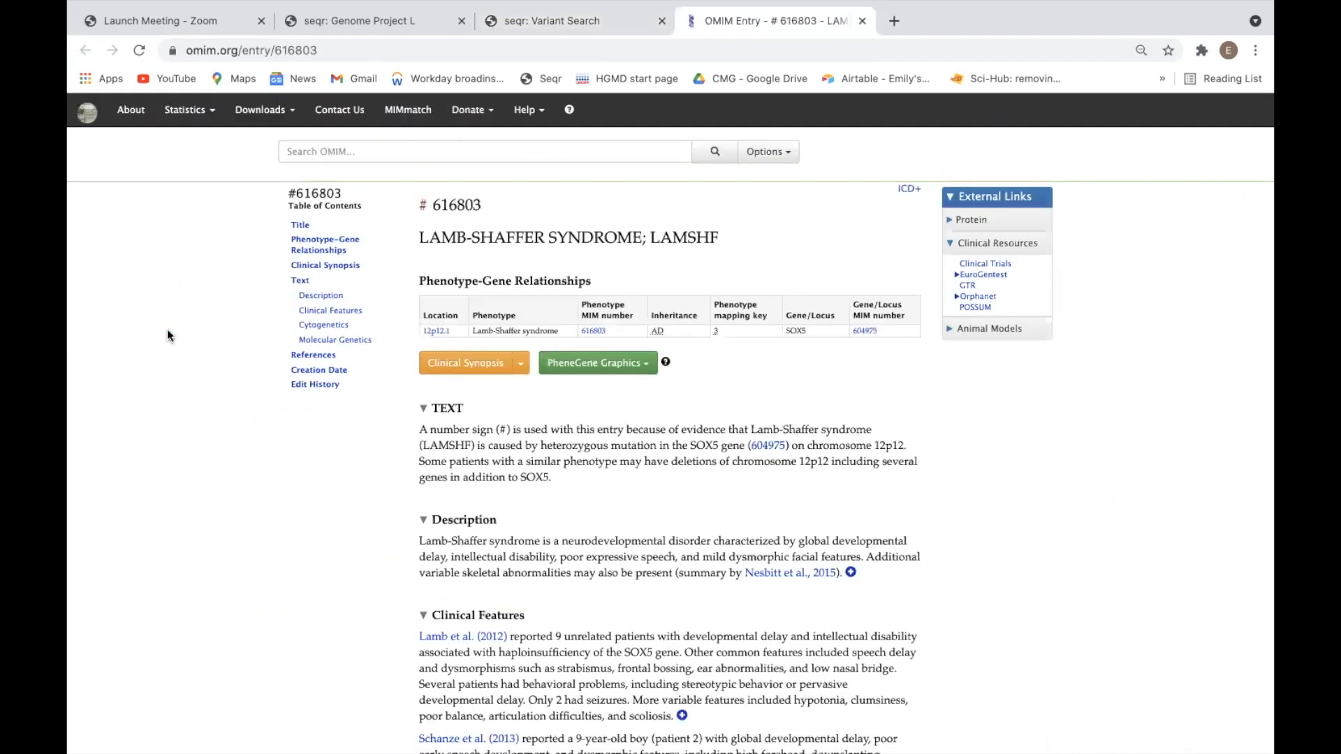
mouse_move(573, 94)
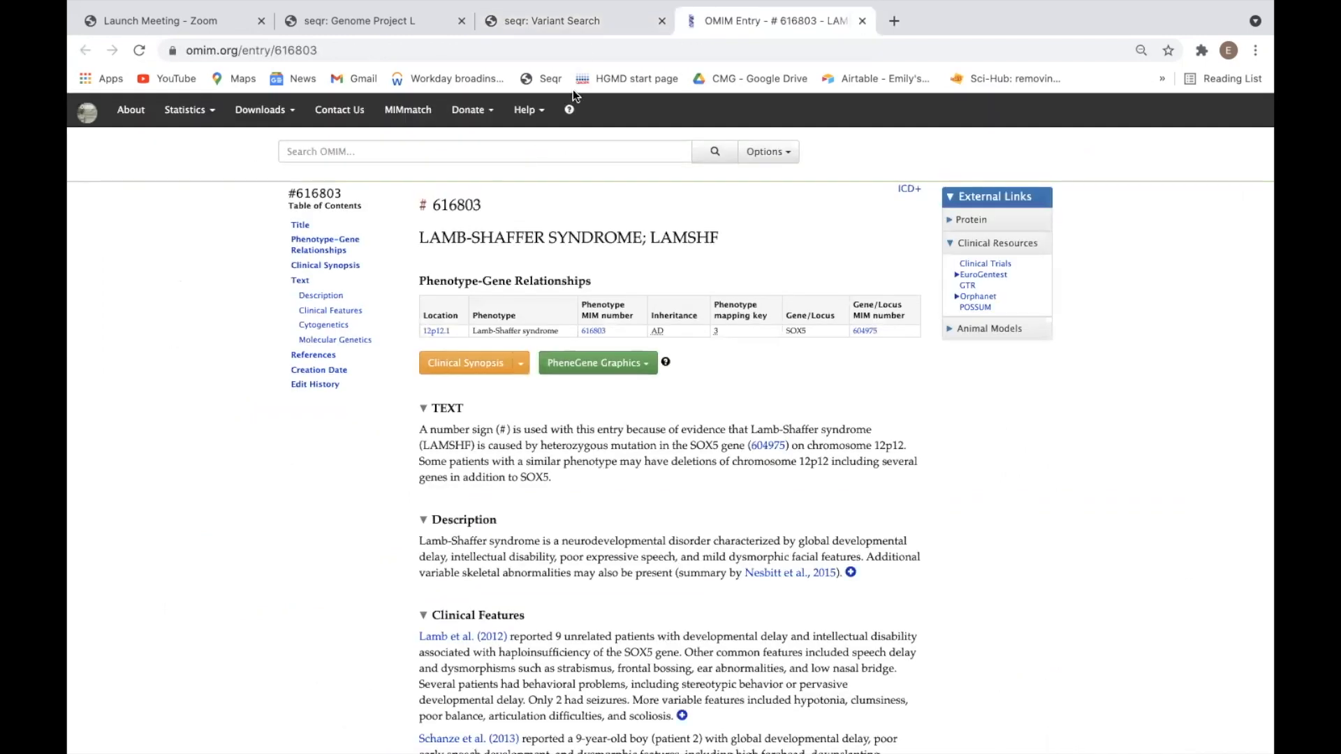
- Switch back to the seqr Variant Search tab showing the SOX5 splice donor variant
left_click(564, 21)
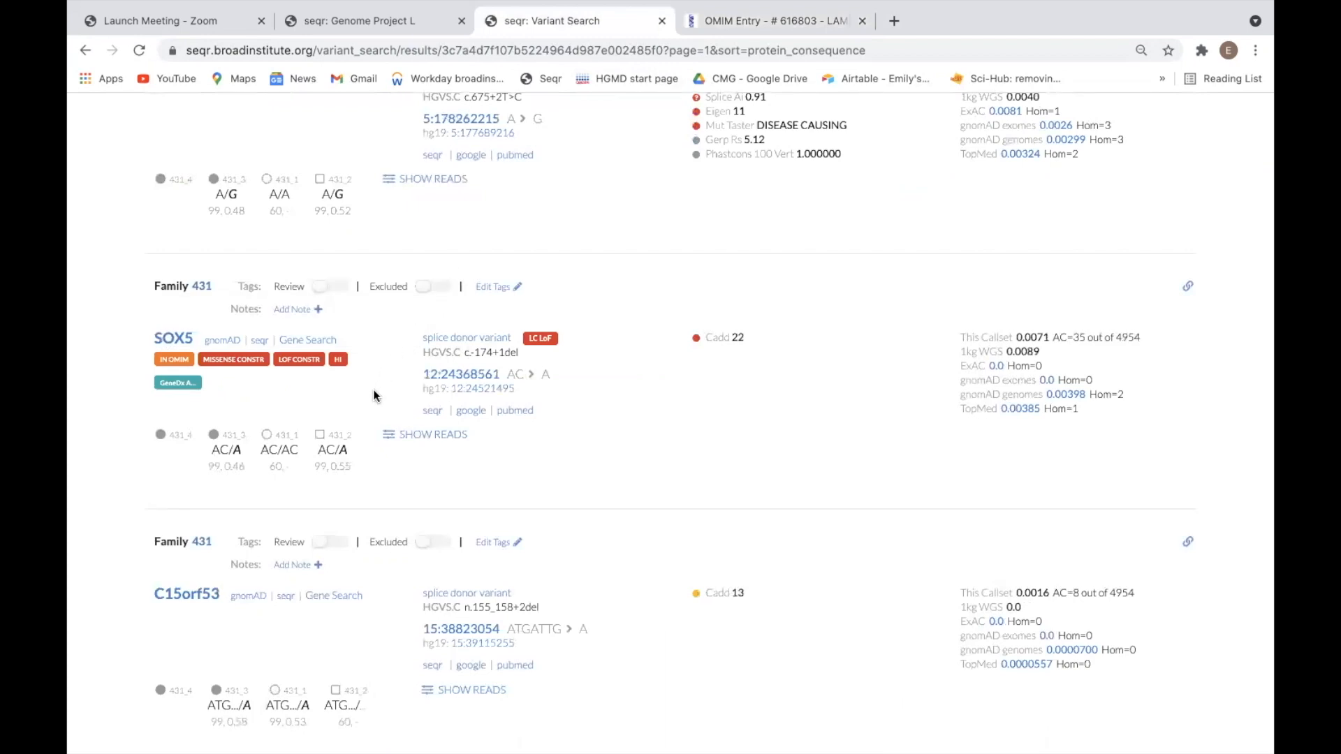
mouse_move(260, 387)
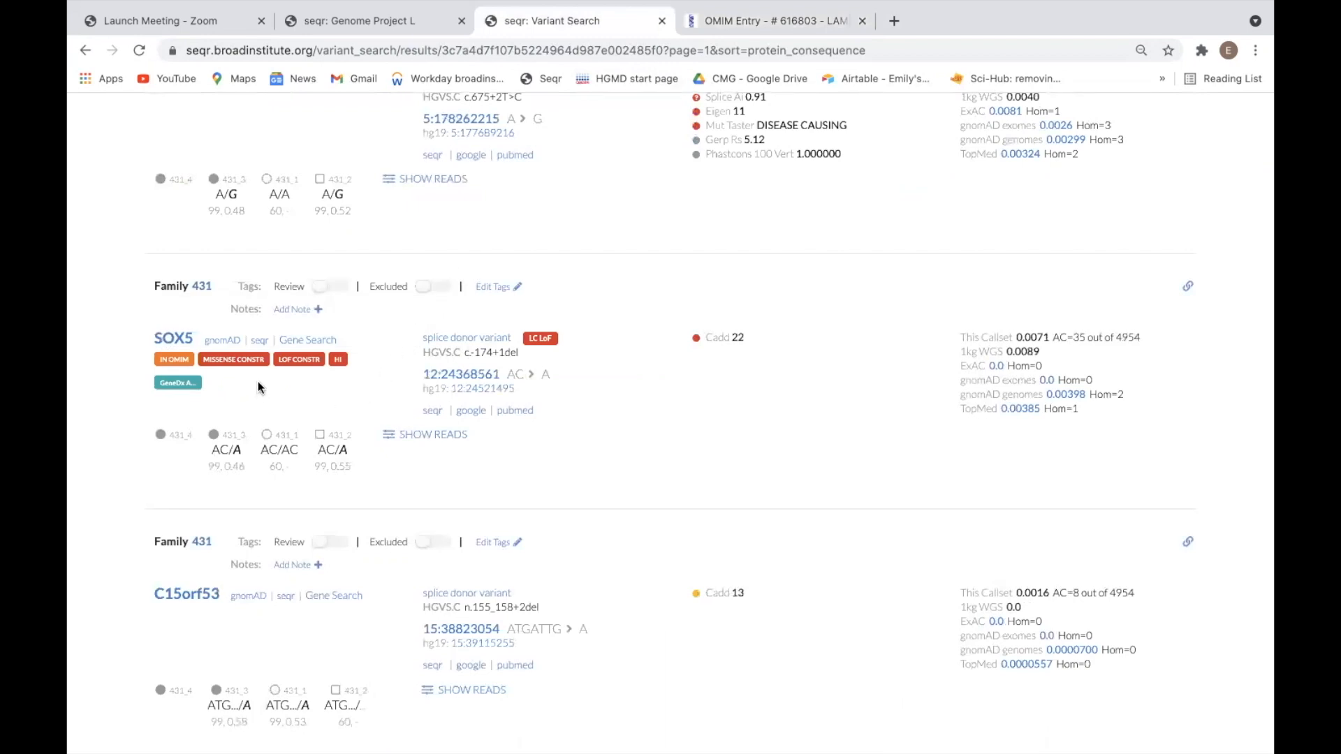
mouse_move(299, 359)
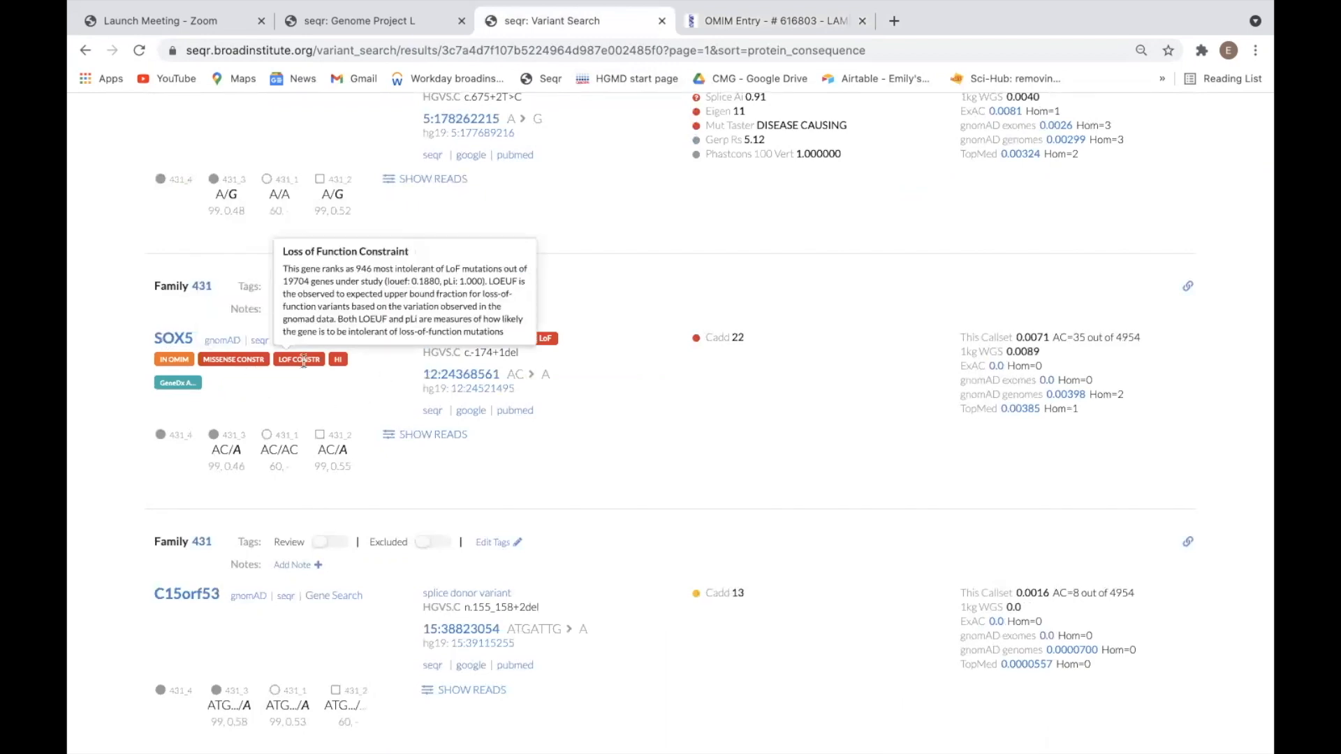
mouse_move(297, 385)
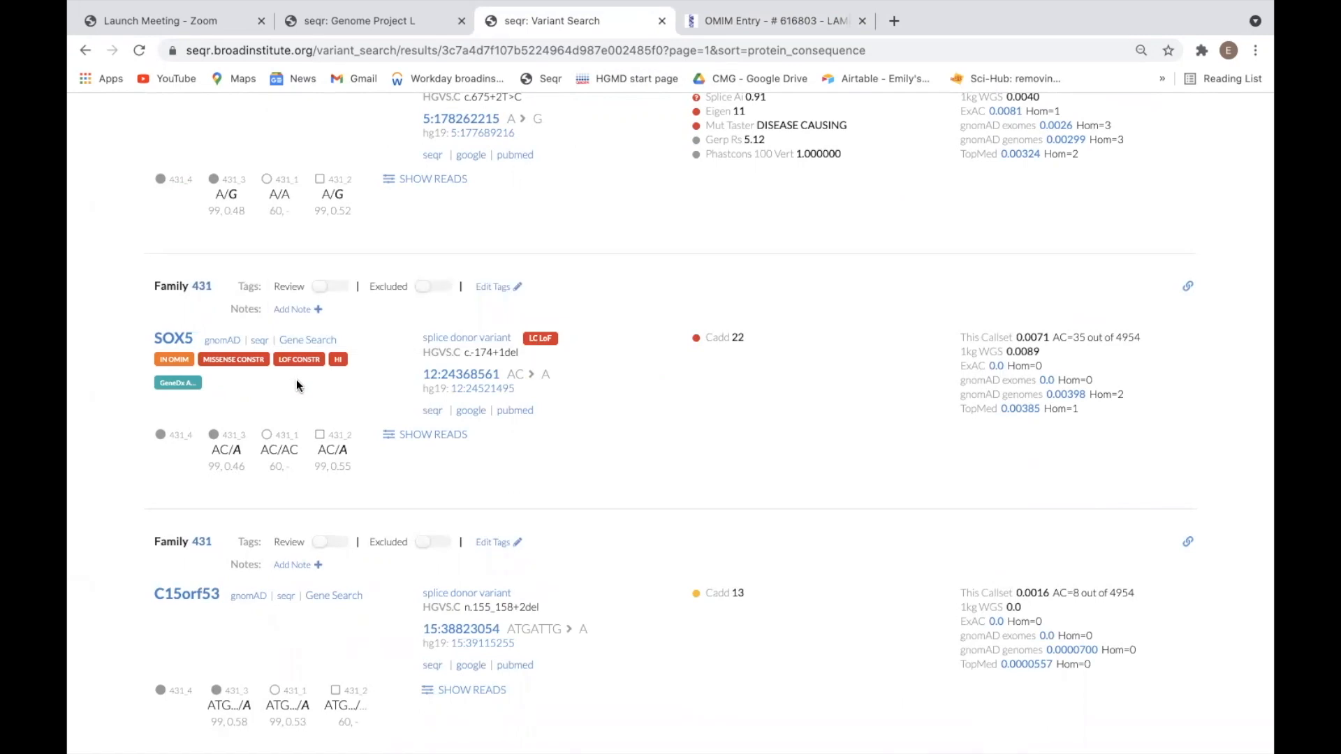
mouse_move(236, 400)
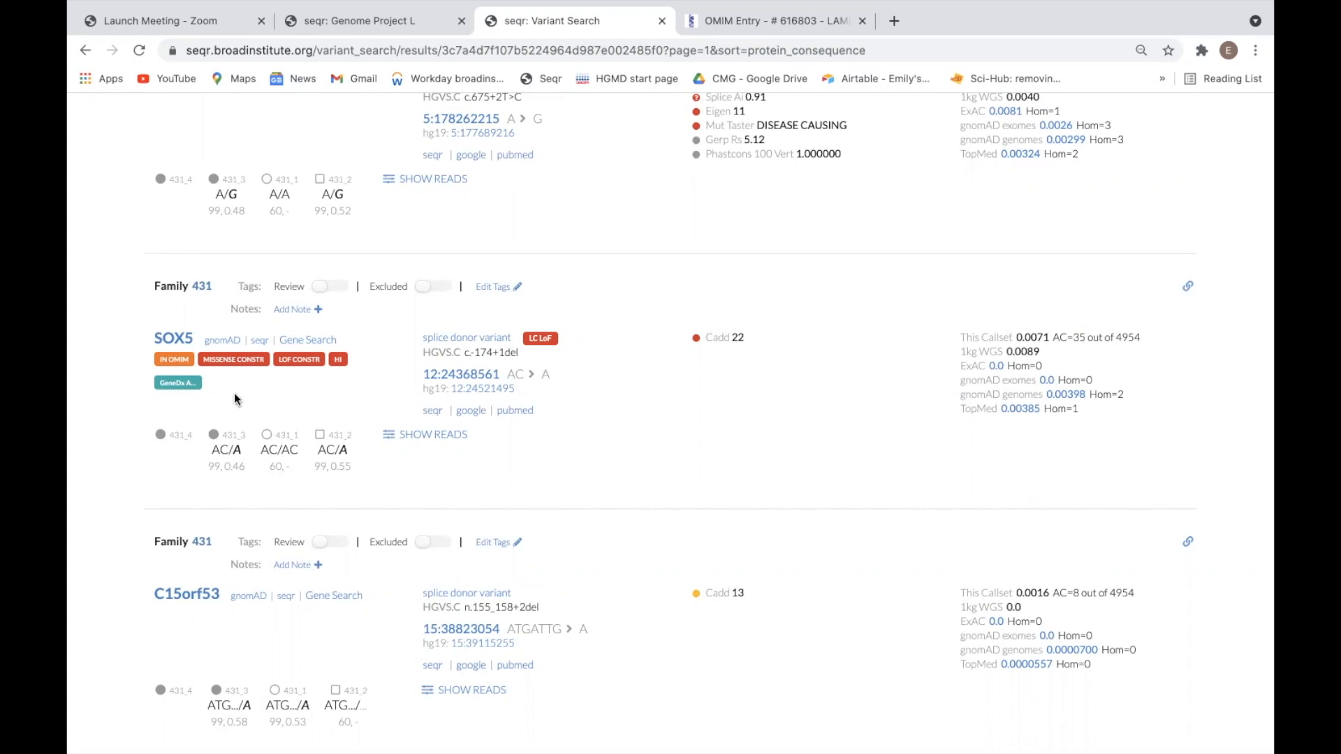
mouse_move(177, 383)
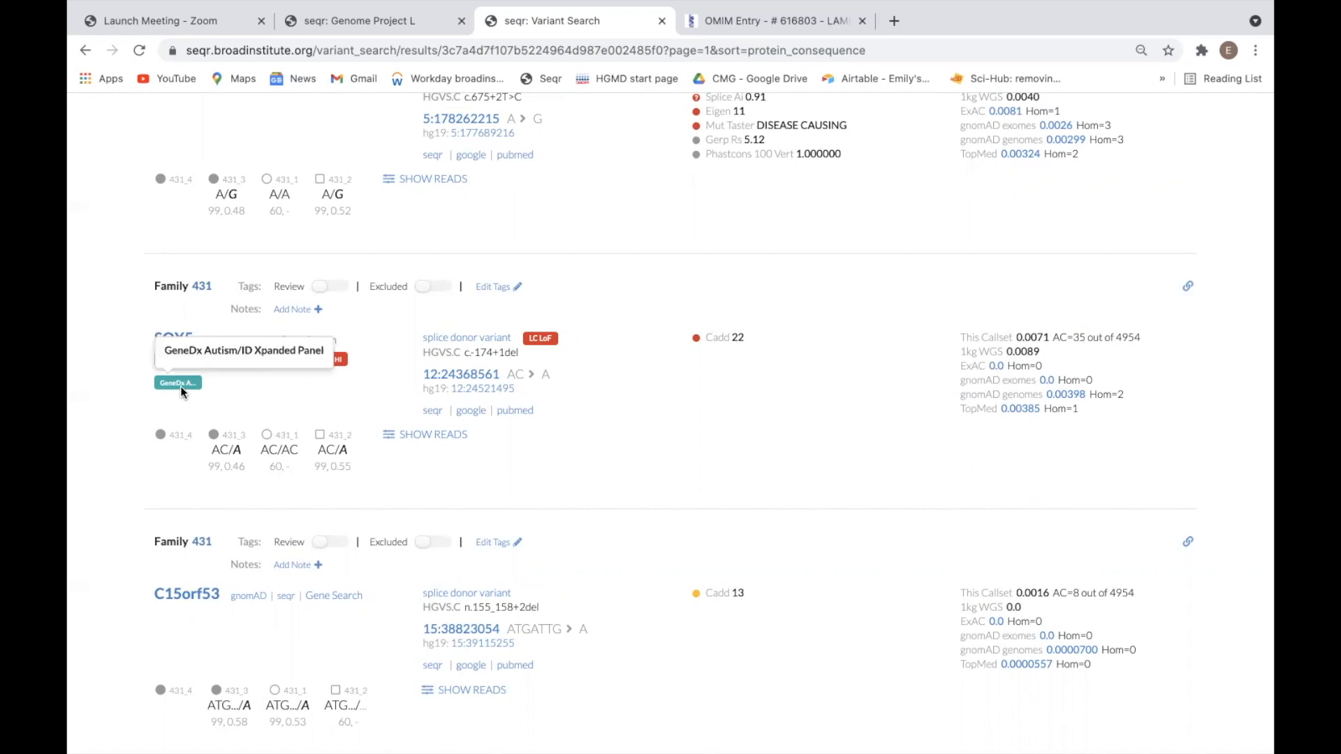
scroll("down", 3)
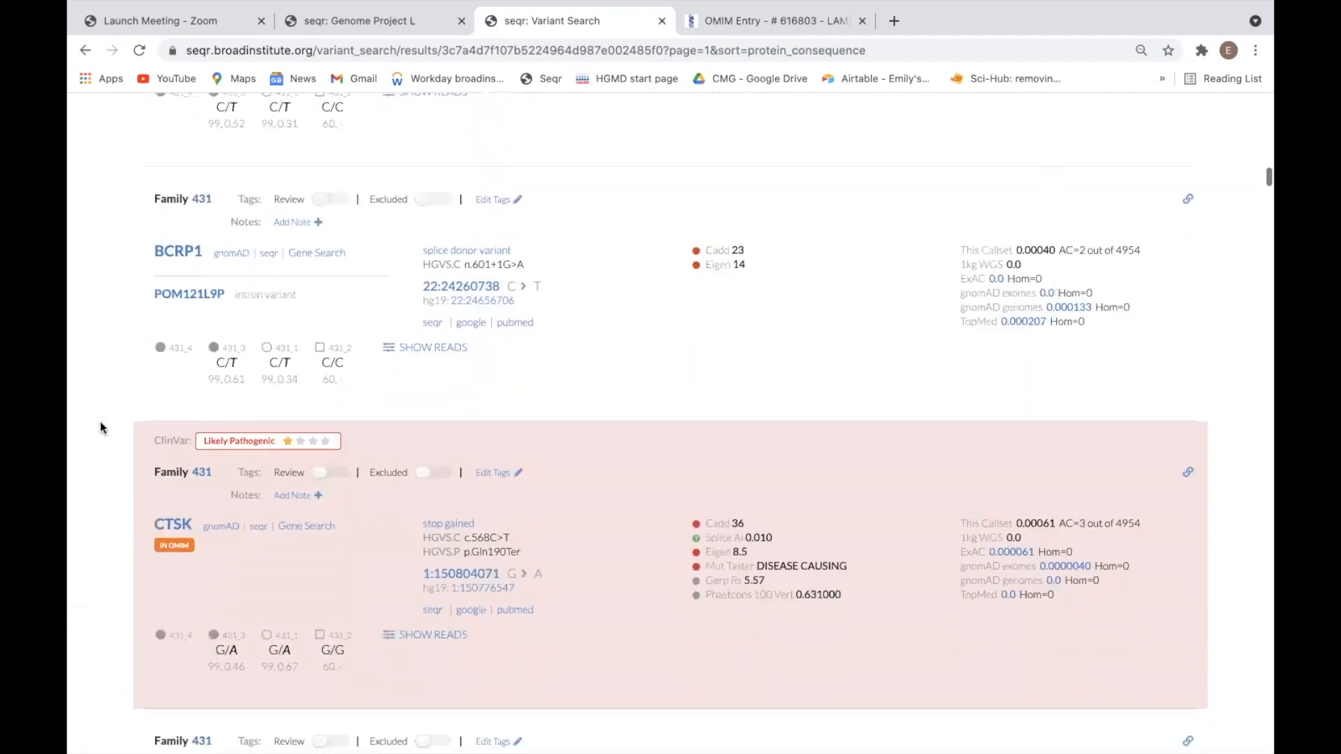
scroll("down", 3)
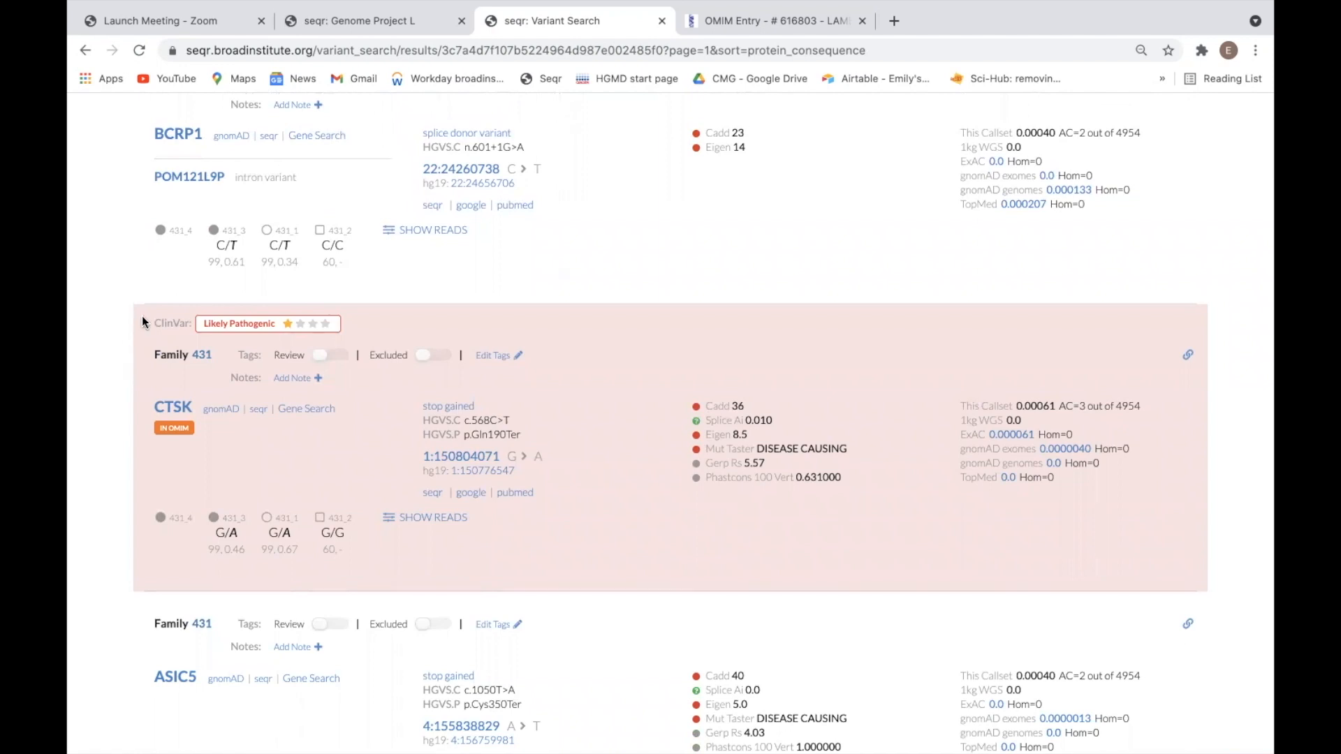
mouse_move(169, 314)
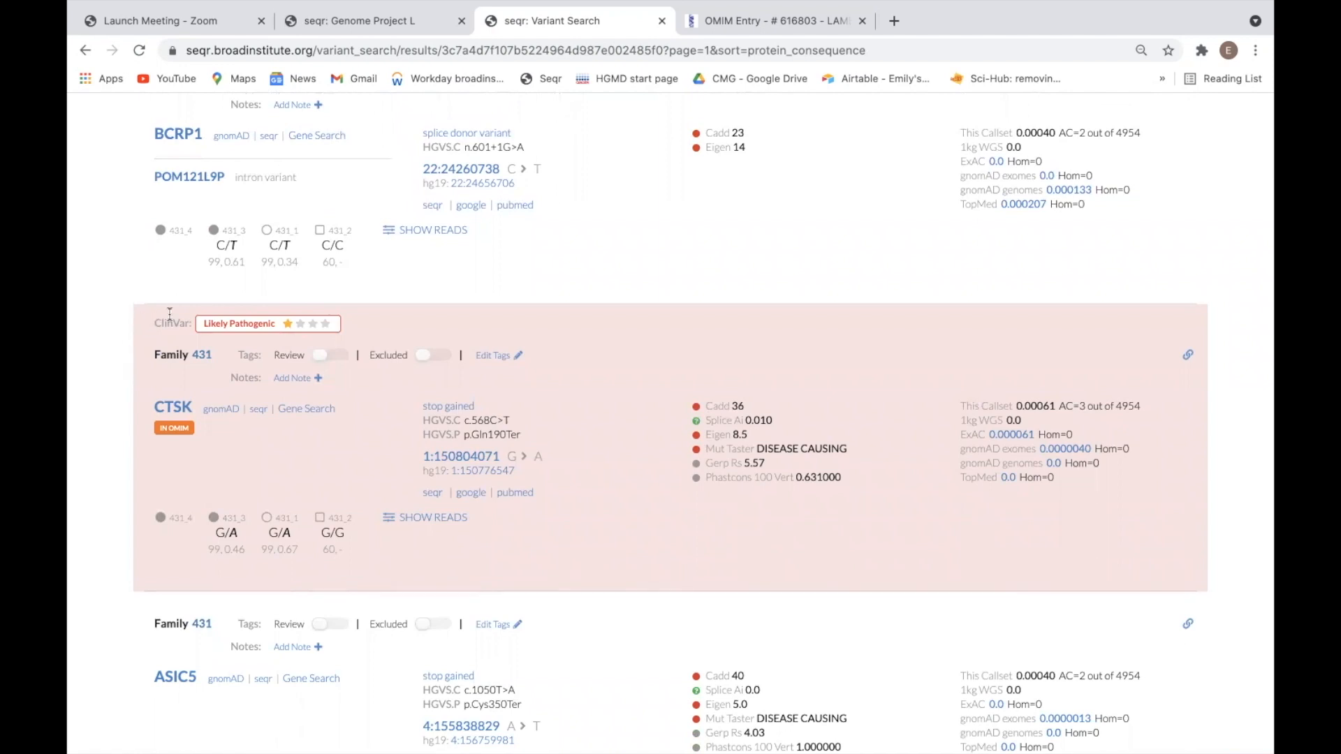
mouse_move(277, 334)
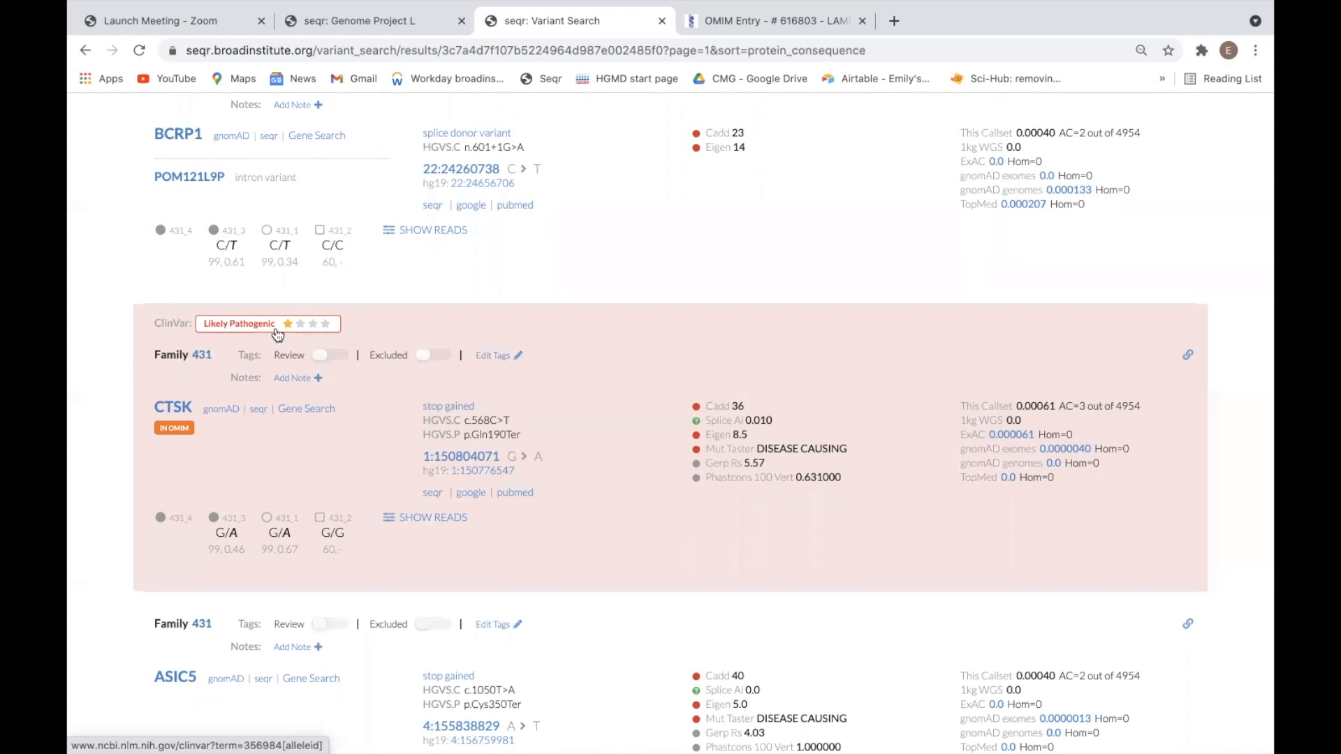
mouse_move(189, 330)
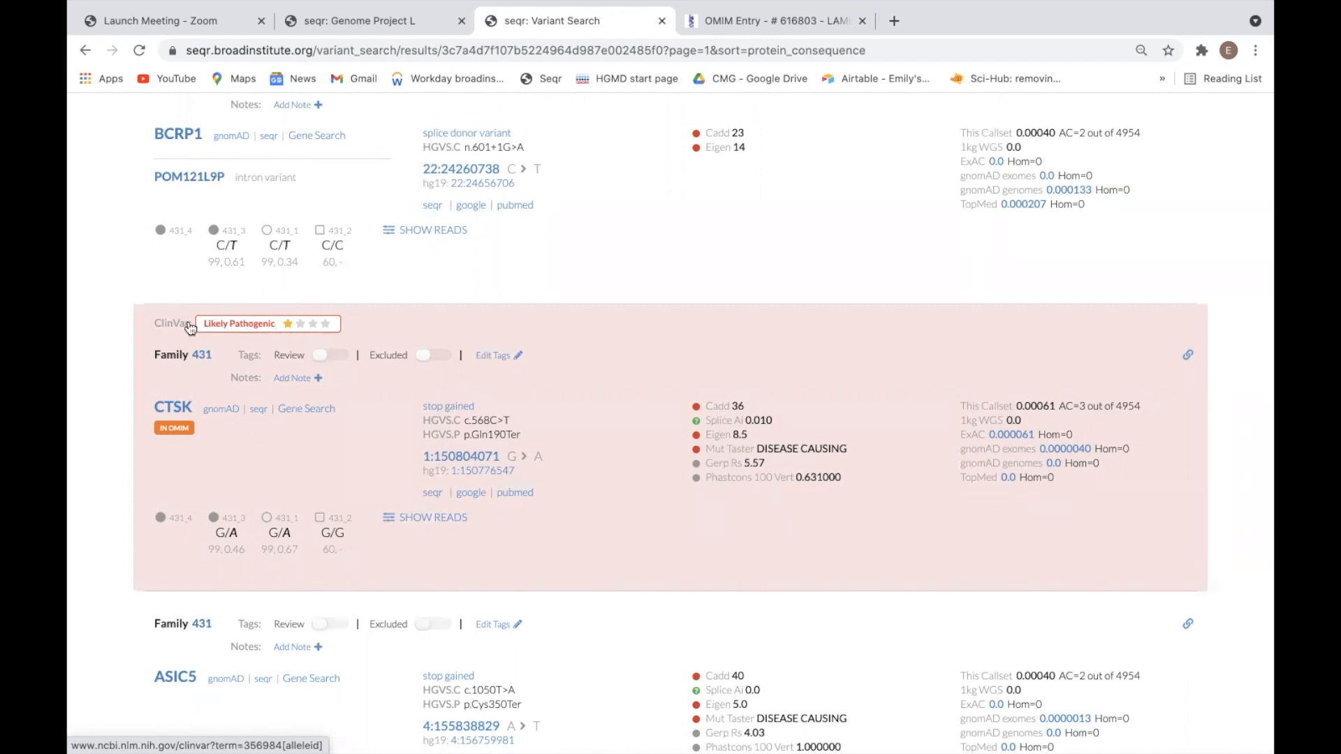
scroll("down", 3)
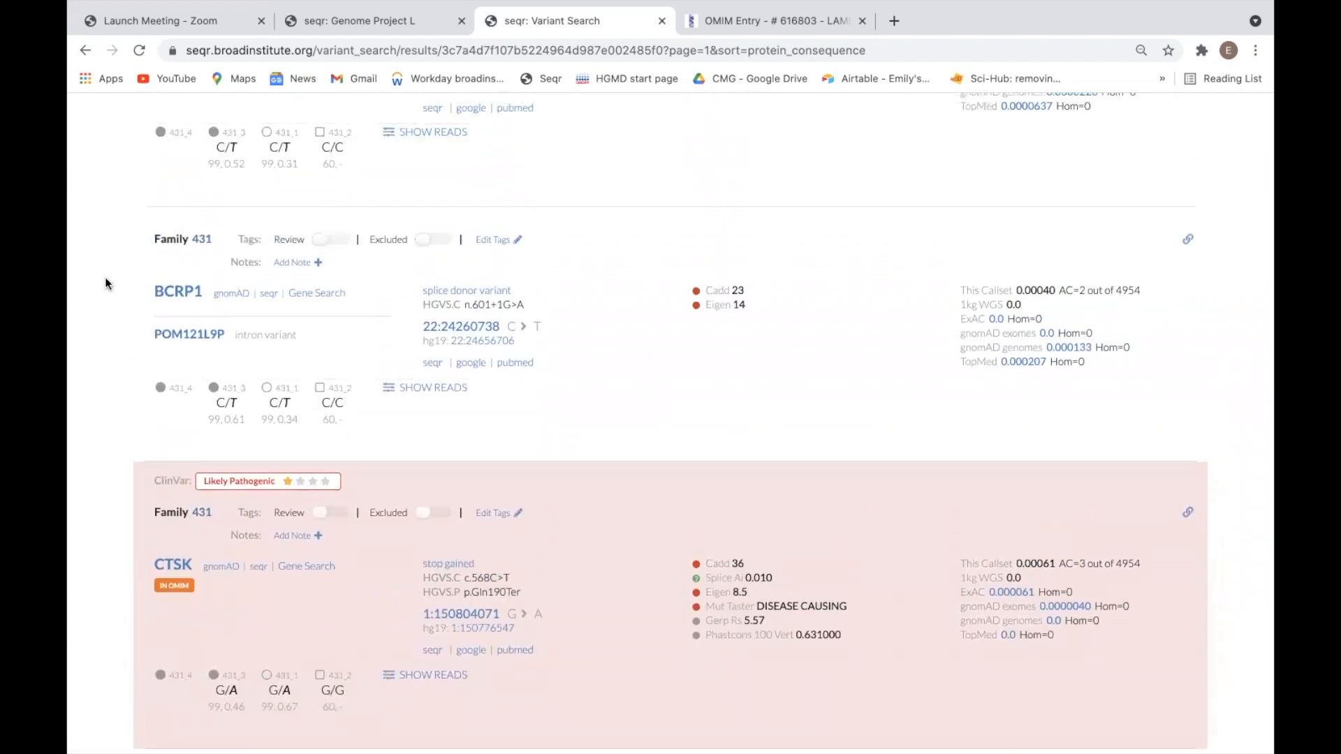
mouse_move(137, 322)
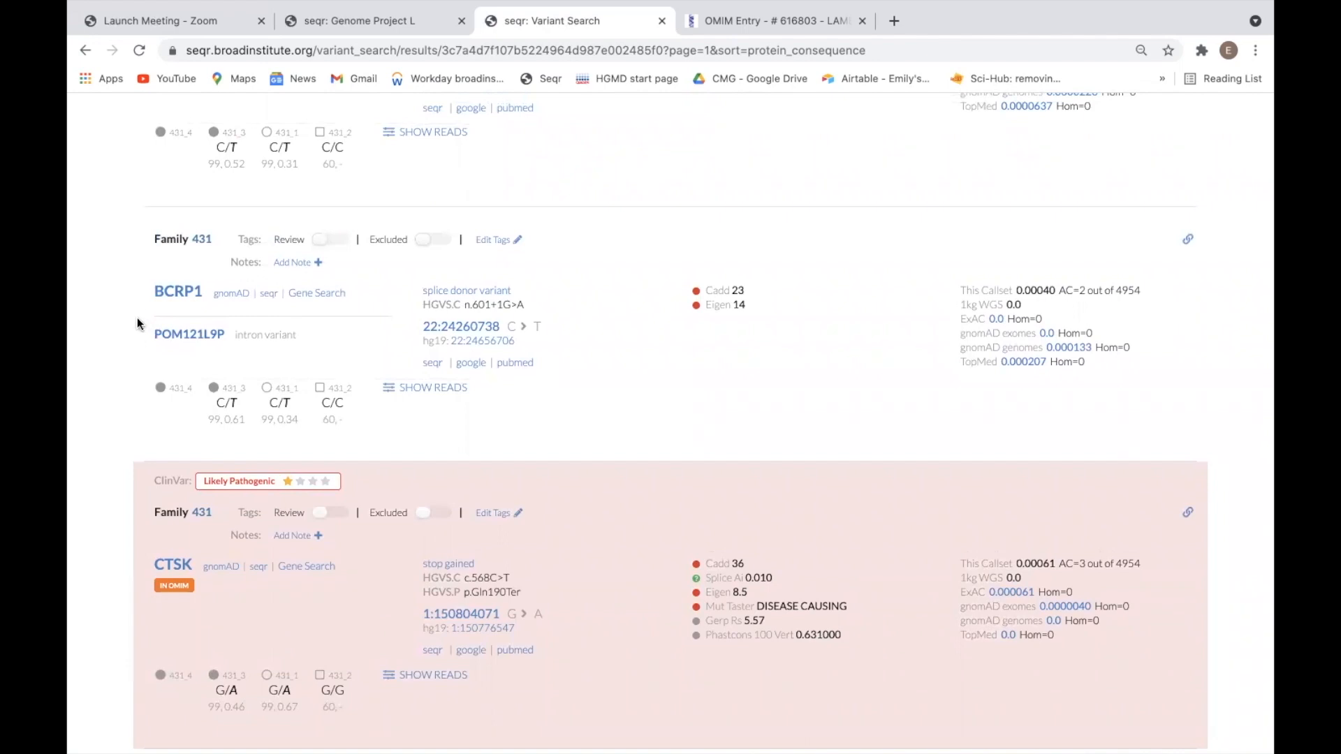
- Scroll the results down to the CTSK stop_gained variant in family 431
scroll("down", 3)
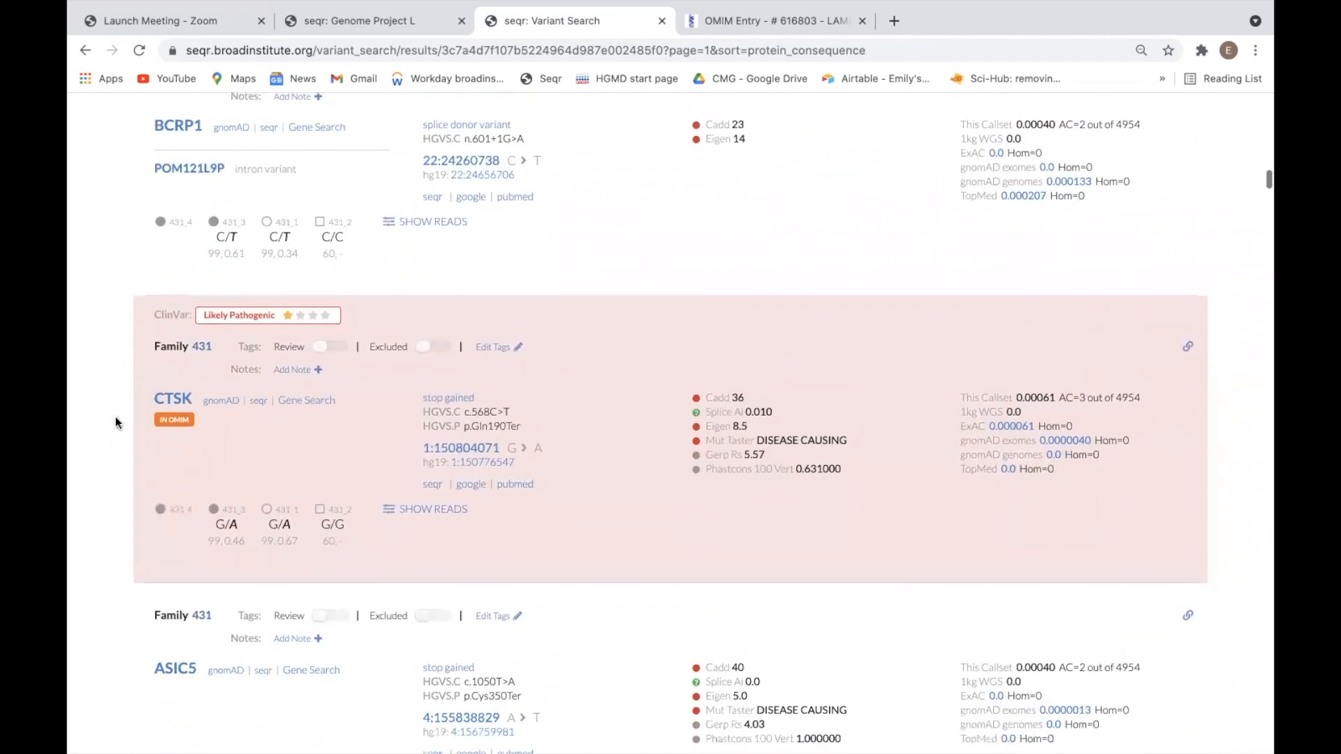
mouse_move(185, 557)
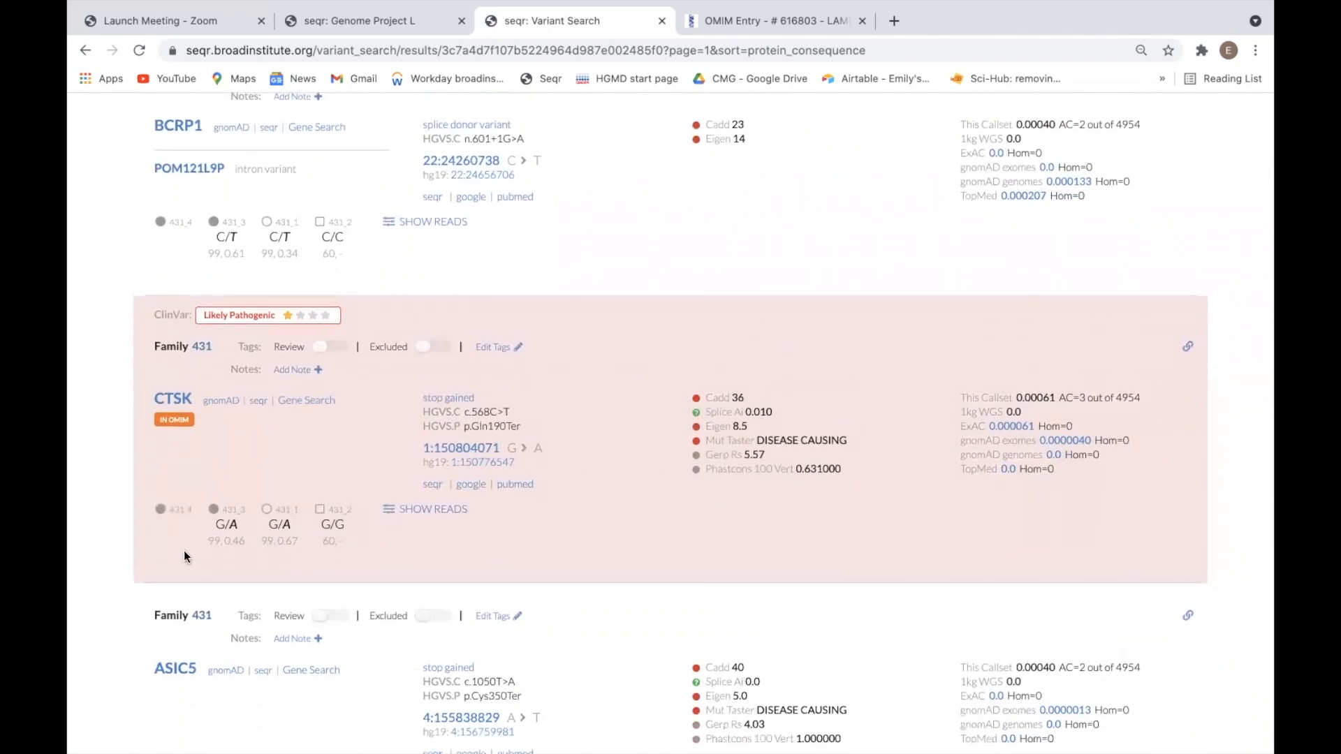
mouse_move(201, 524)
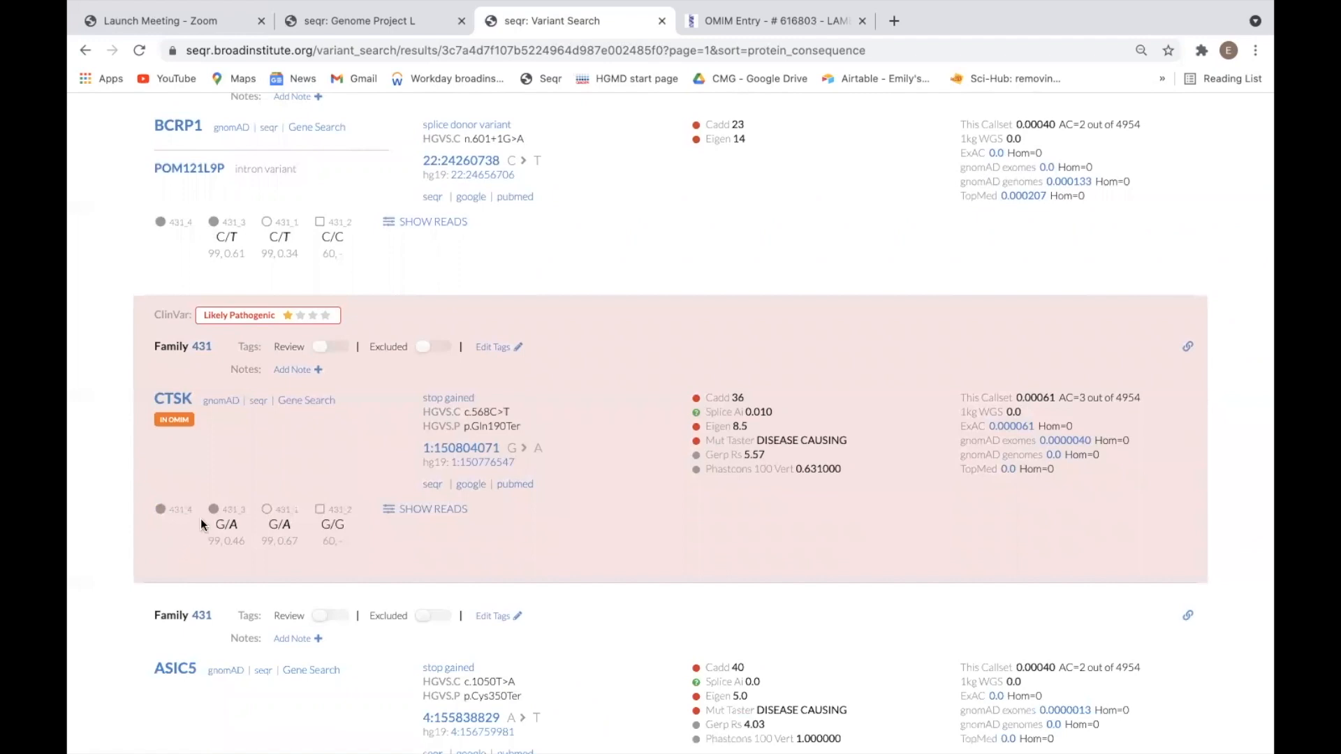
mouse_move(213, 508)
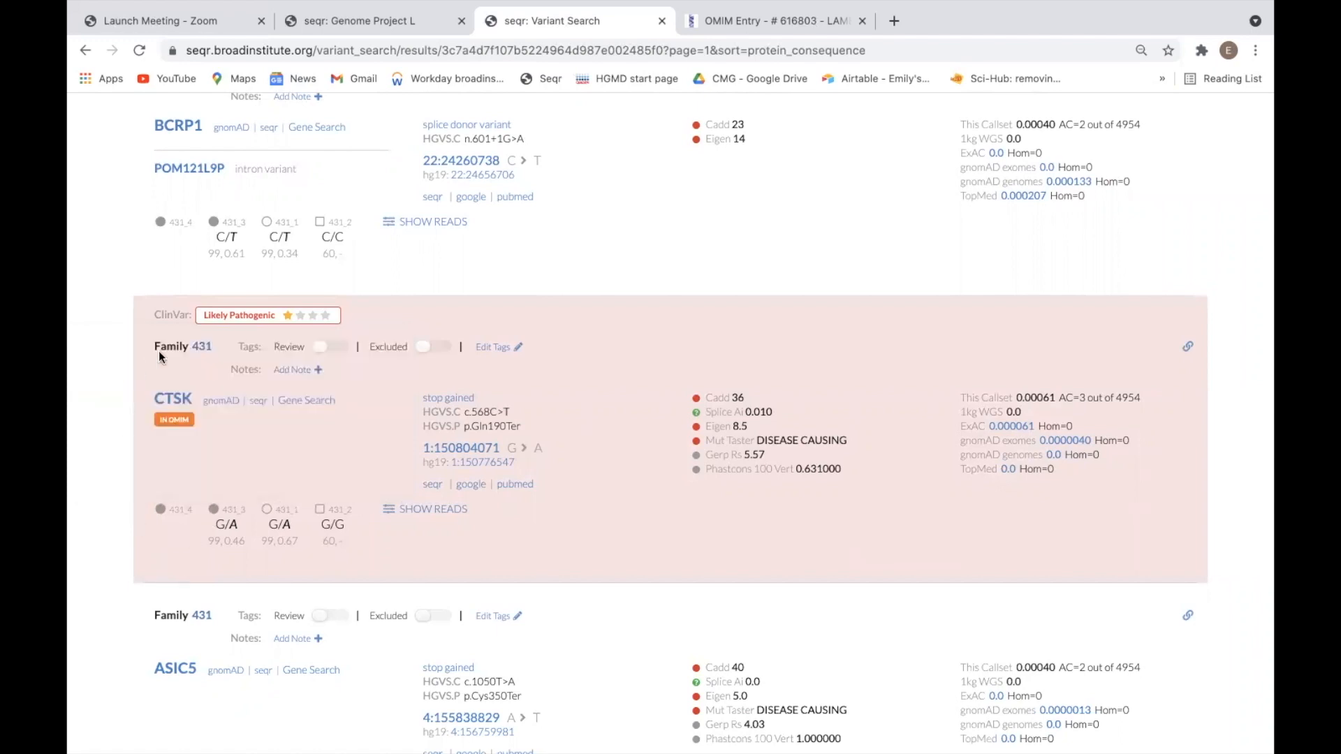
mouse_move(182, 347)
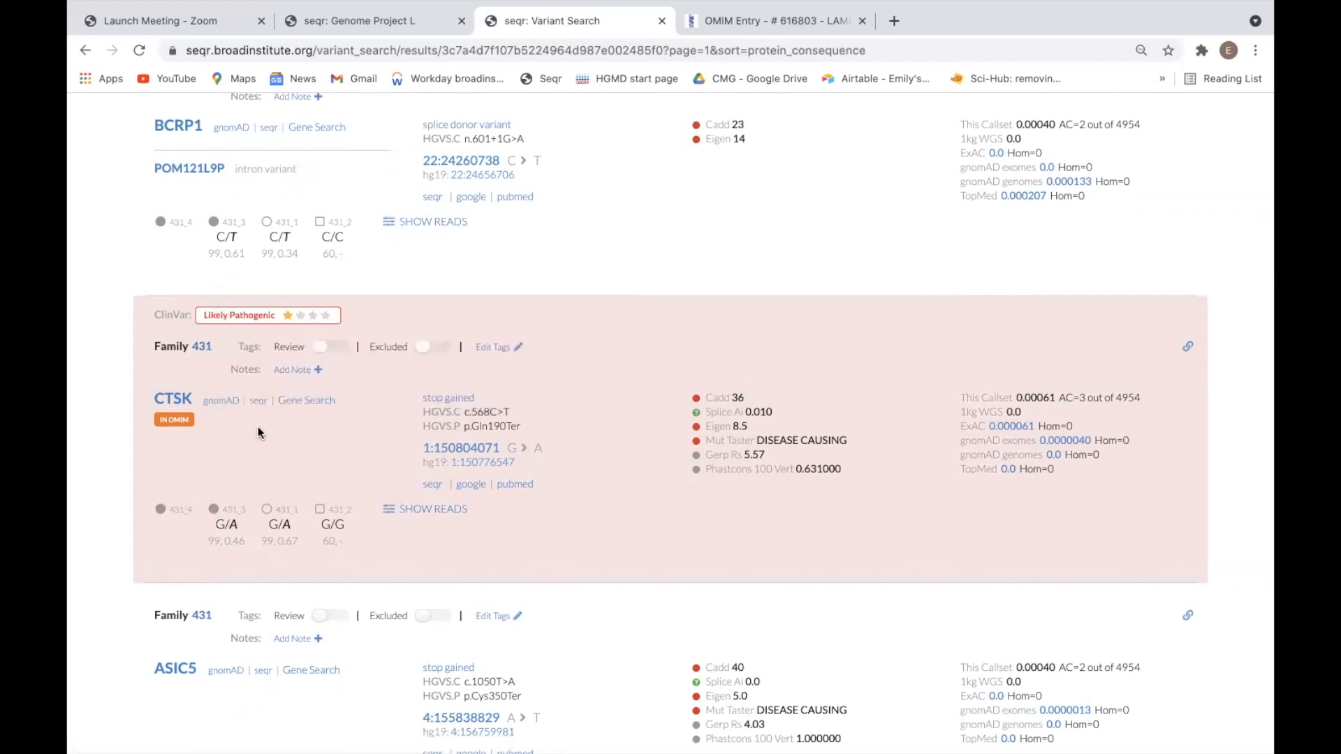
mouse_move(390, 401)
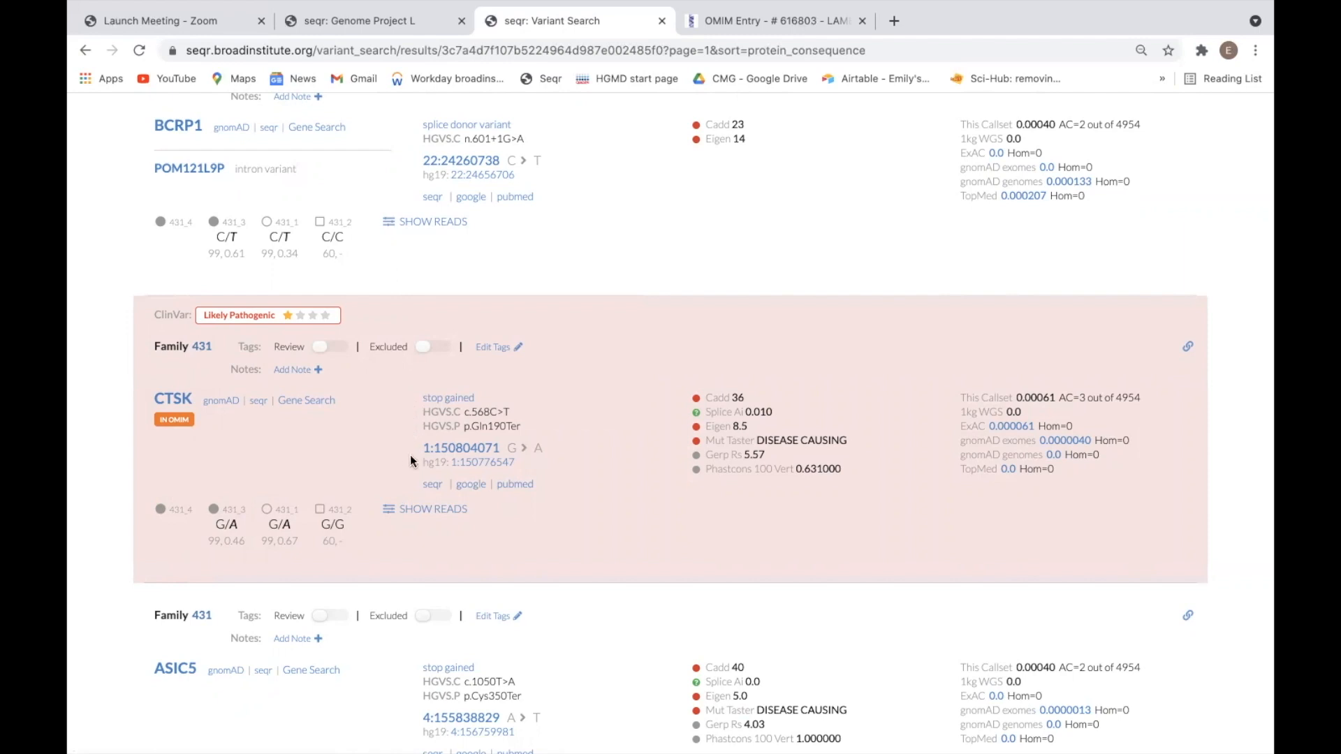
mouse_move(448, 398)
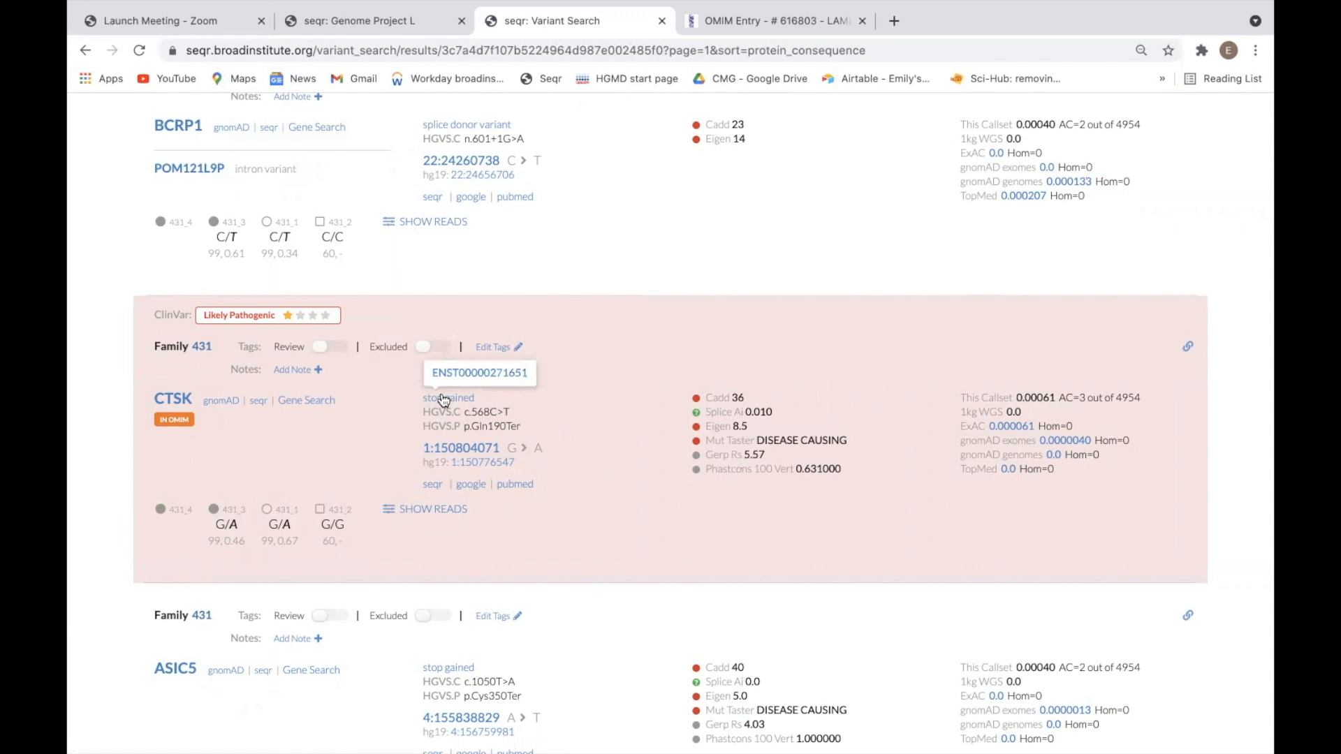
- Review the CTSK variant's transcripts, then view position 1:150804071 in the UCSC Genome Browser
left_click(478, 372)
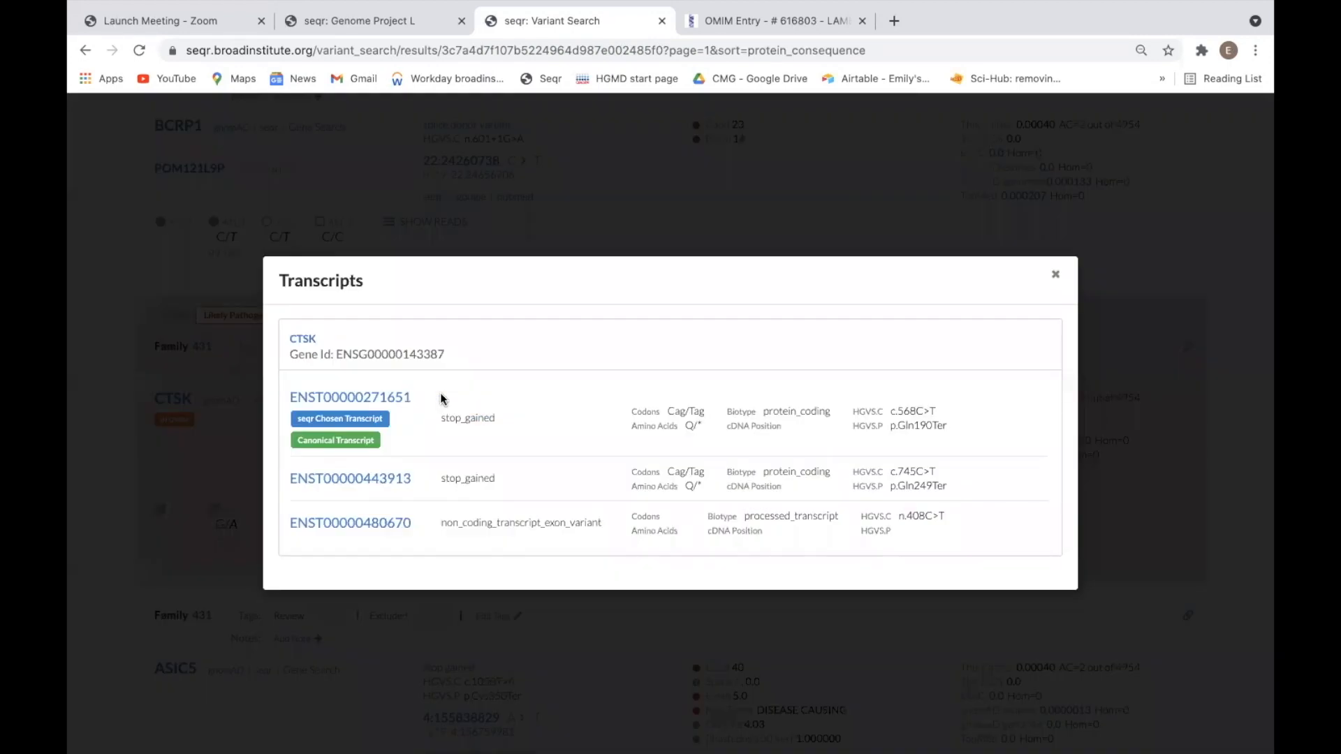
mouse_move(557, 424)
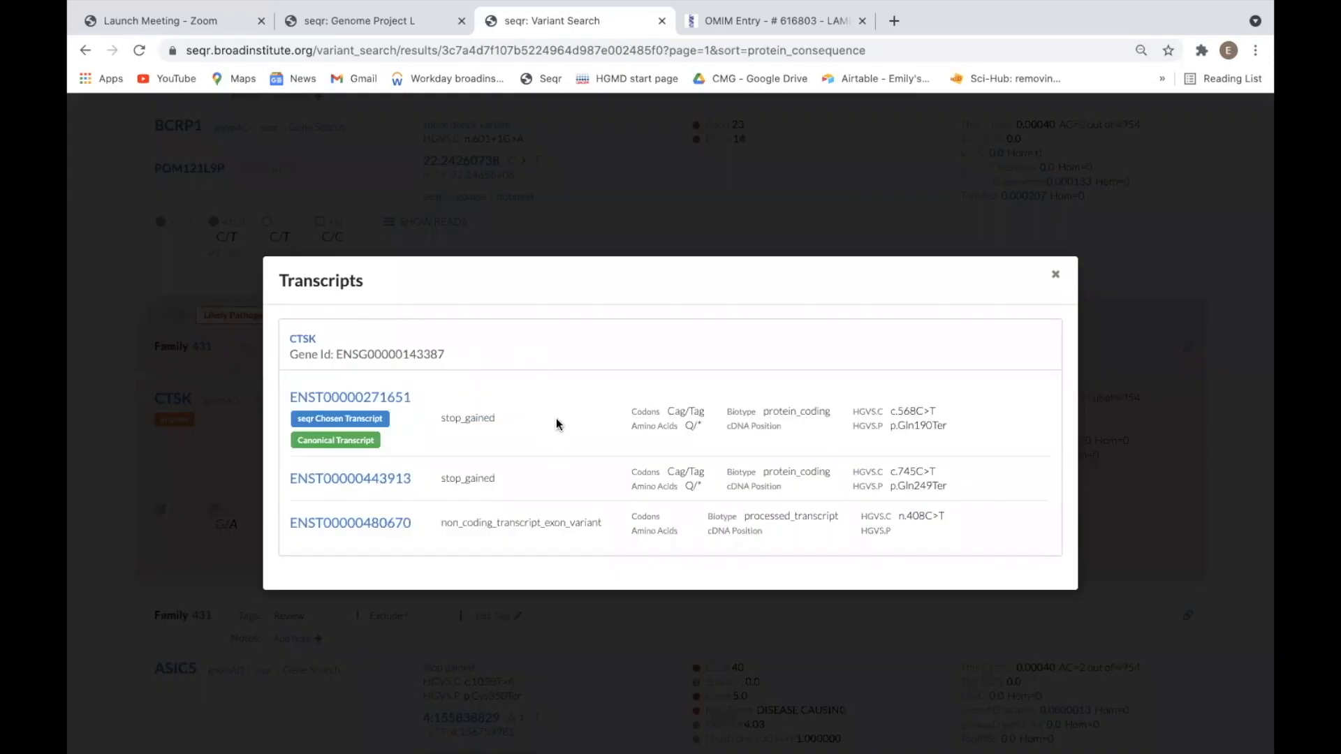
mouse_move(563, 361)
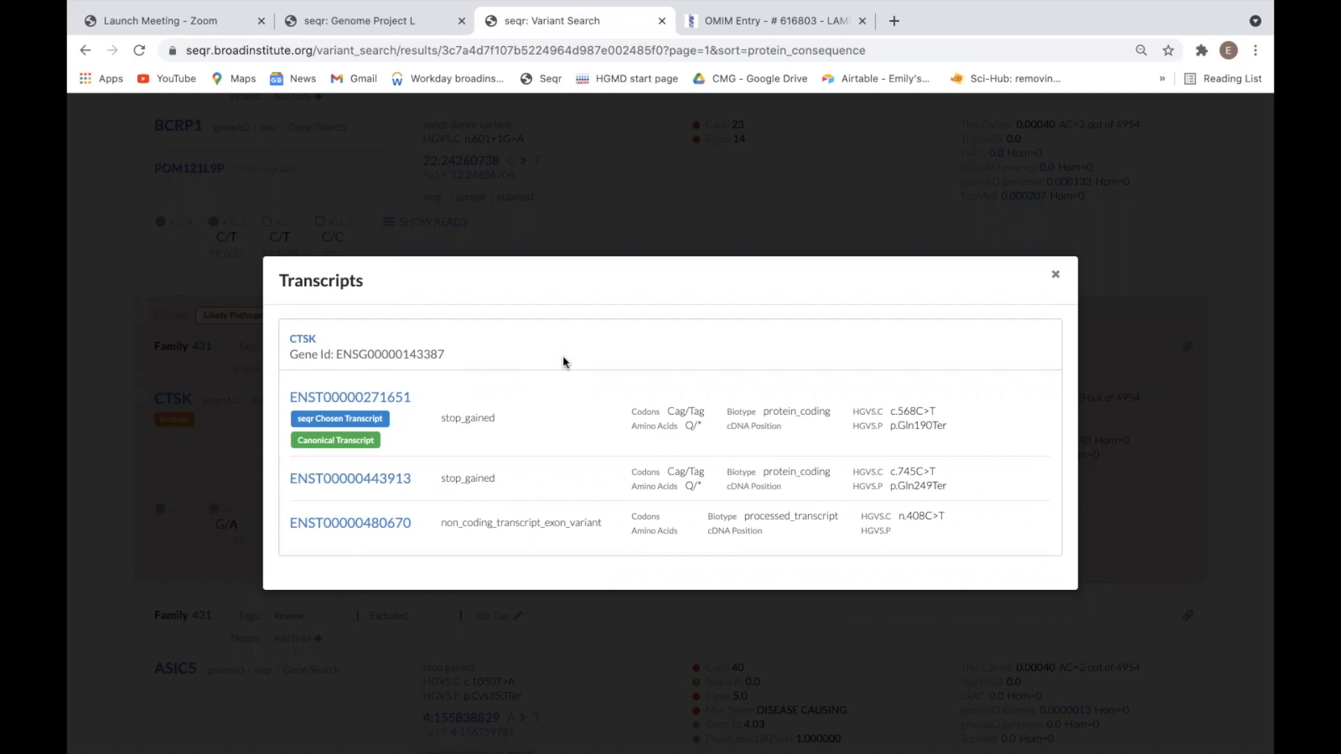
mouse_move(898, 261)
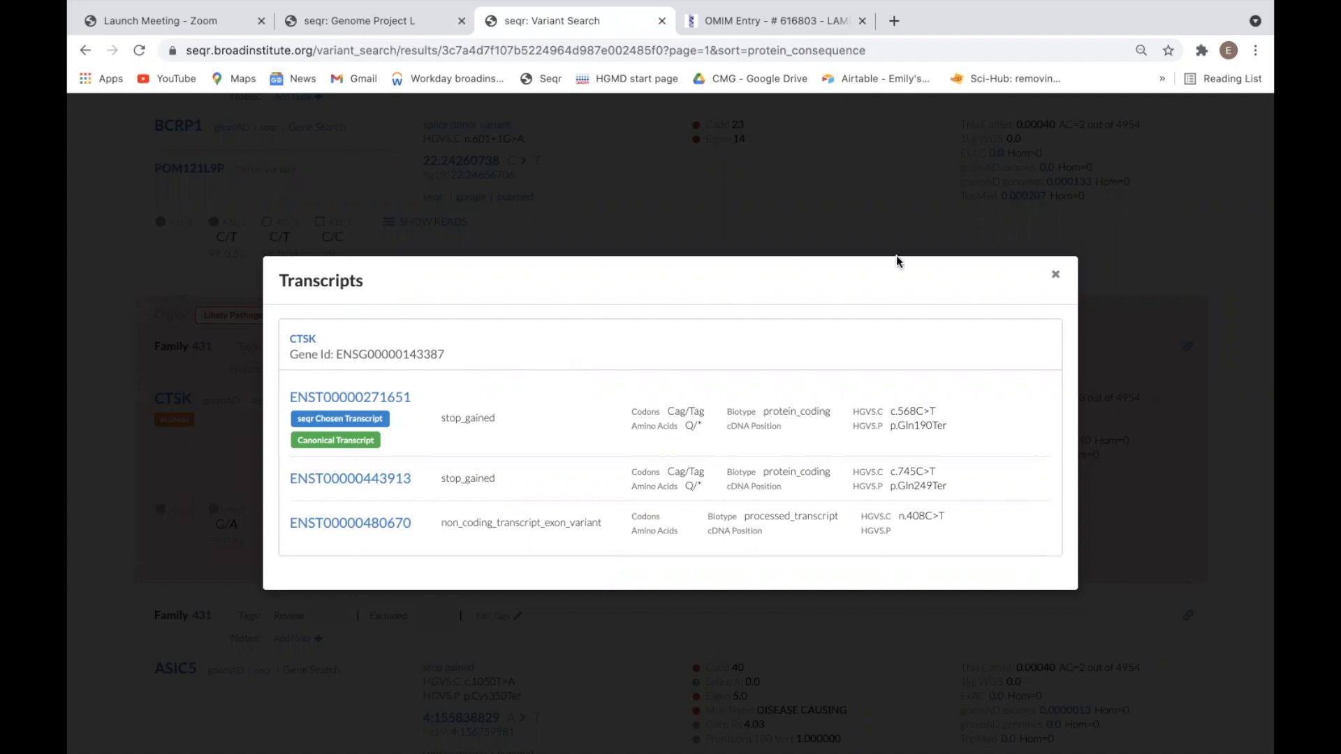
mouse_move(1054, 276)
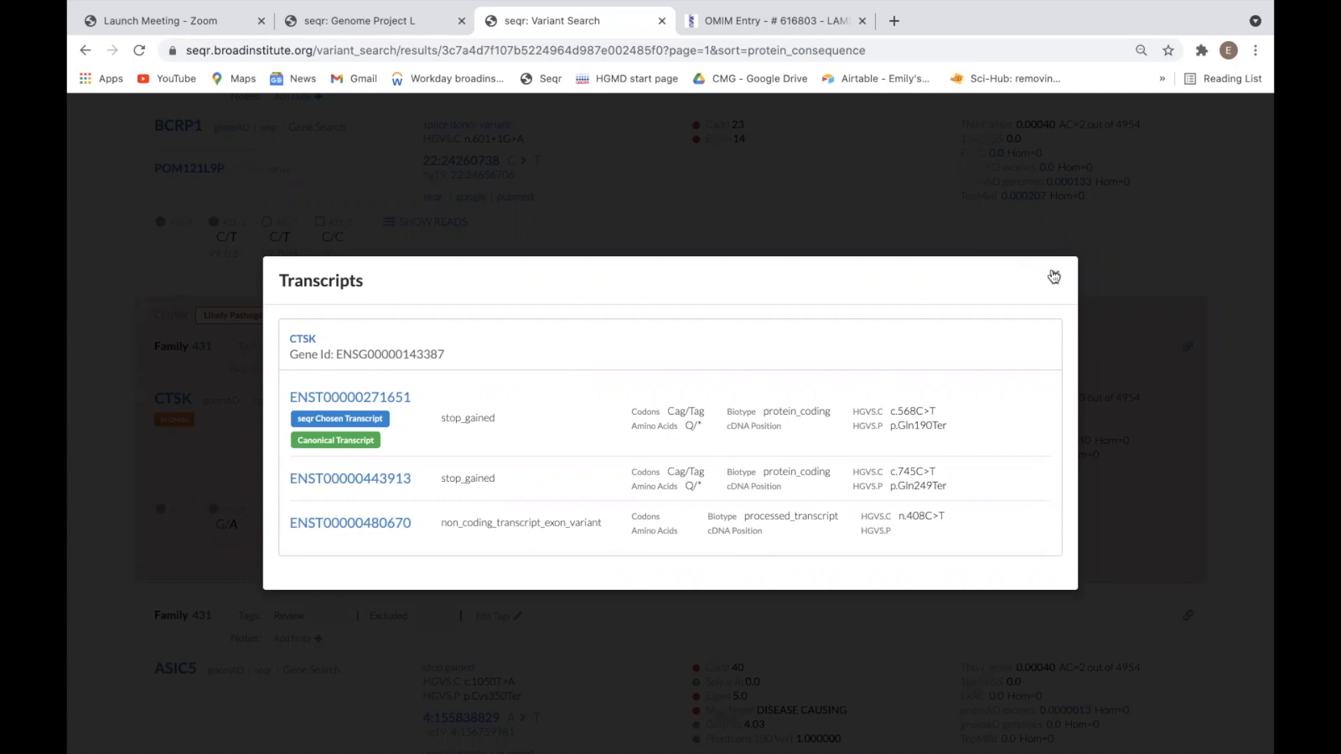
left_click(1053, 276)
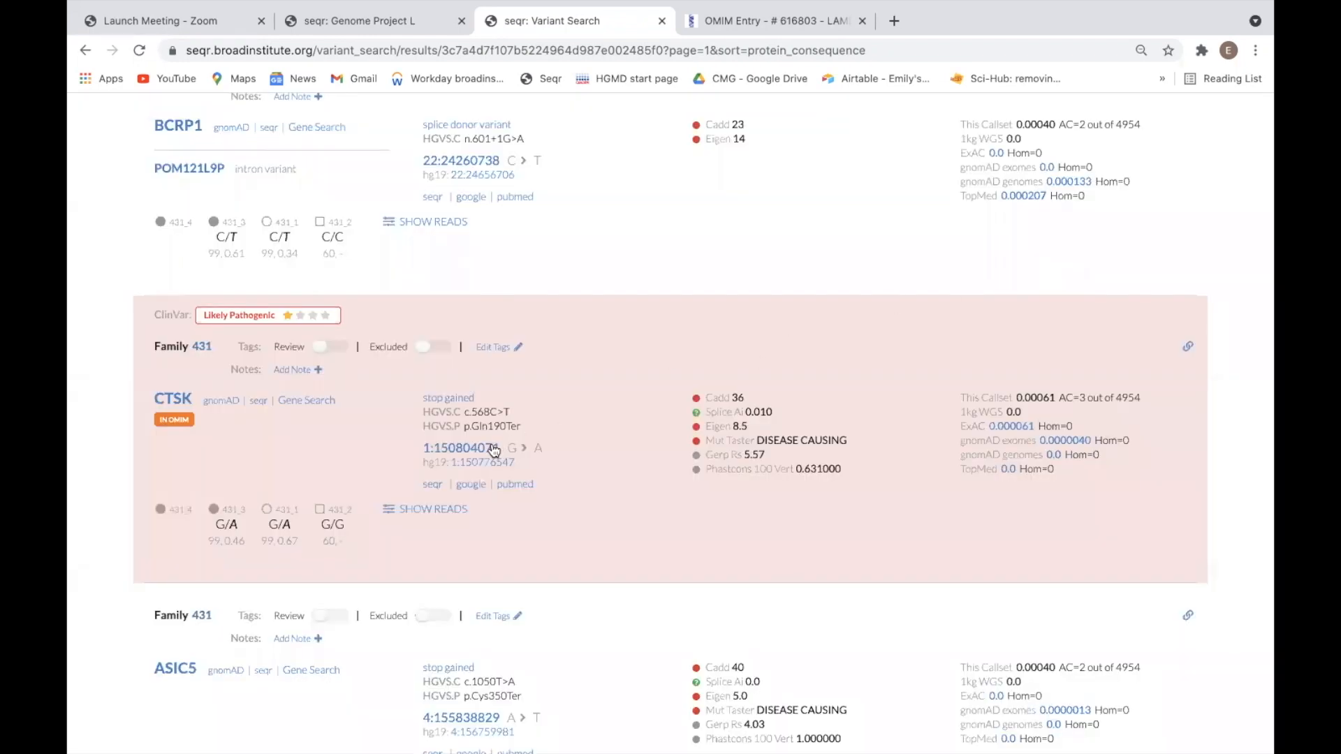
left_click(460, 447)
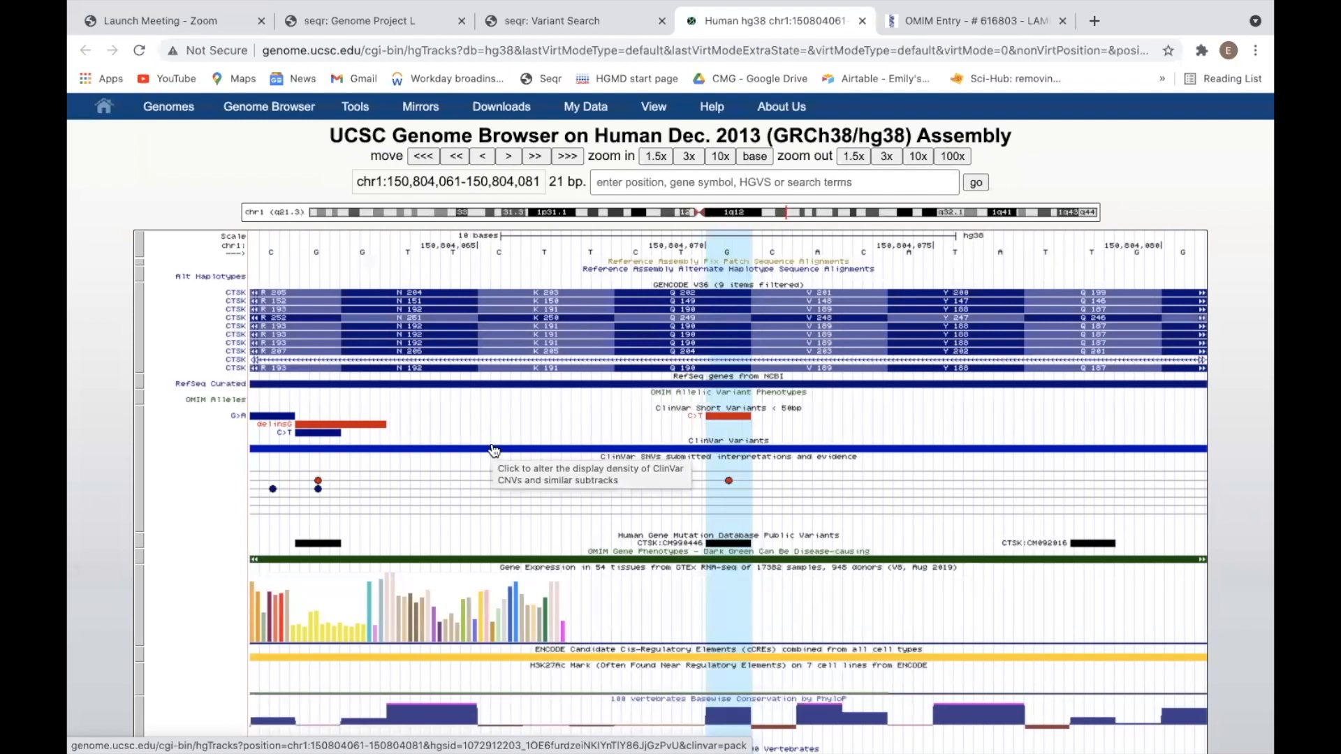
- Return to the seqr Variant Search tab with the CTSK variant
left_click(556, 21)
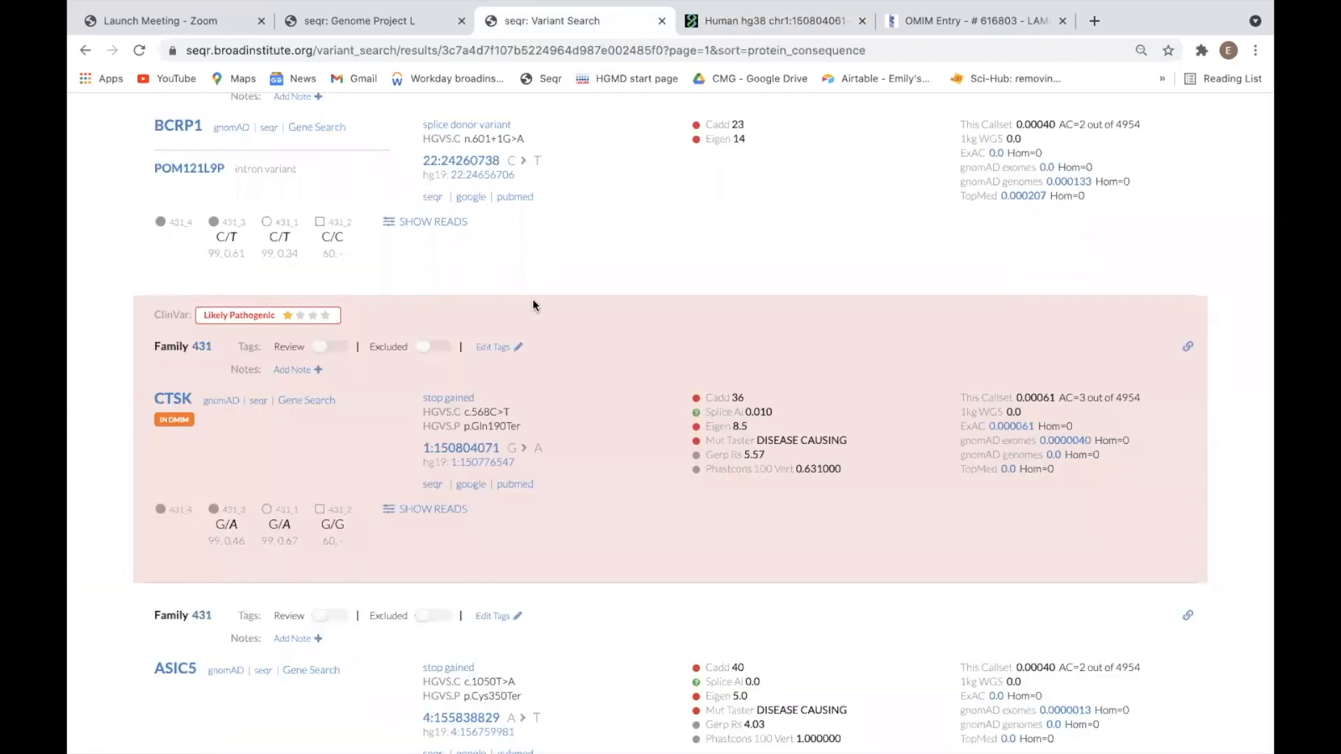
mouse_move(506, 526)
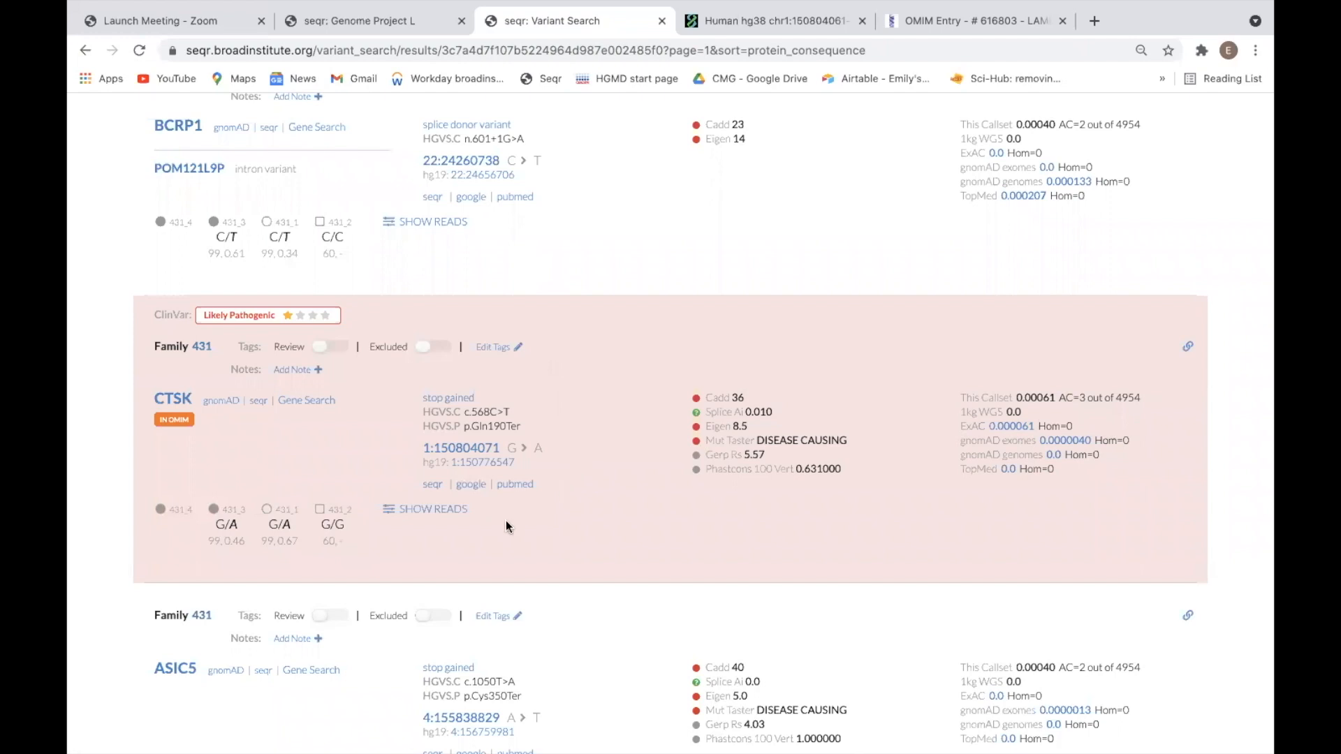
mouse_move(248, 574)
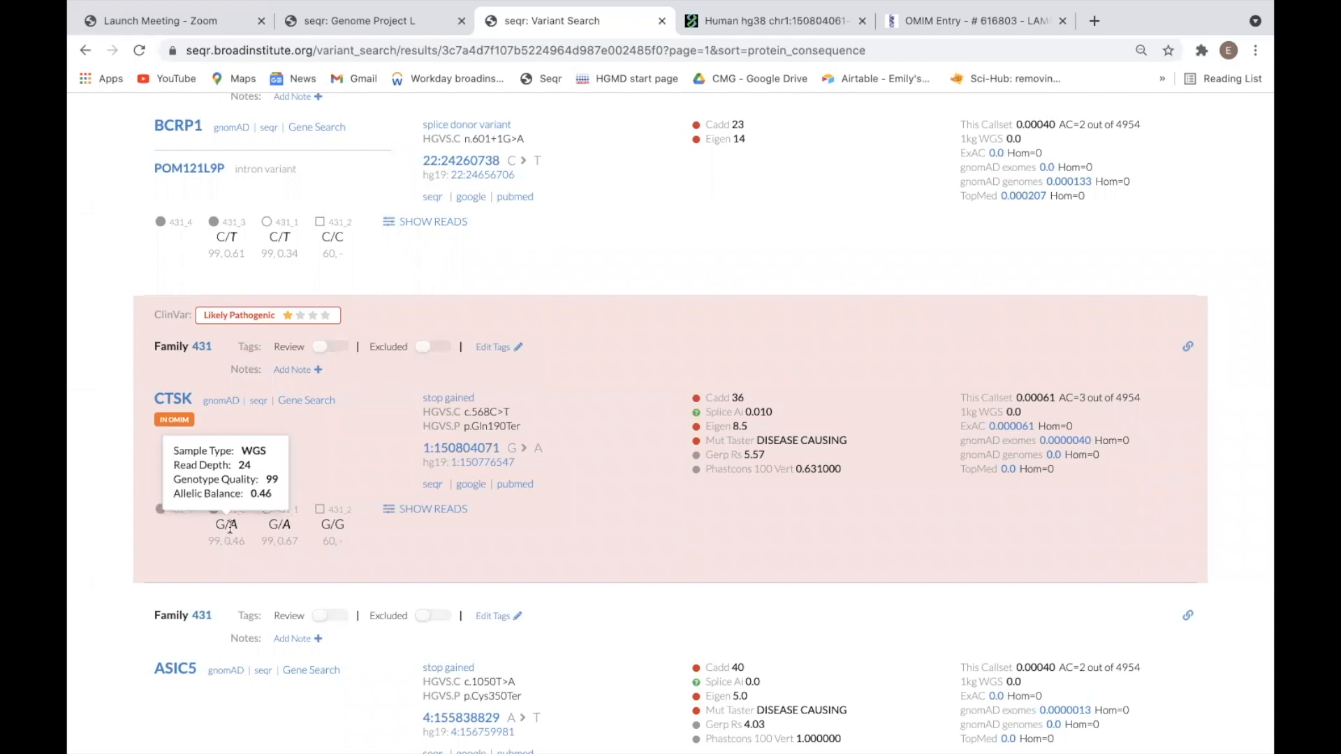
mouse_move(535, 535)
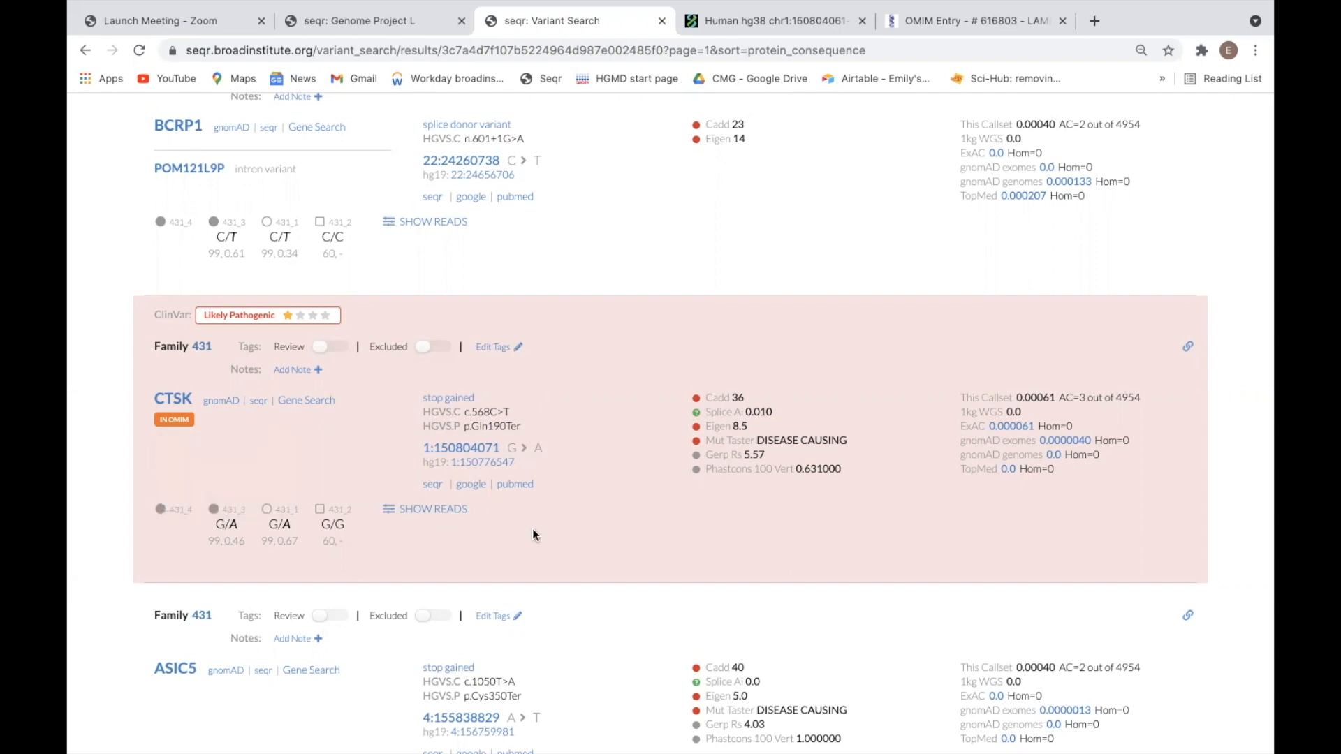
mouse_move(444, 519)
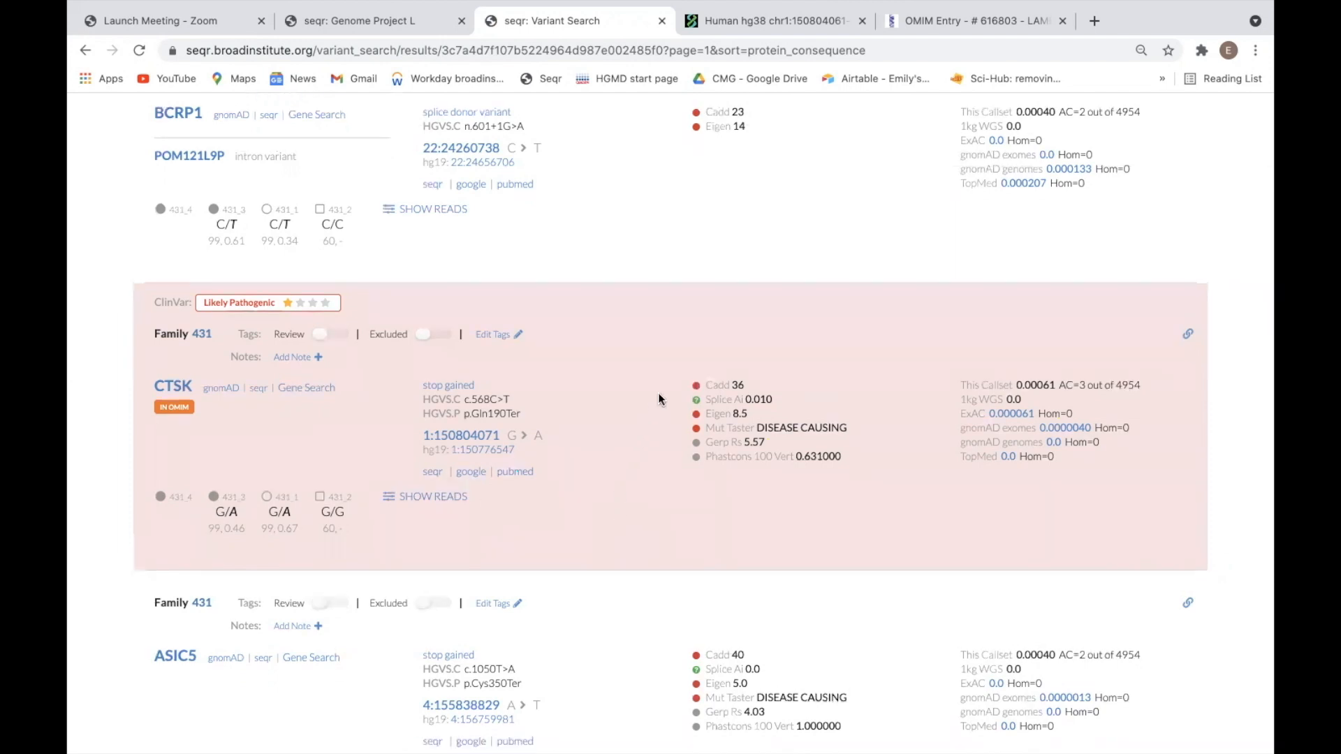
mouse_move(676, 378)
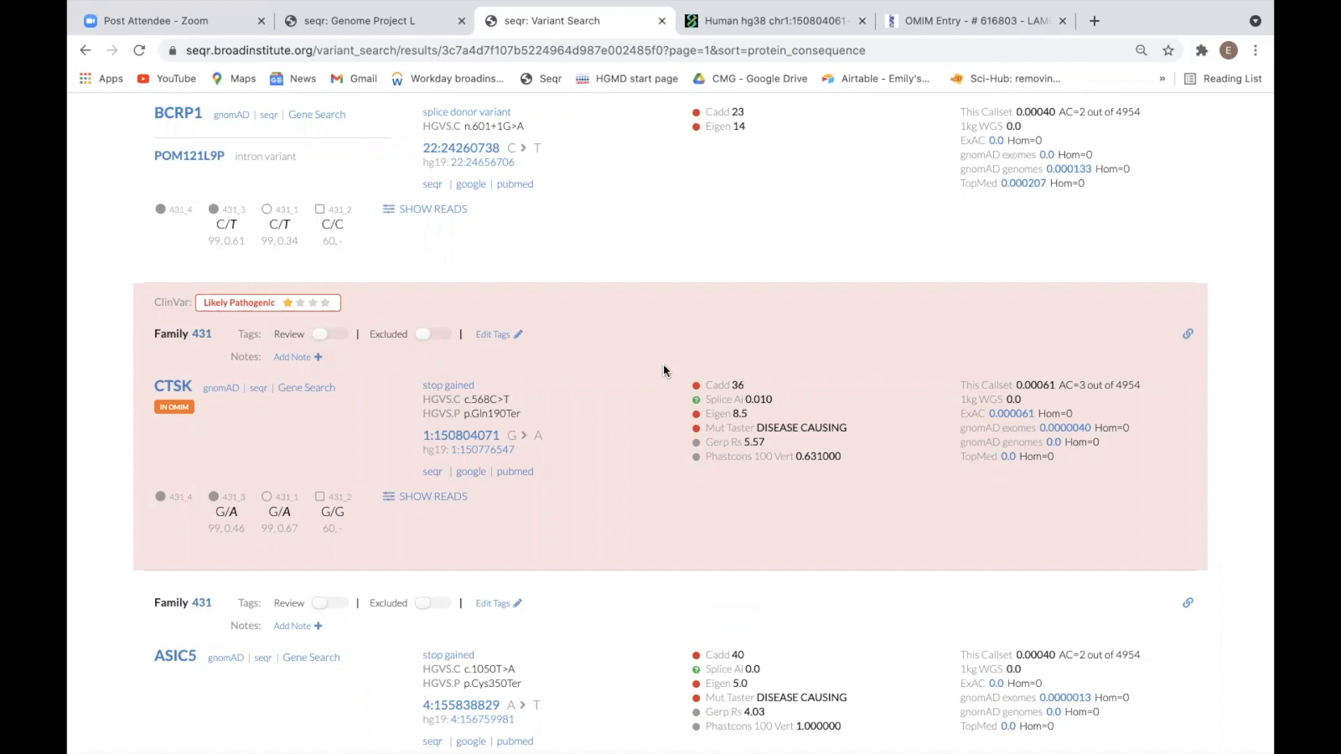
mouse_move(718, 386)
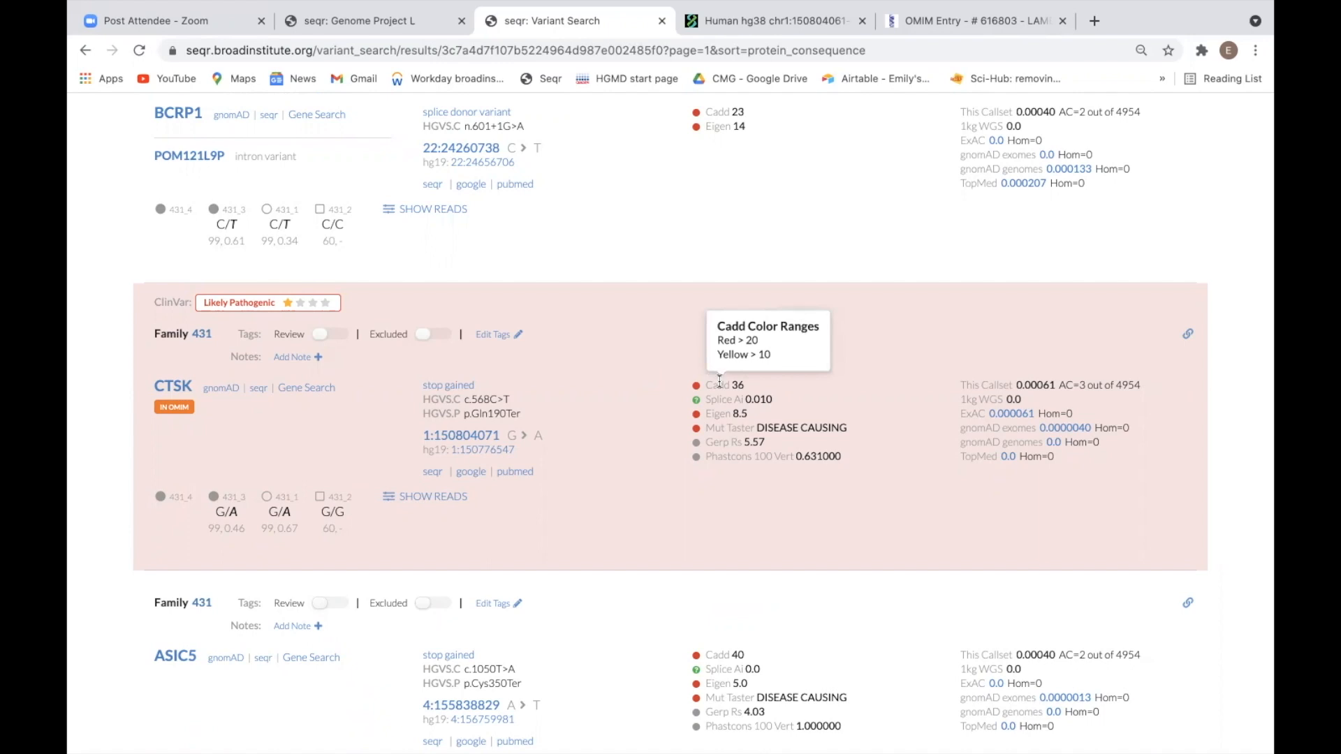
mouse_move(941, 386)
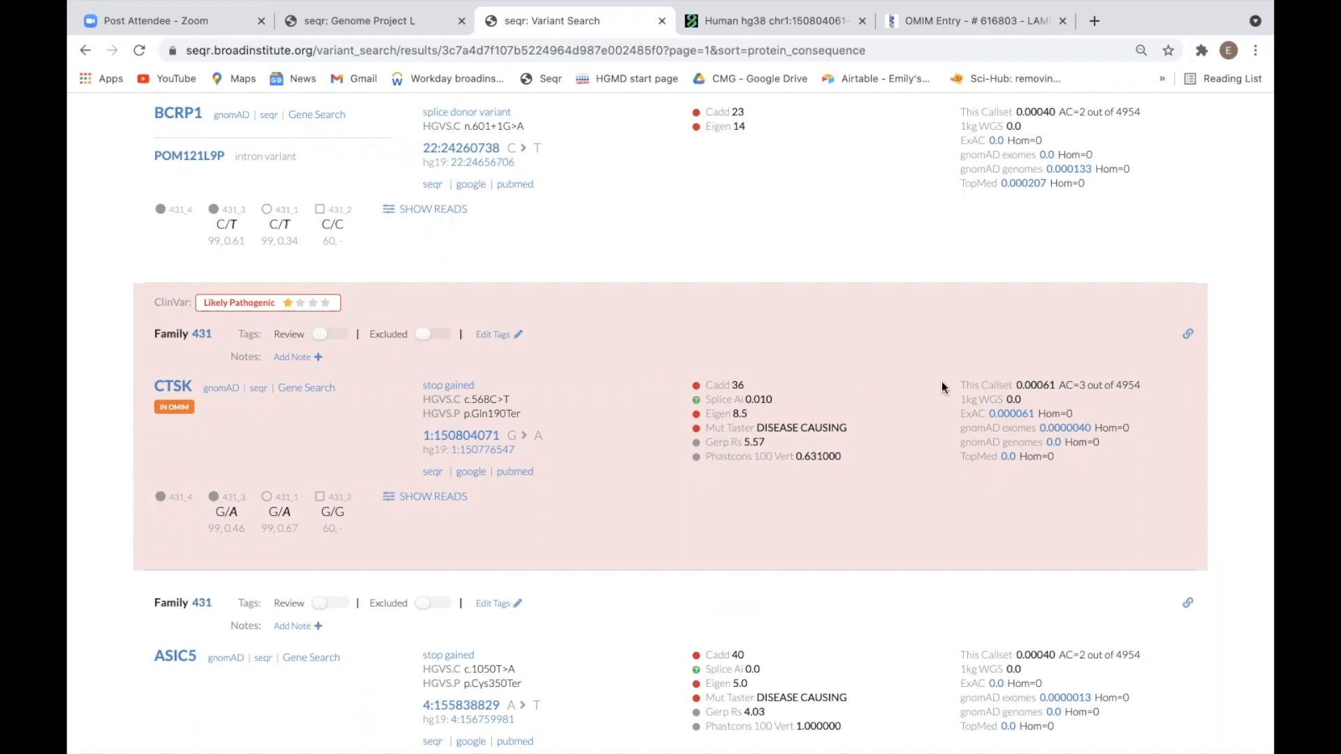
mouse_move(943, 447)
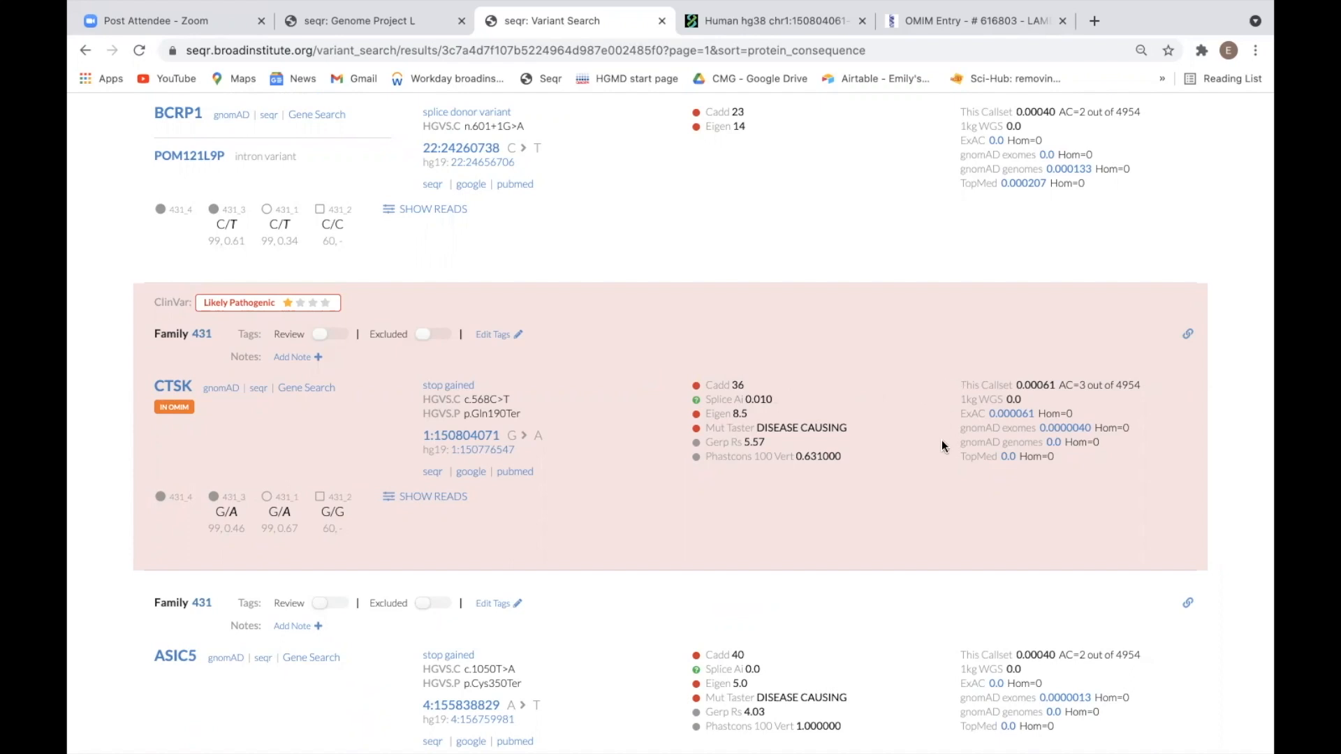
mouse_move(939, 402)
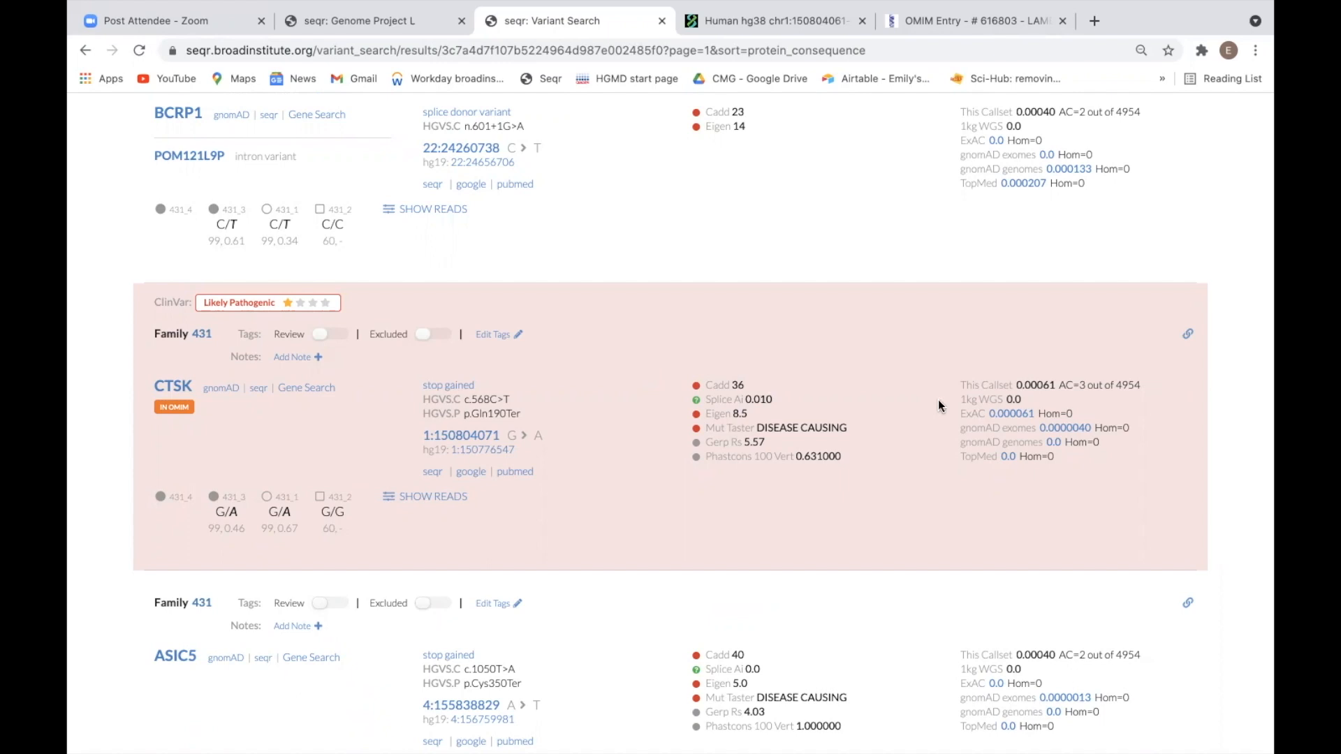
mouse_move(996, 416)
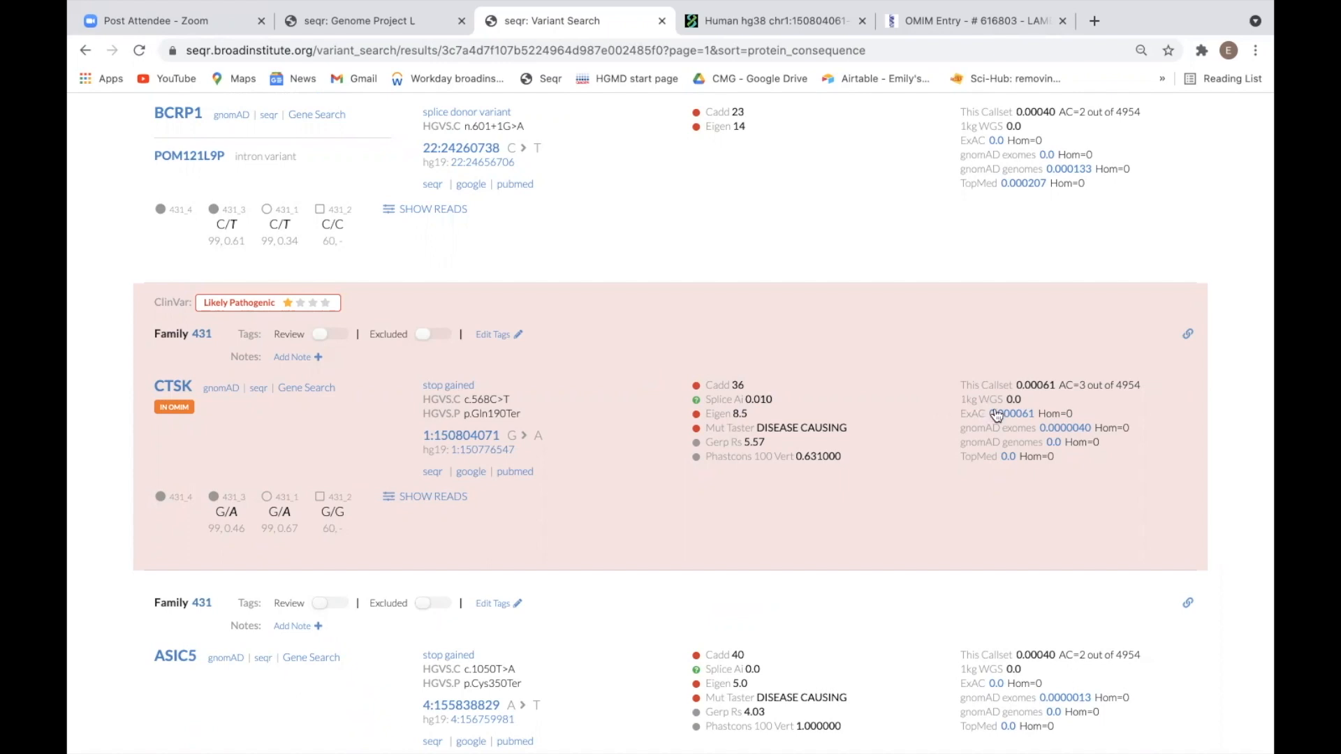
mouse_move(1010, 414)
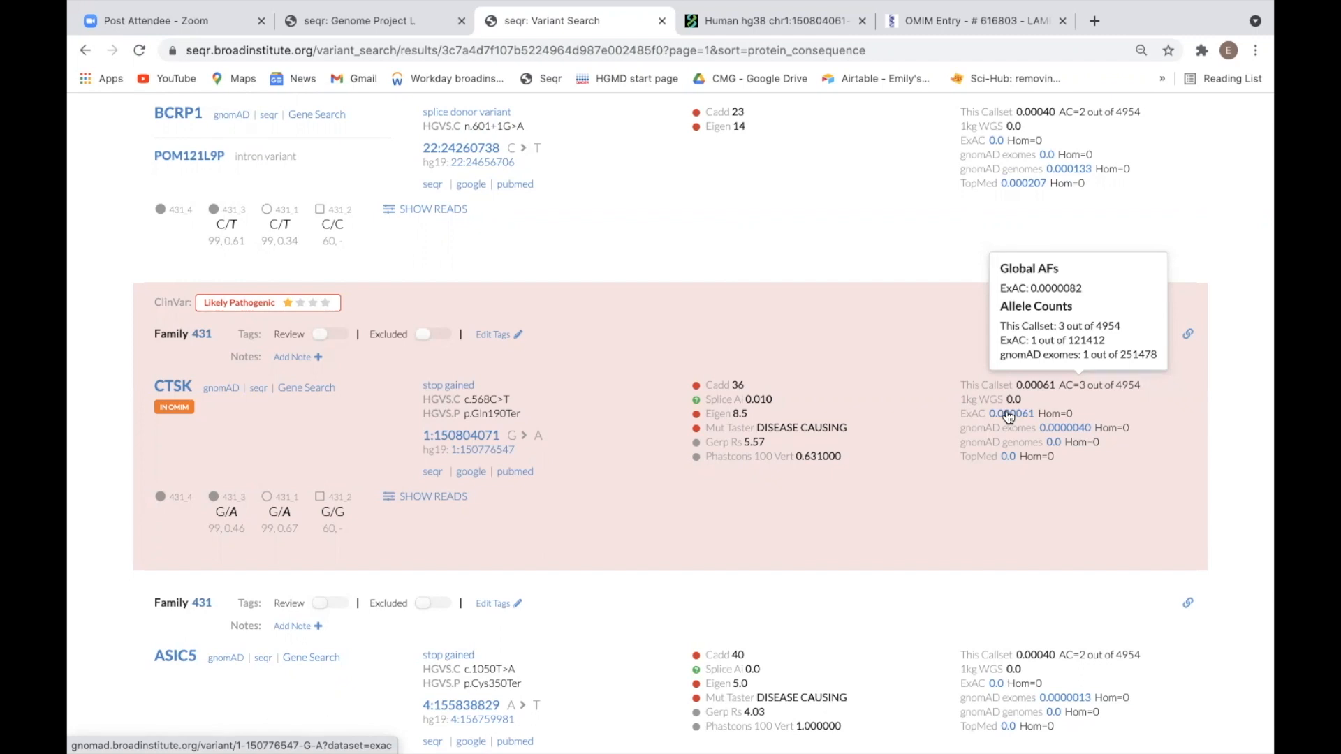
mouse_move(902, 463)
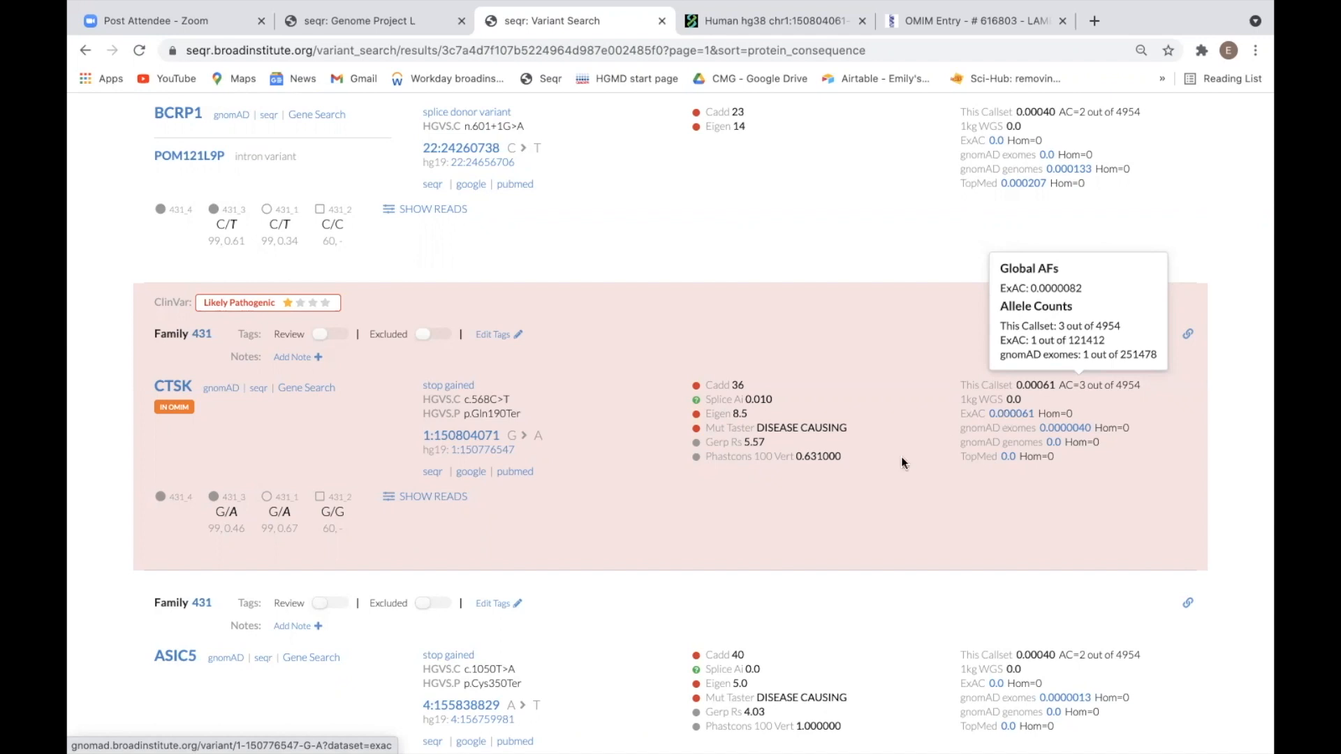
mouse_move(431, 482)
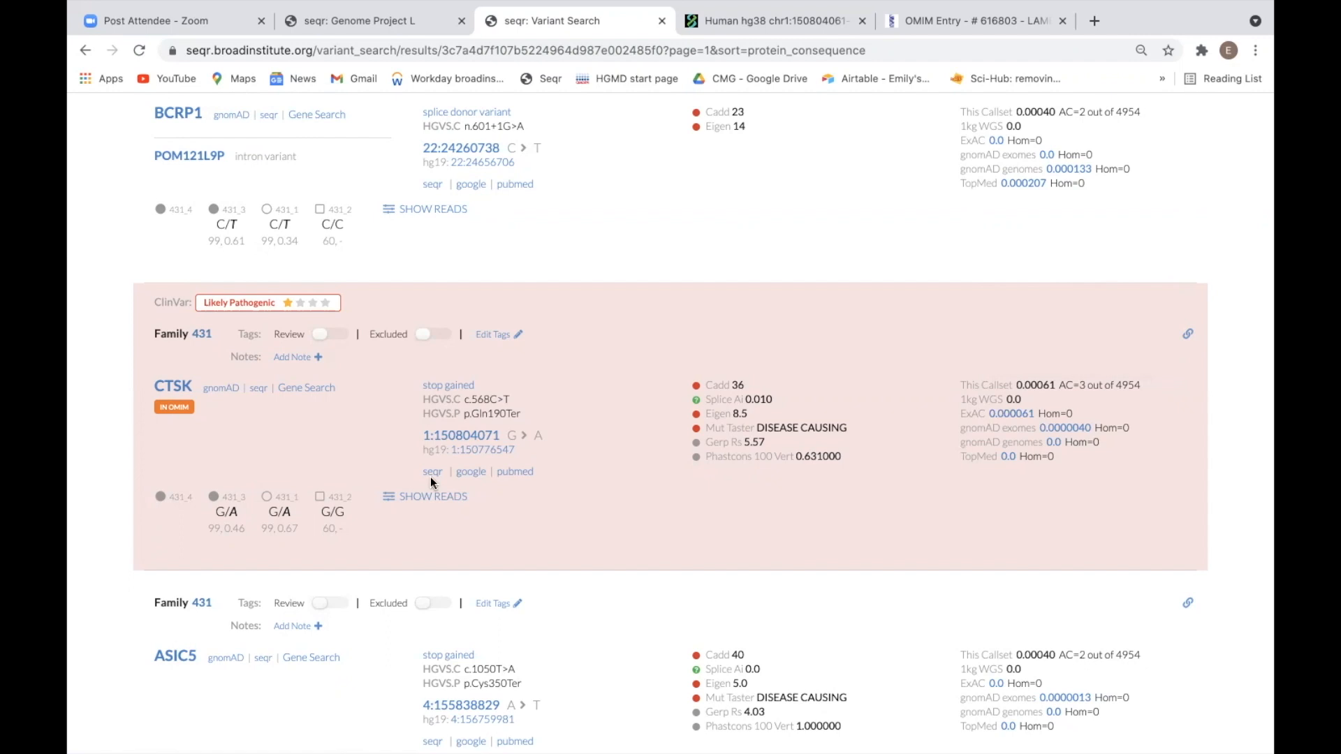
mouse_move(264, 404)
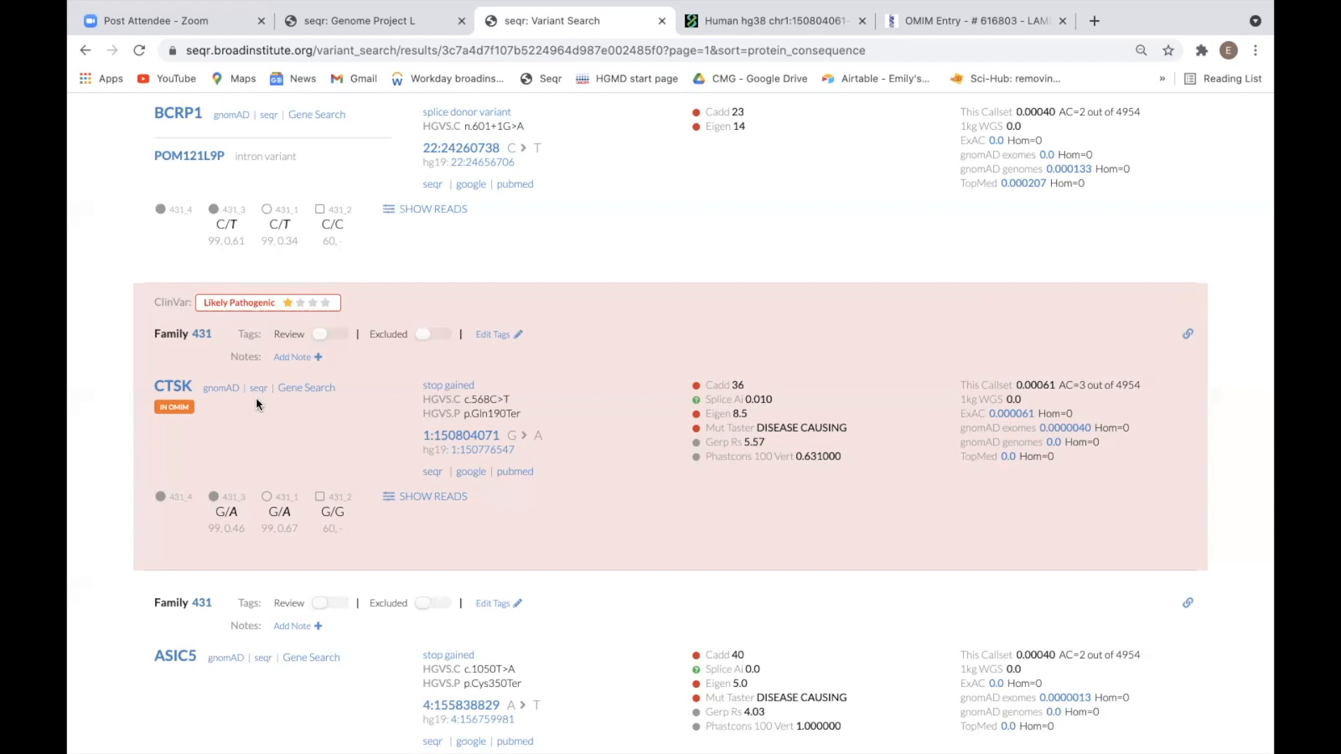
mouse_move(221, 387)
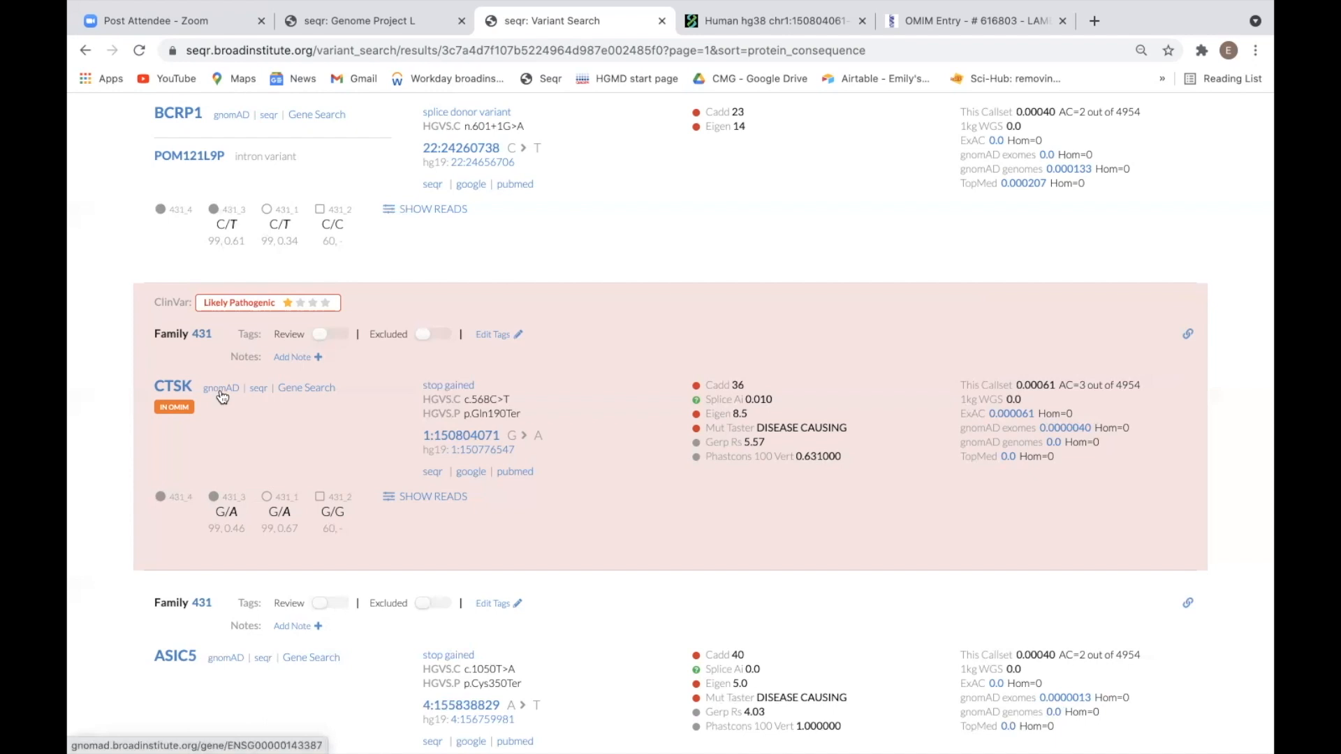
mouse_move(313, 401)
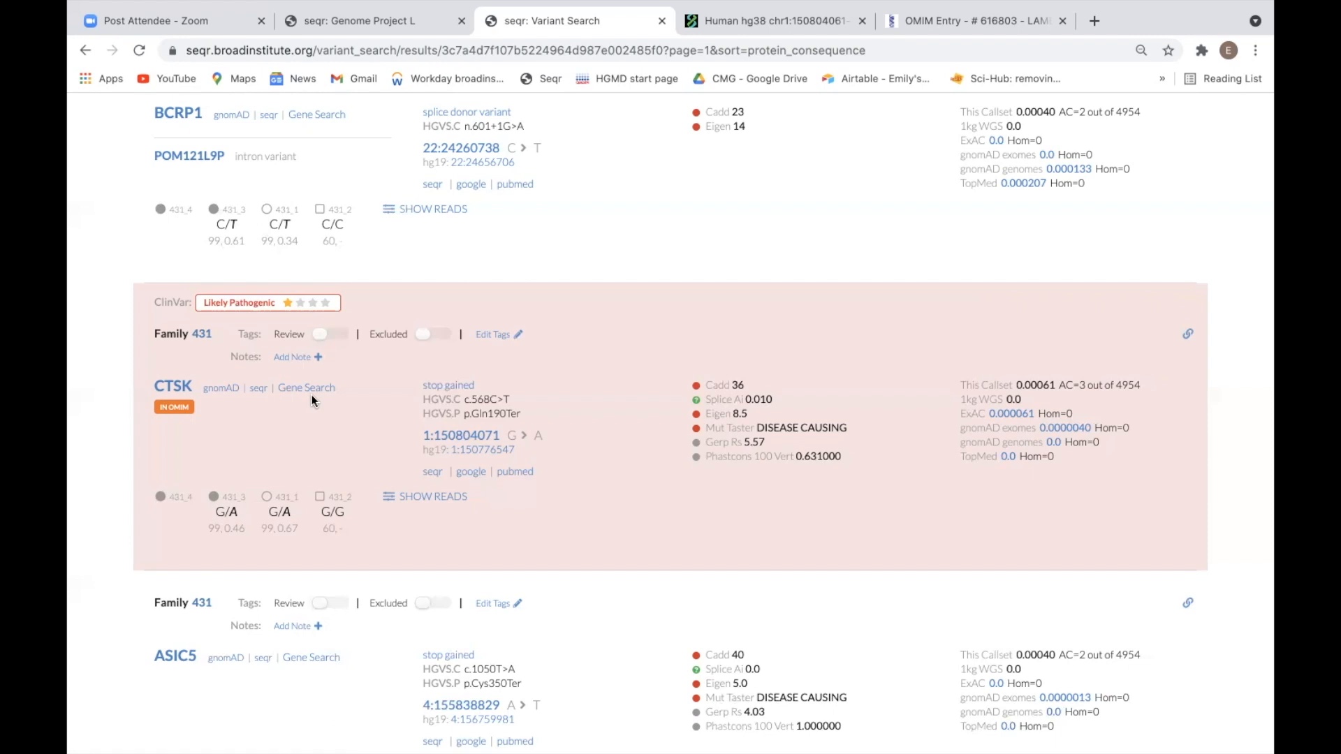
mouse_move(425, 480)
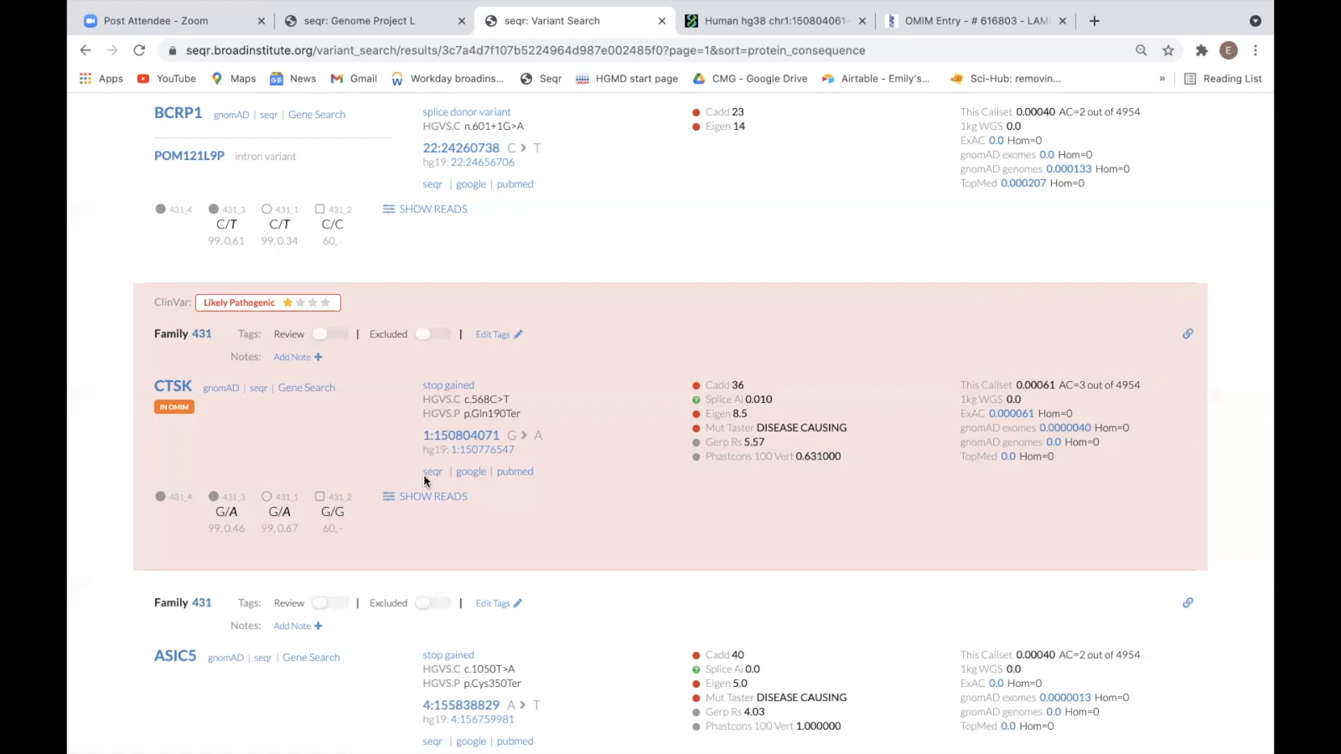
mouse_move(517, 485)
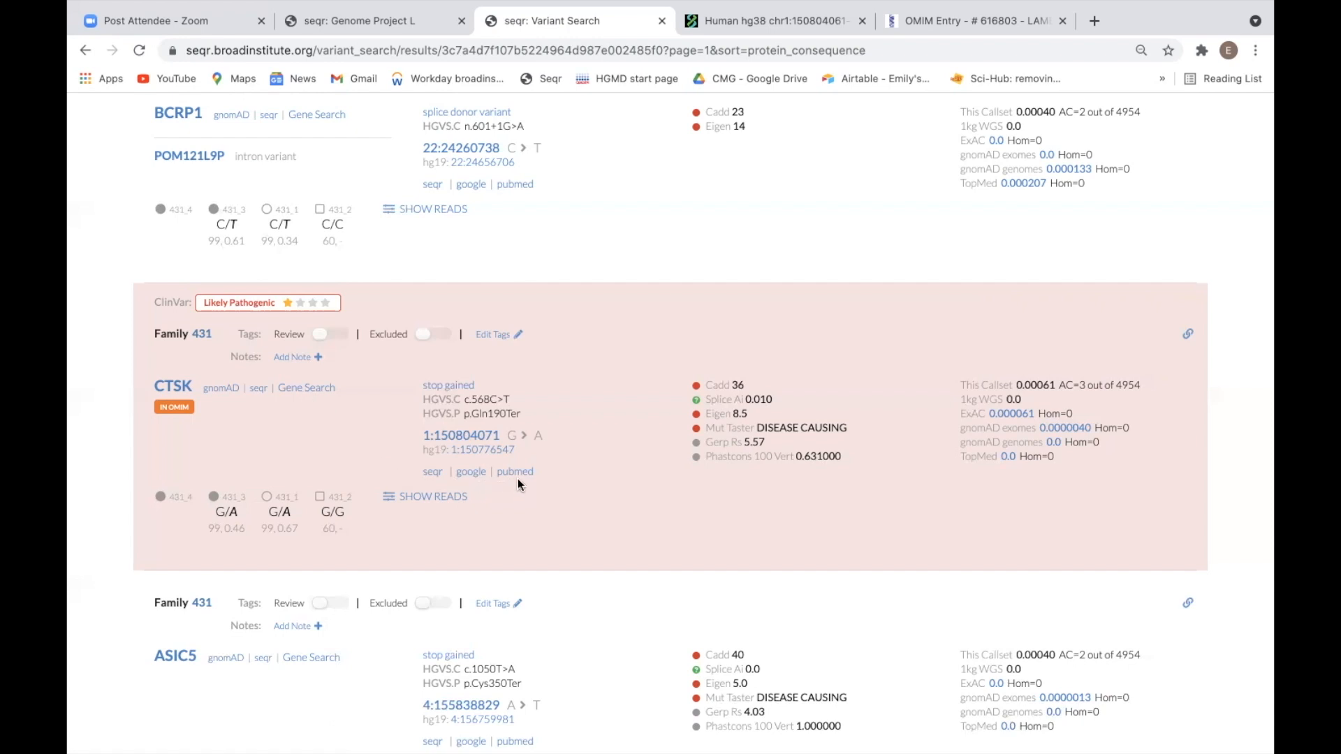
mouse_move(470, 471)
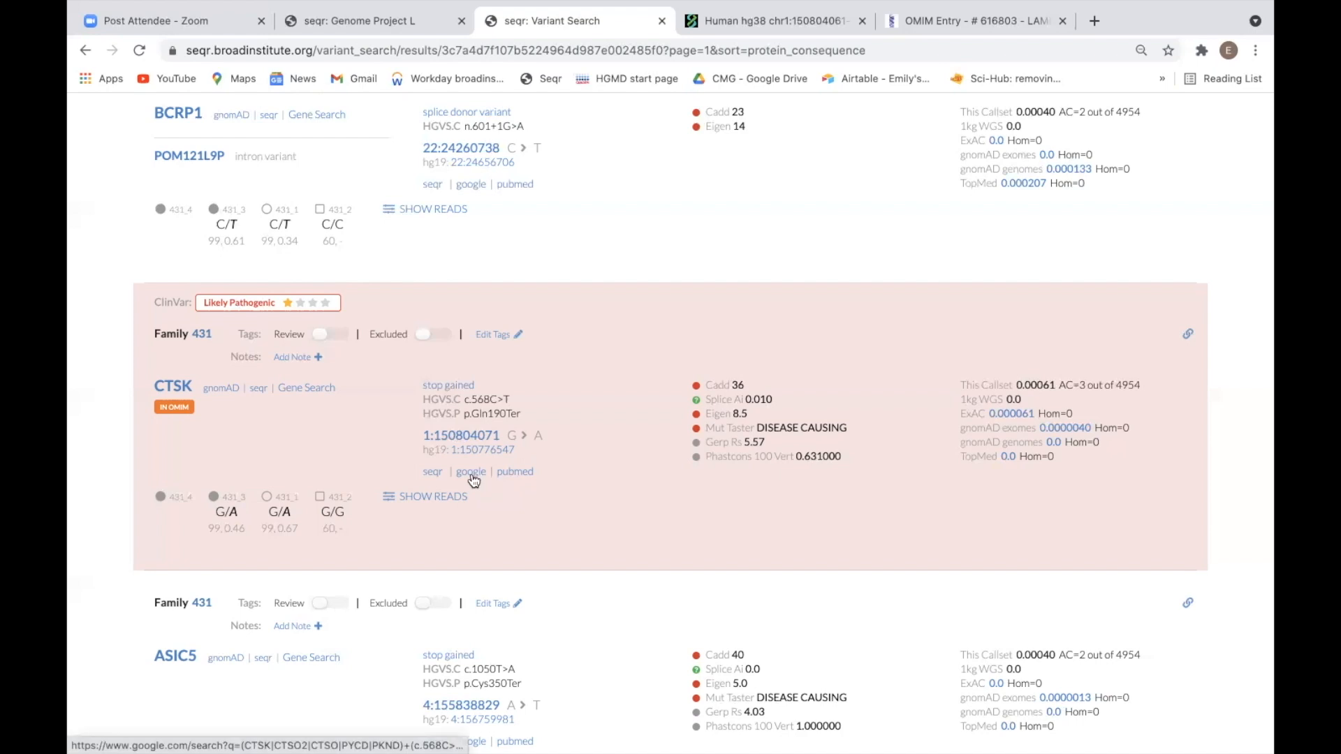
- Google the CTSK c.568C>T variant via its 'google' link, then return to the seqr results
left_click(470, 471)
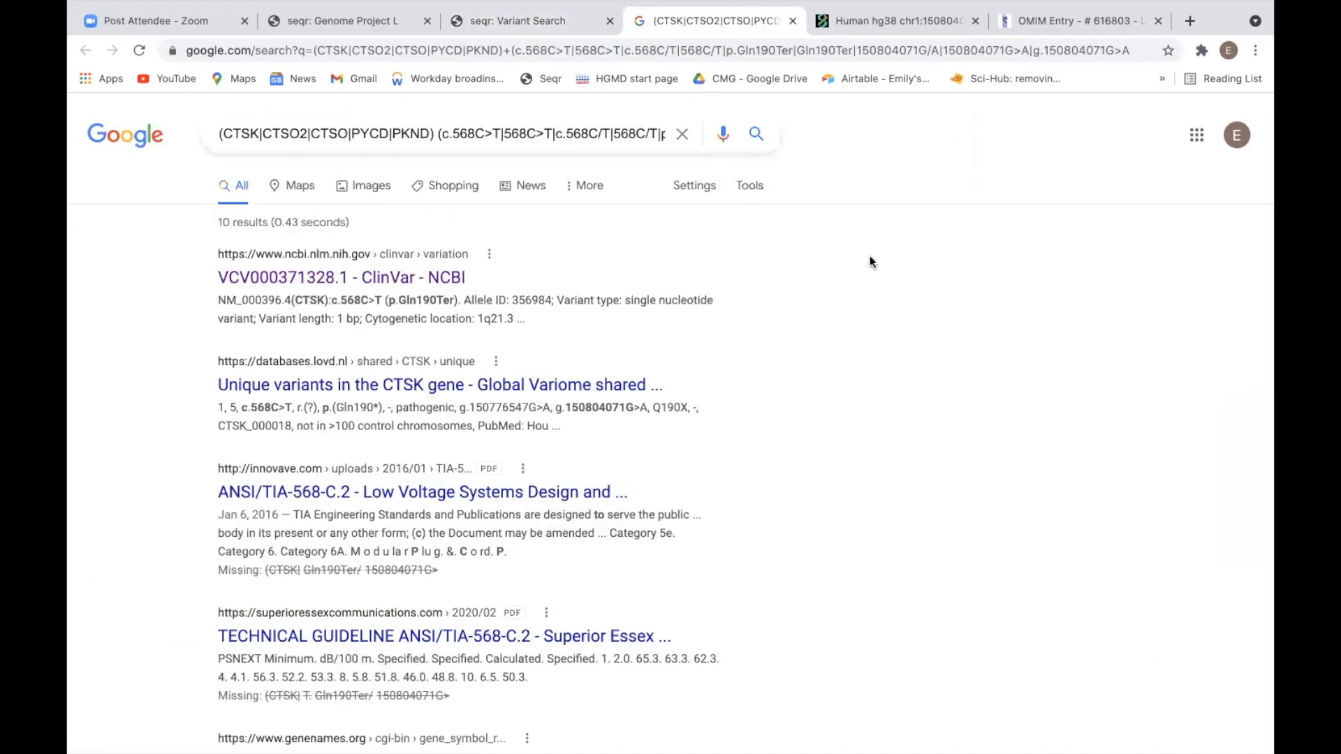
left_click(530, 21)
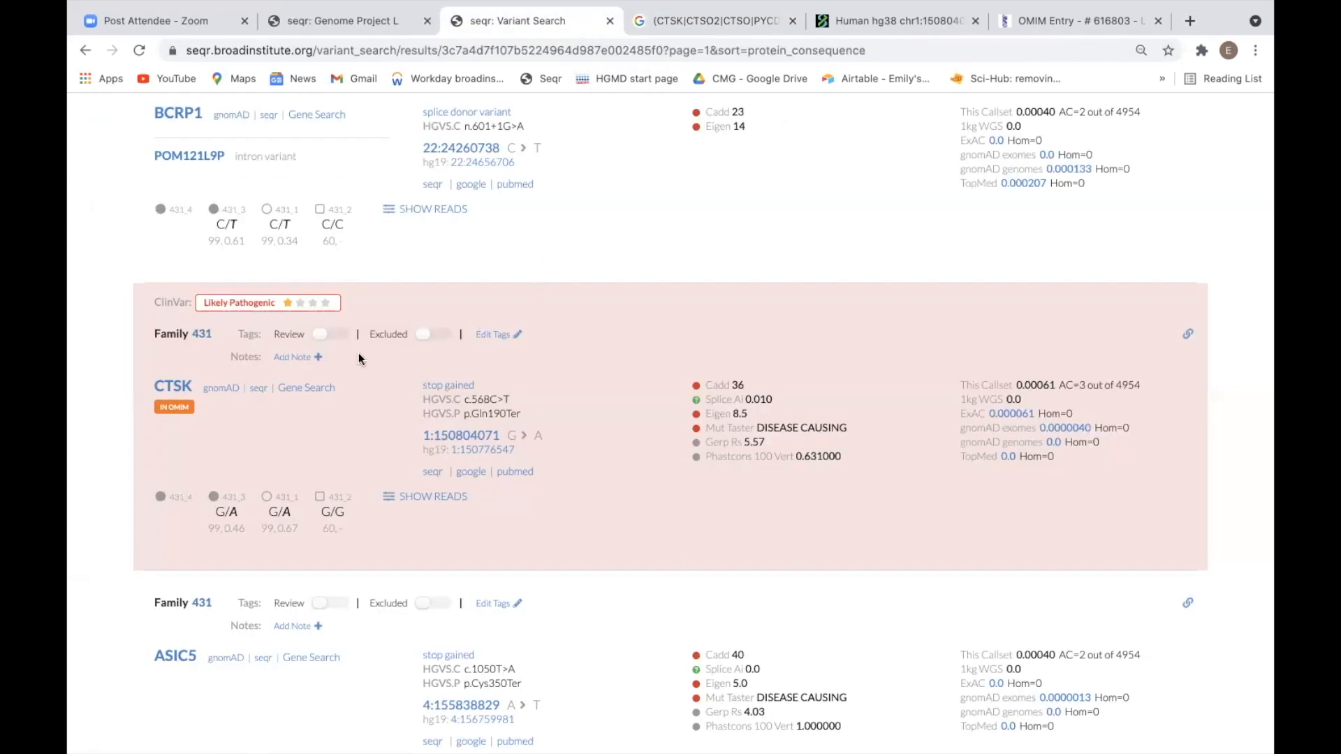
mouse_move(314, 368)
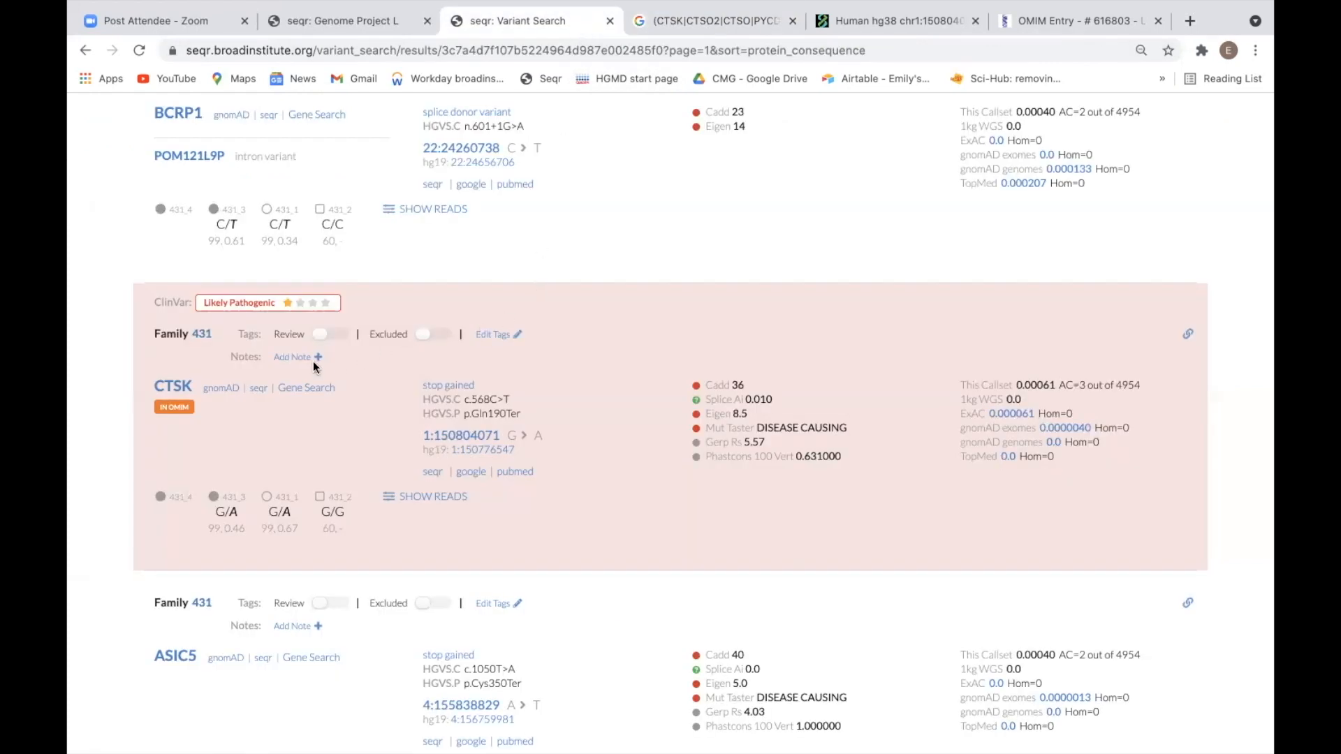
- Add the note 'Not a phenotypic fit.' to the CTSK variant for family 431
left_click(296, 356)
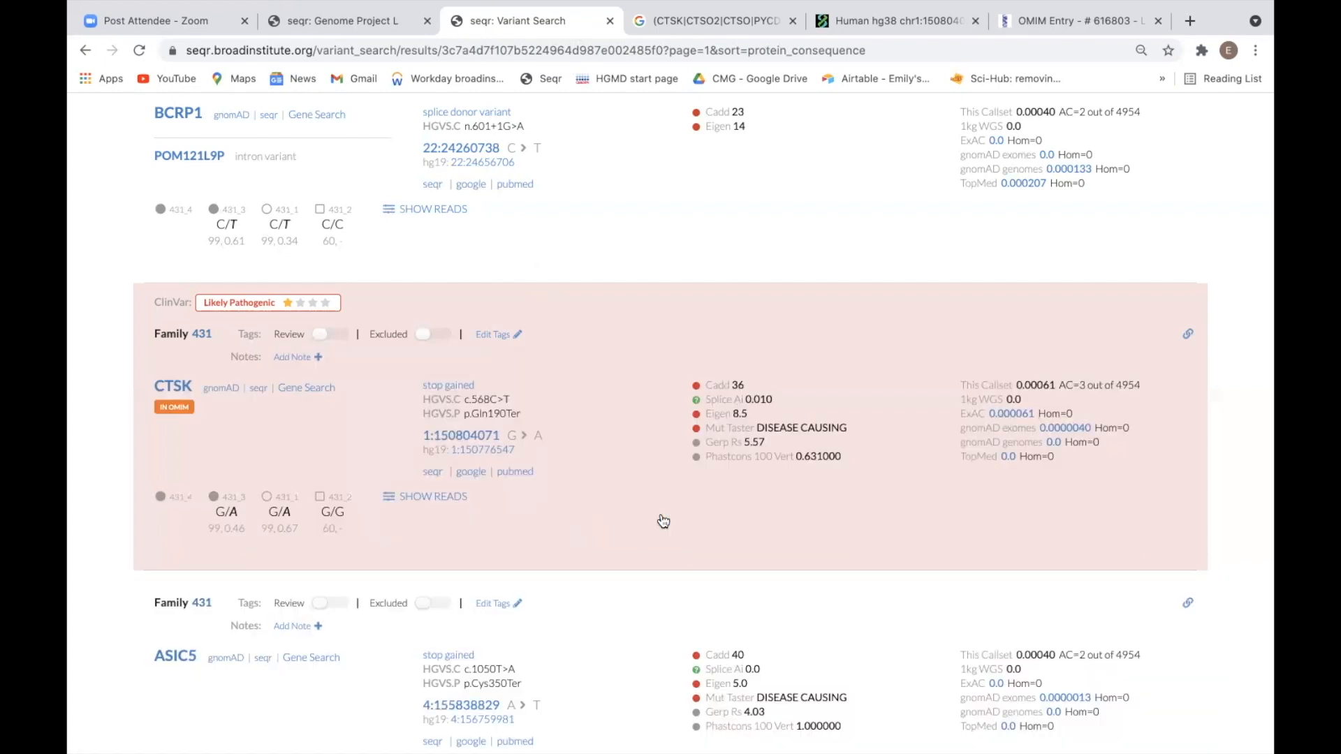
left_click(292, 356)
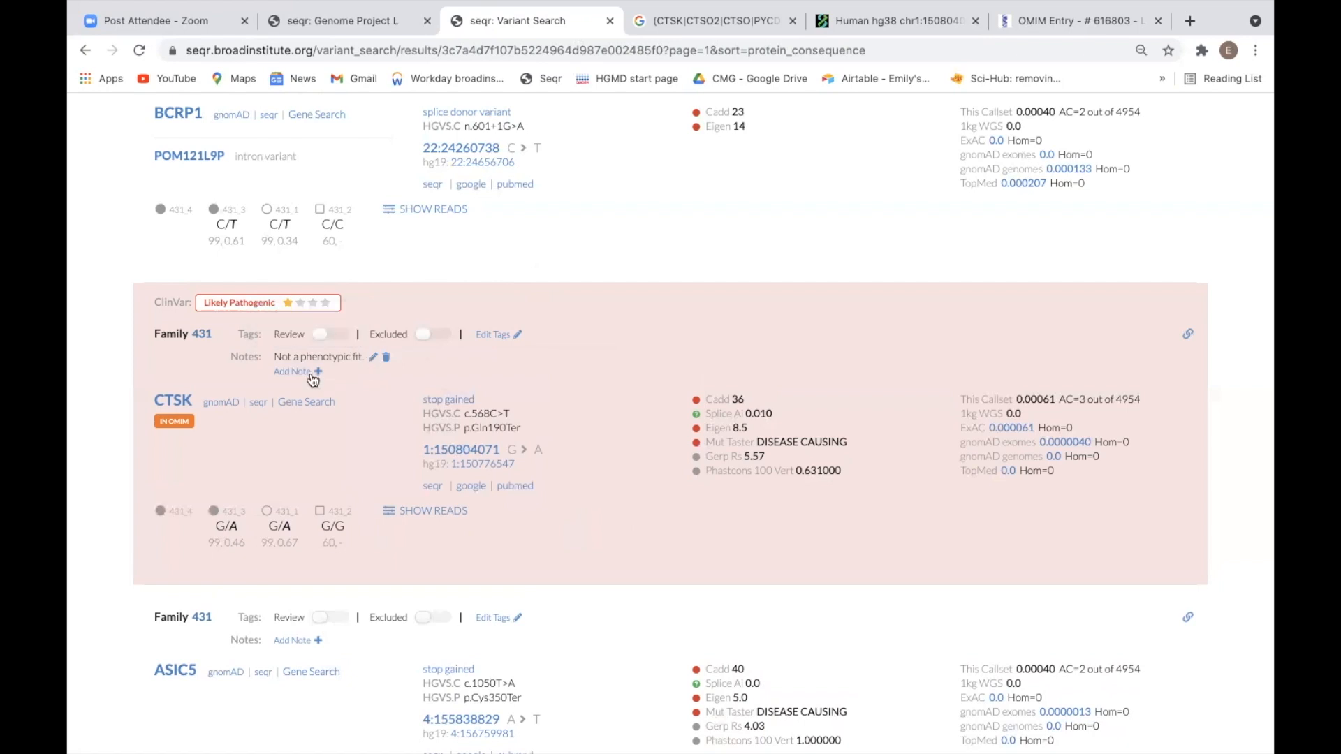
mouse_move(451, 367)
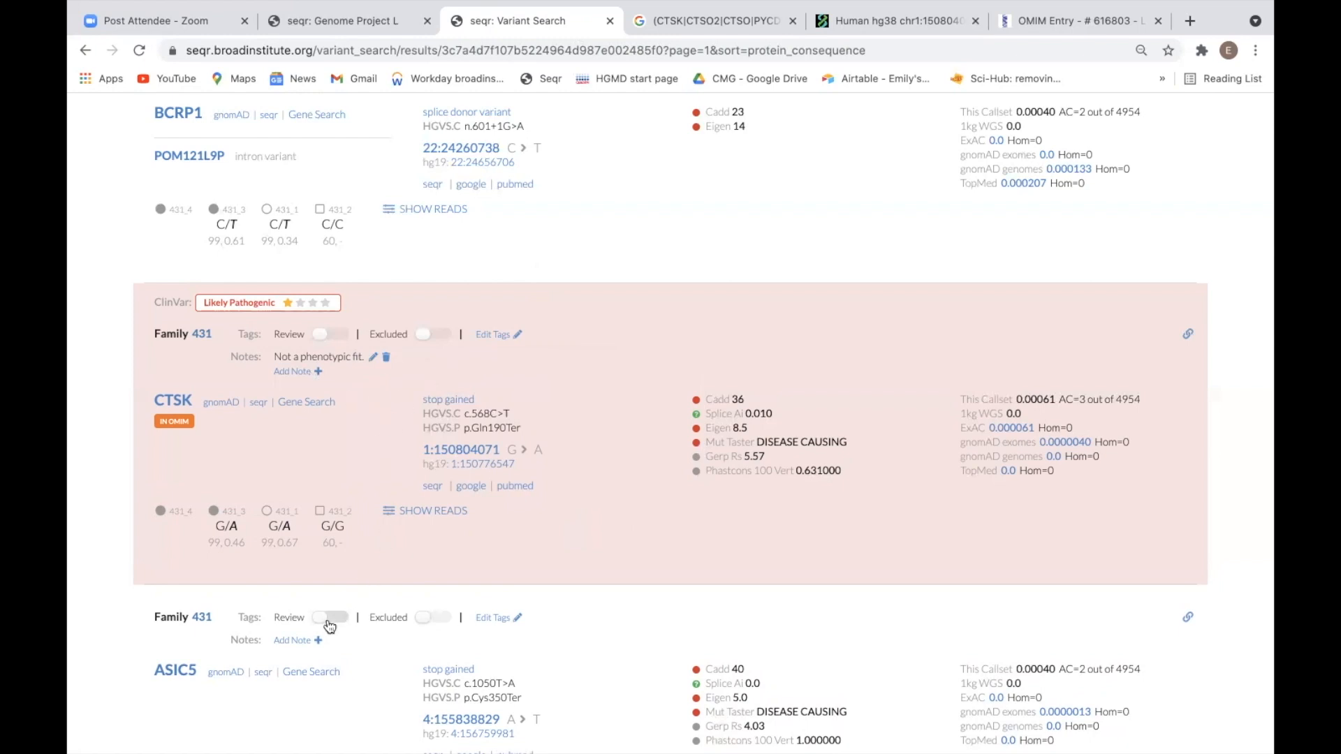
- Tag the ASIC5 variant Review and the CTSK variant Excluded
left_click(330, 617)
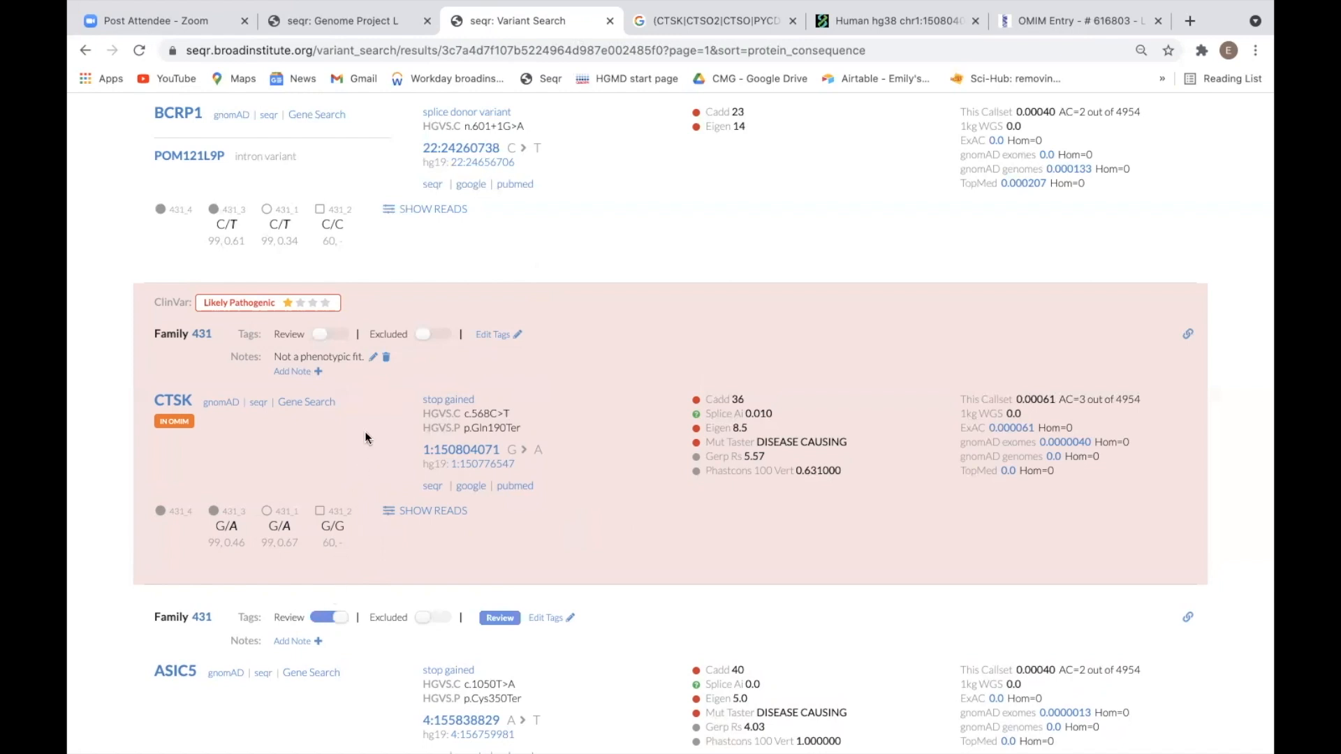
mouse_move(385, 399)
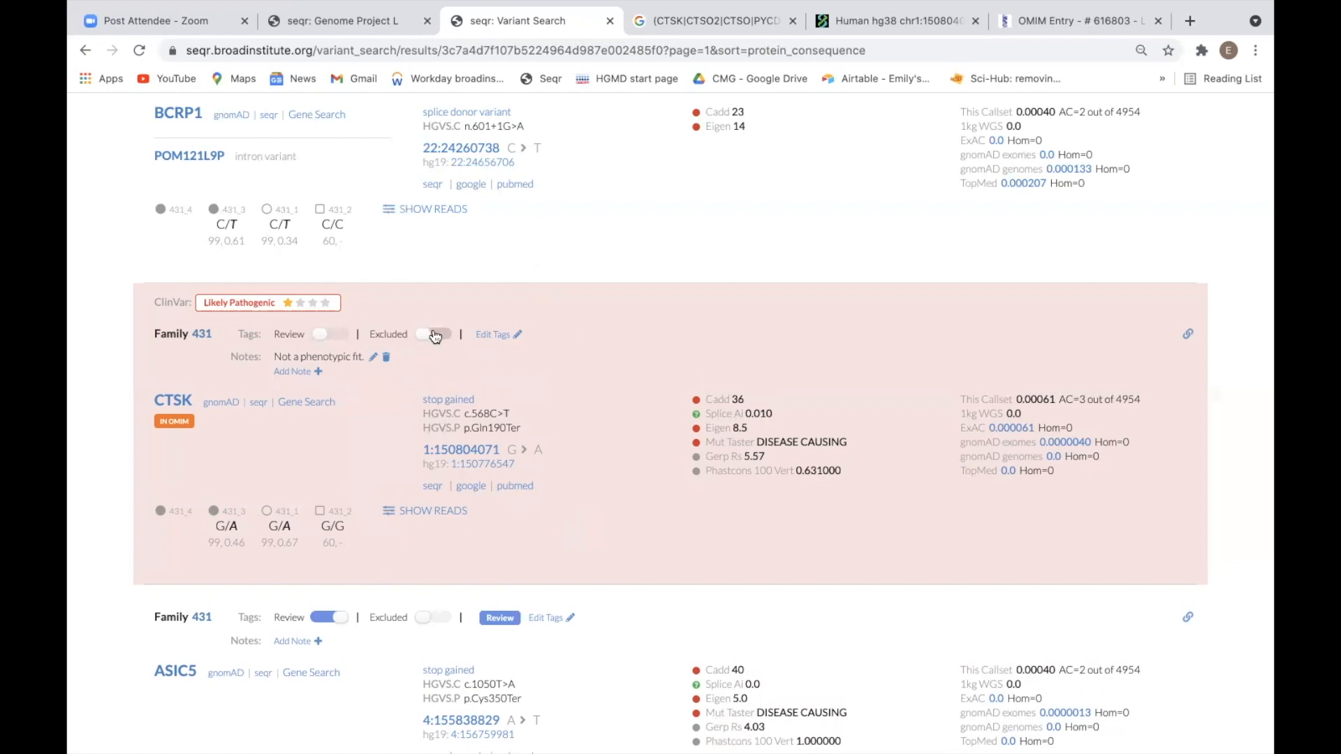
left_click(434, 333)
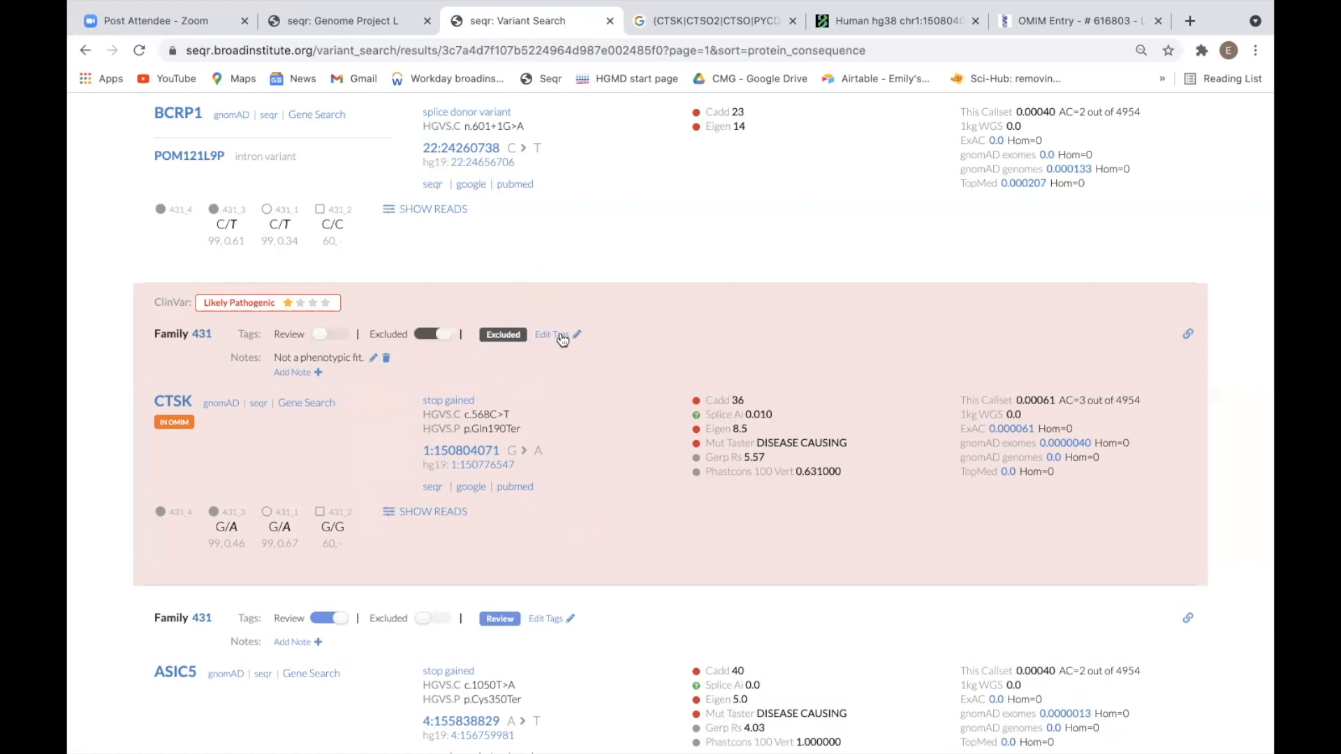
- Browse the full Edit Tags list for the CTSK variant and close it unchanged
left_click(551, 334)
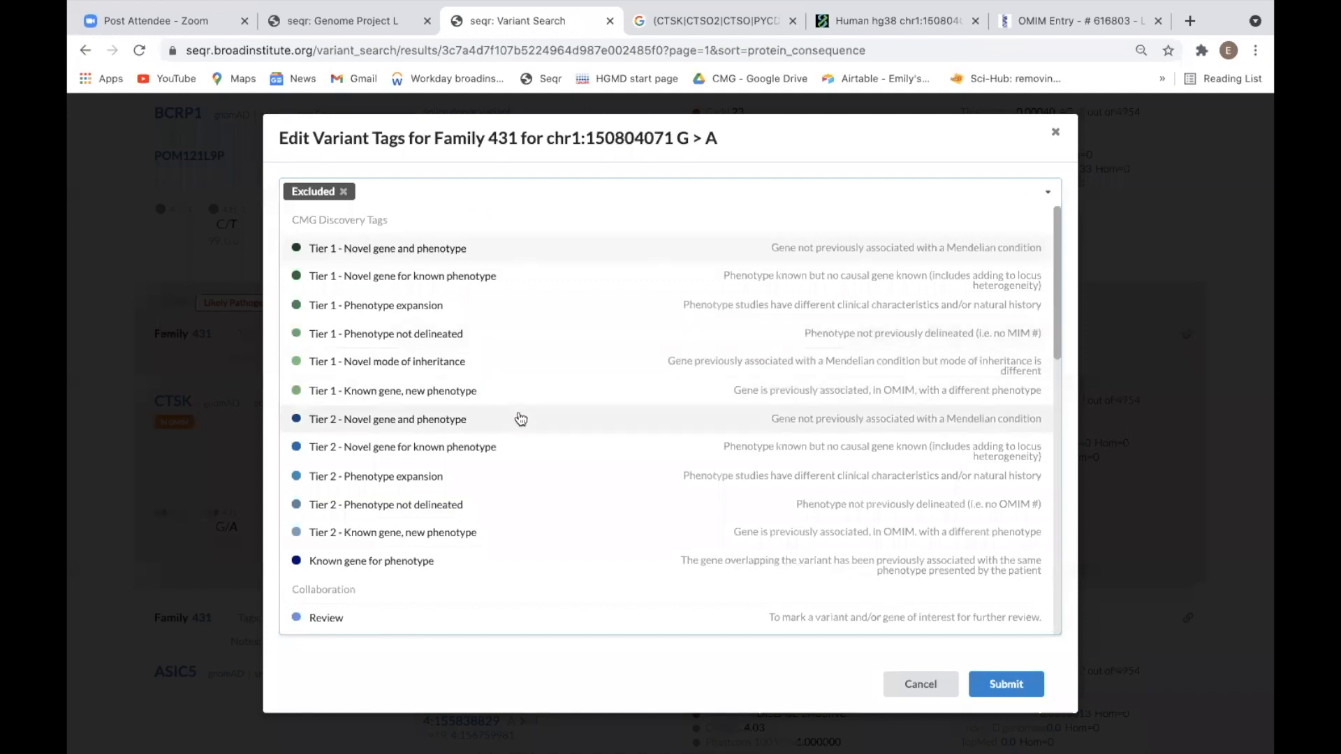
scroll("down", 3)
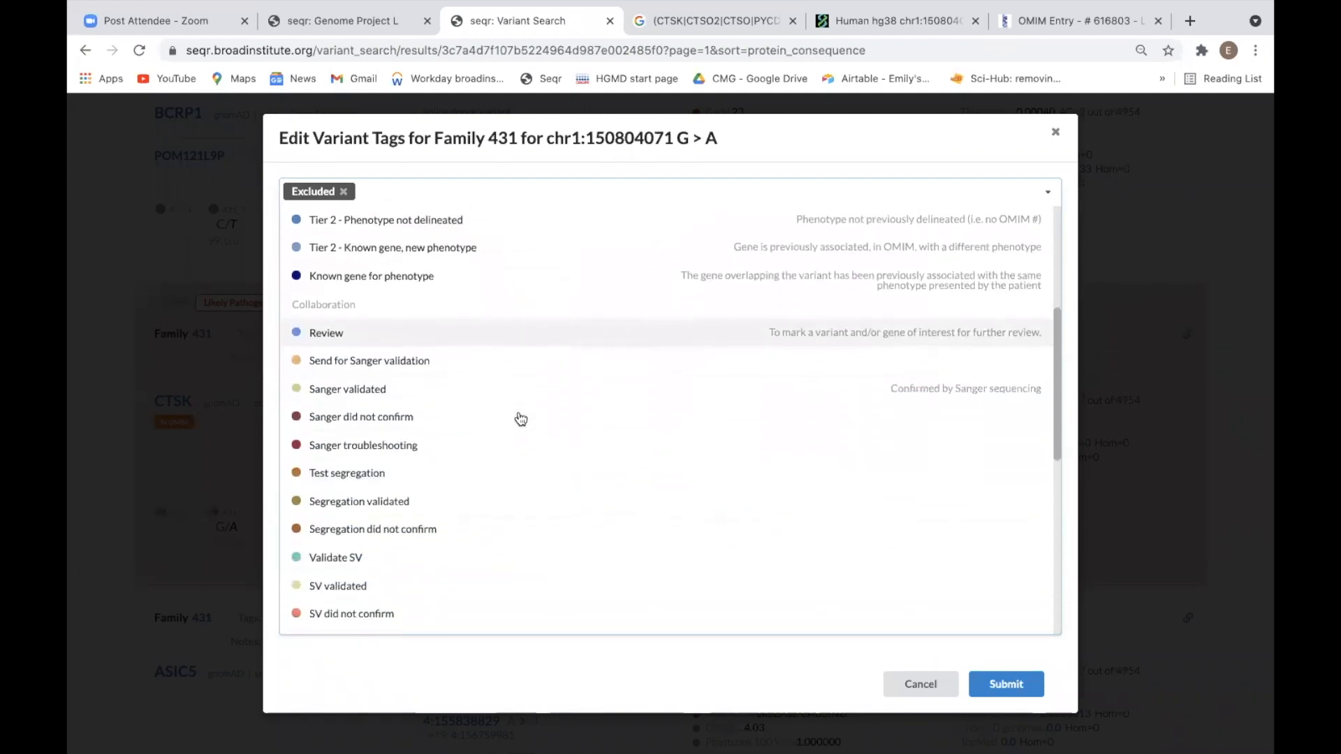
scroll("down", 3)
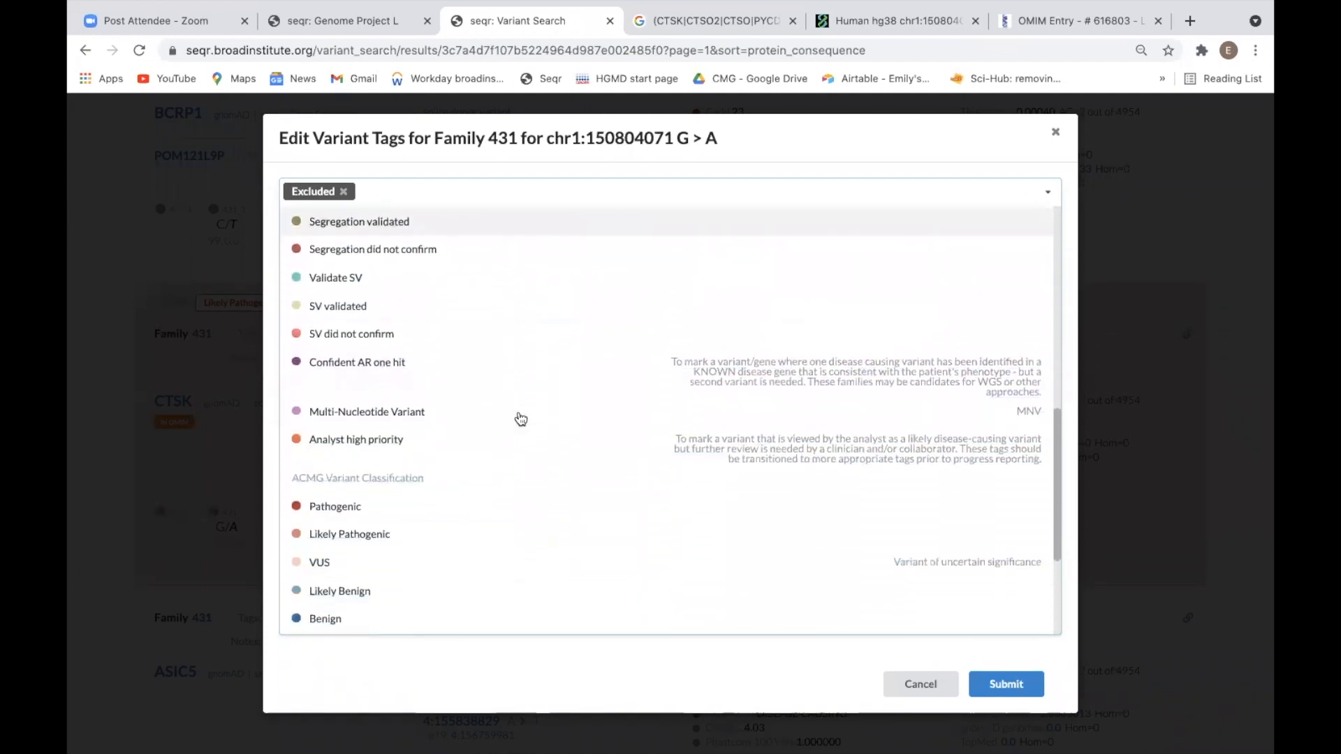
scroll("down", 3)
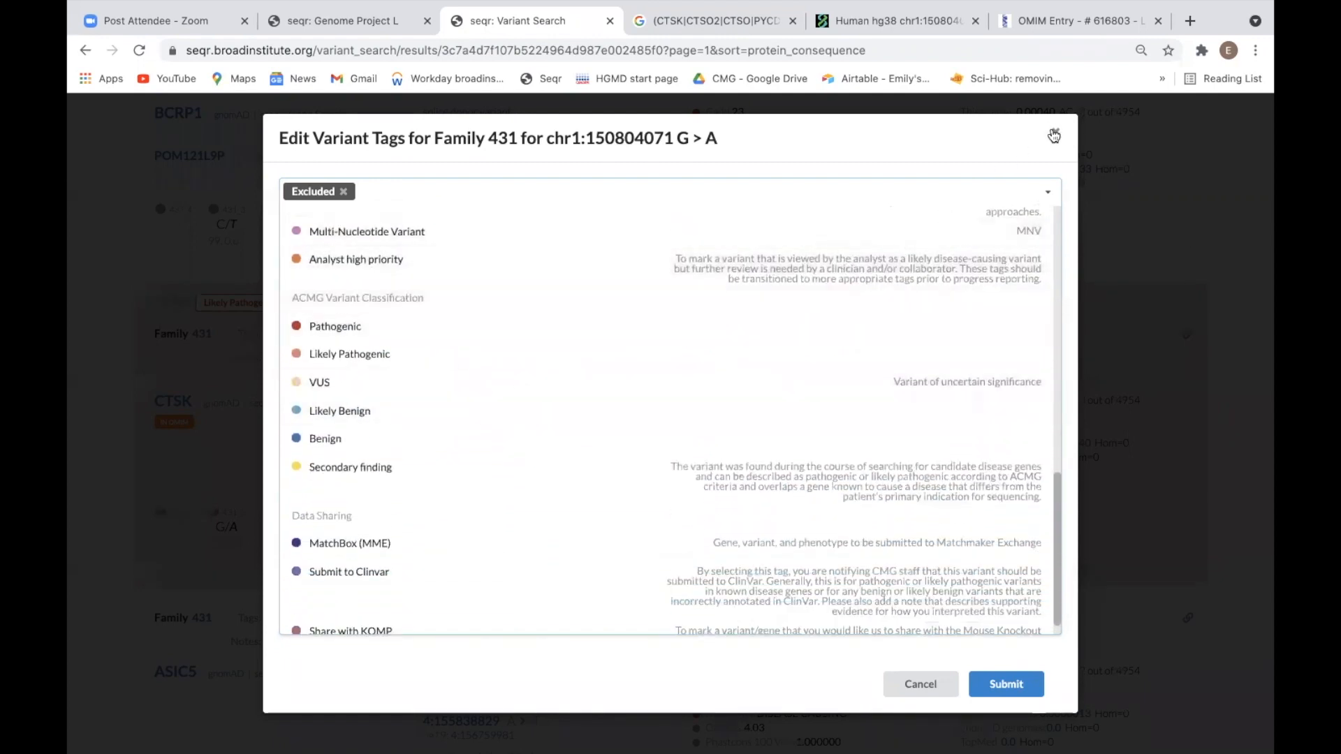
left_click(346, 21)
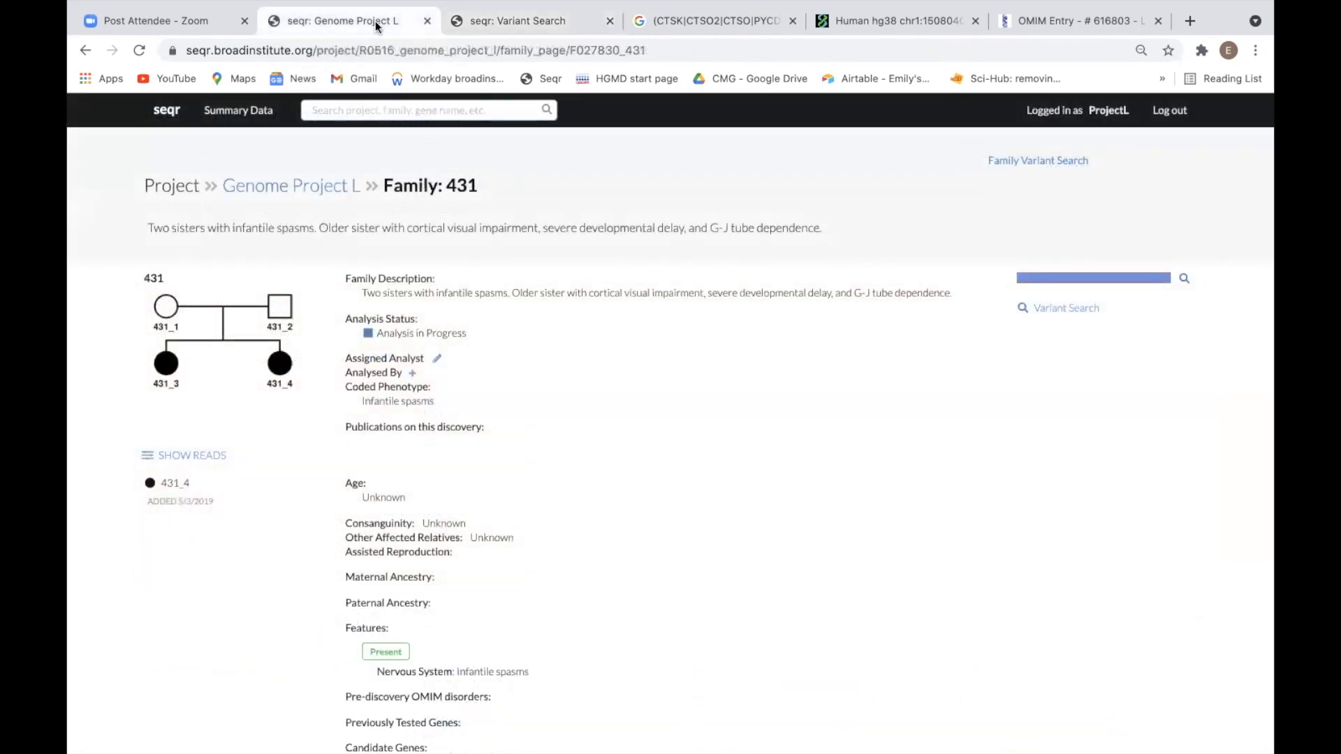
- Go to family 431's page and bring up its Saved Variants list
left_click(1092, 276)
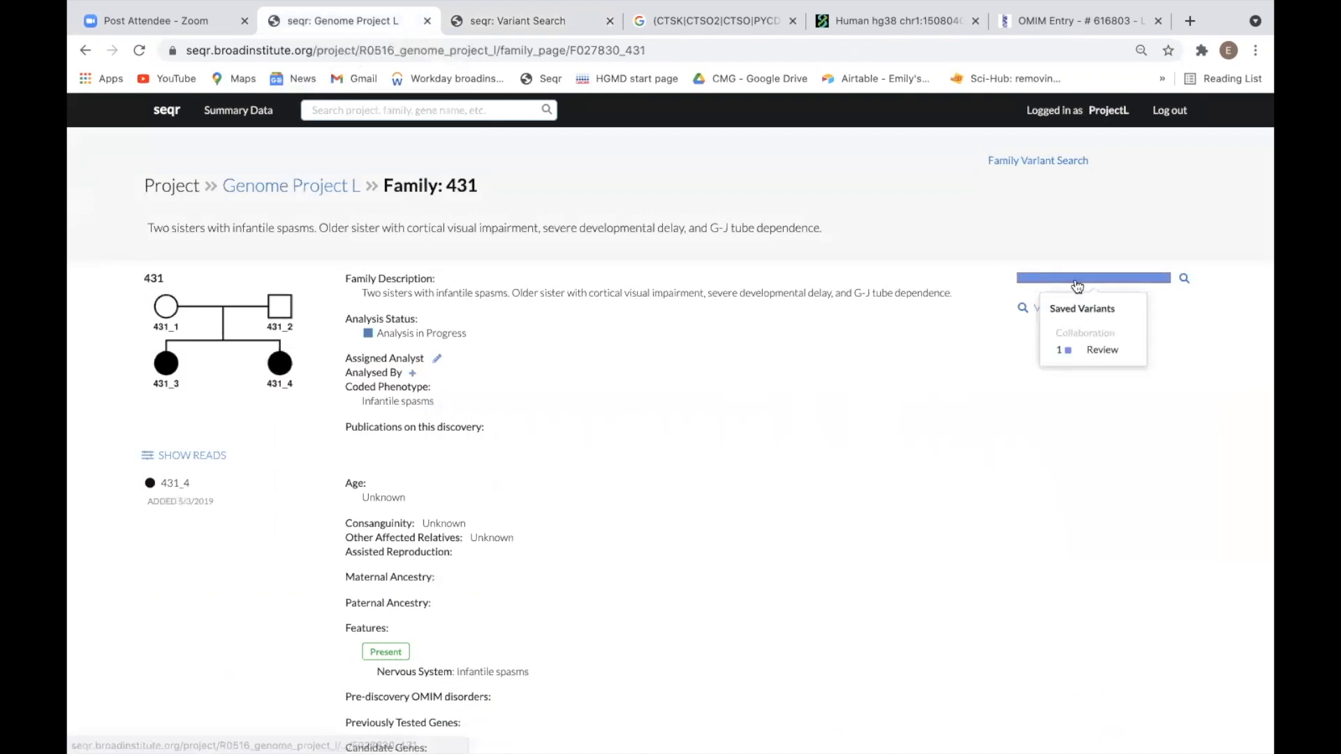
mouse_move(1102, 349)
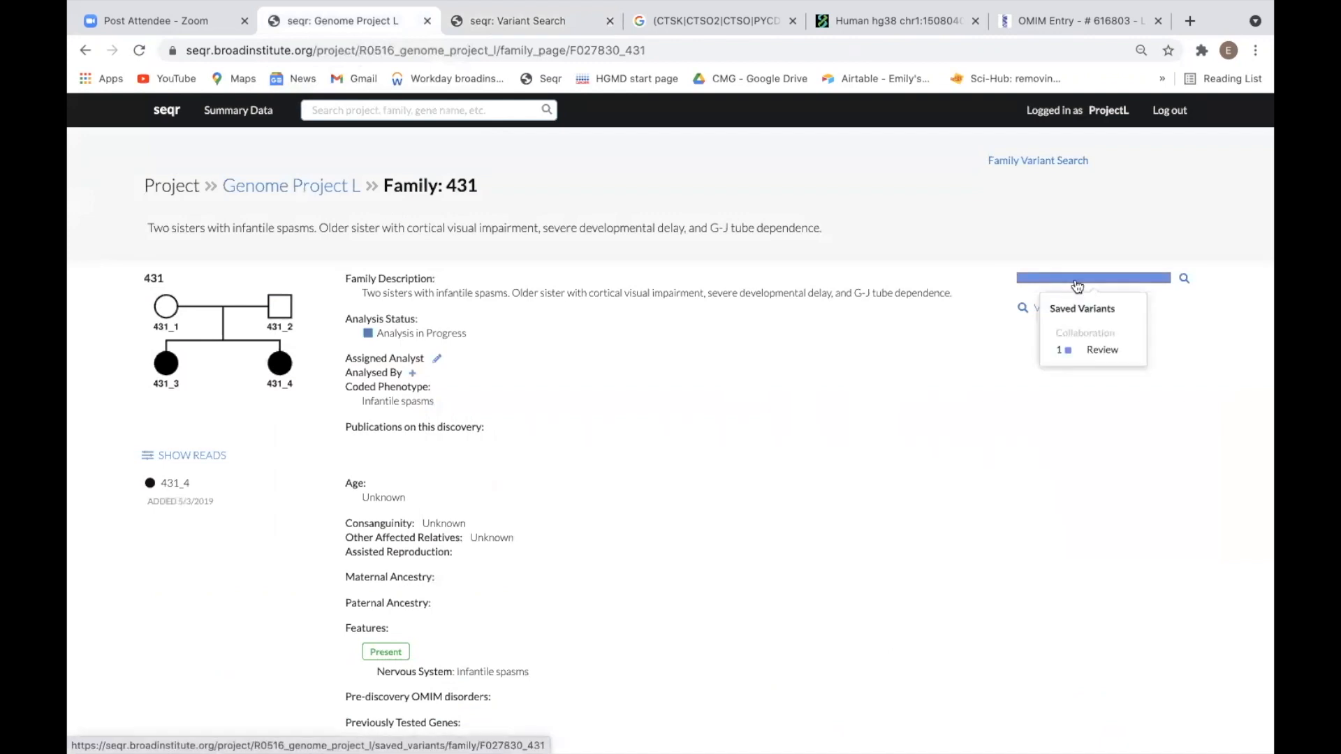
left_click(1081, 307)
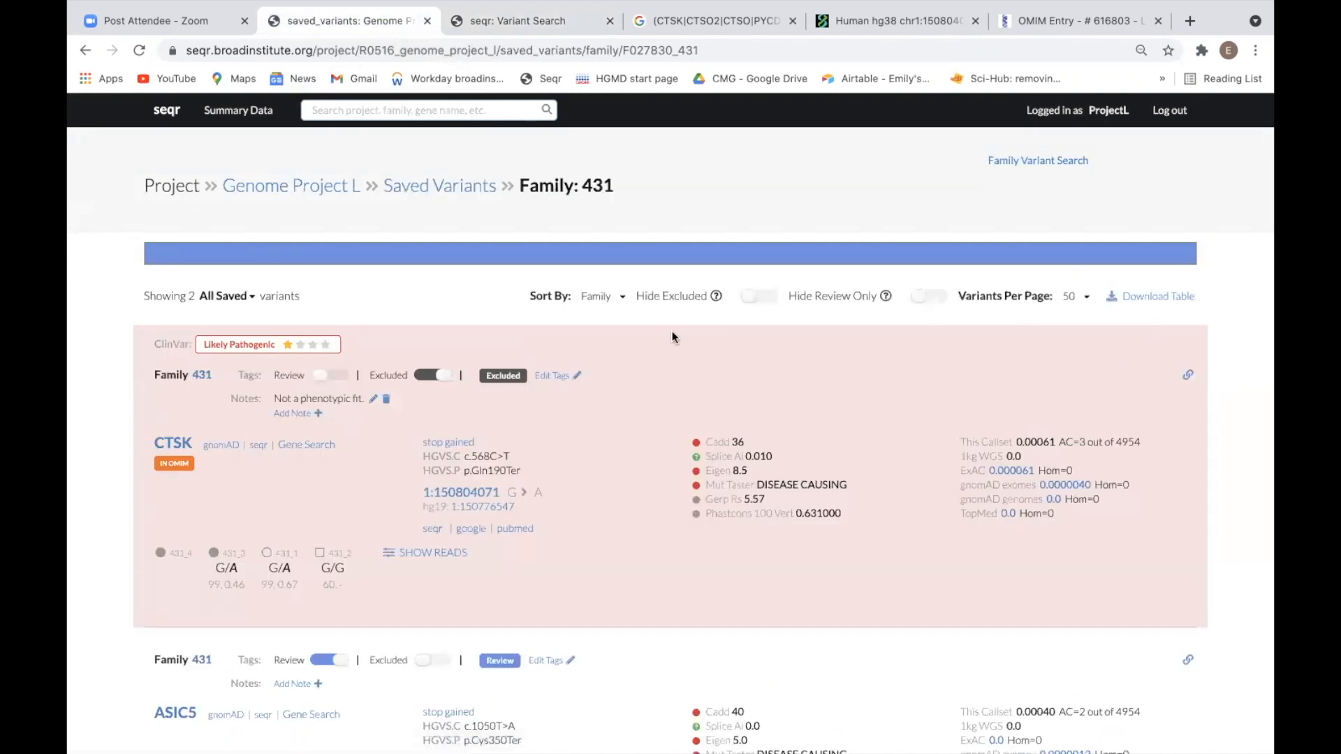
mouse_move(465, 305)
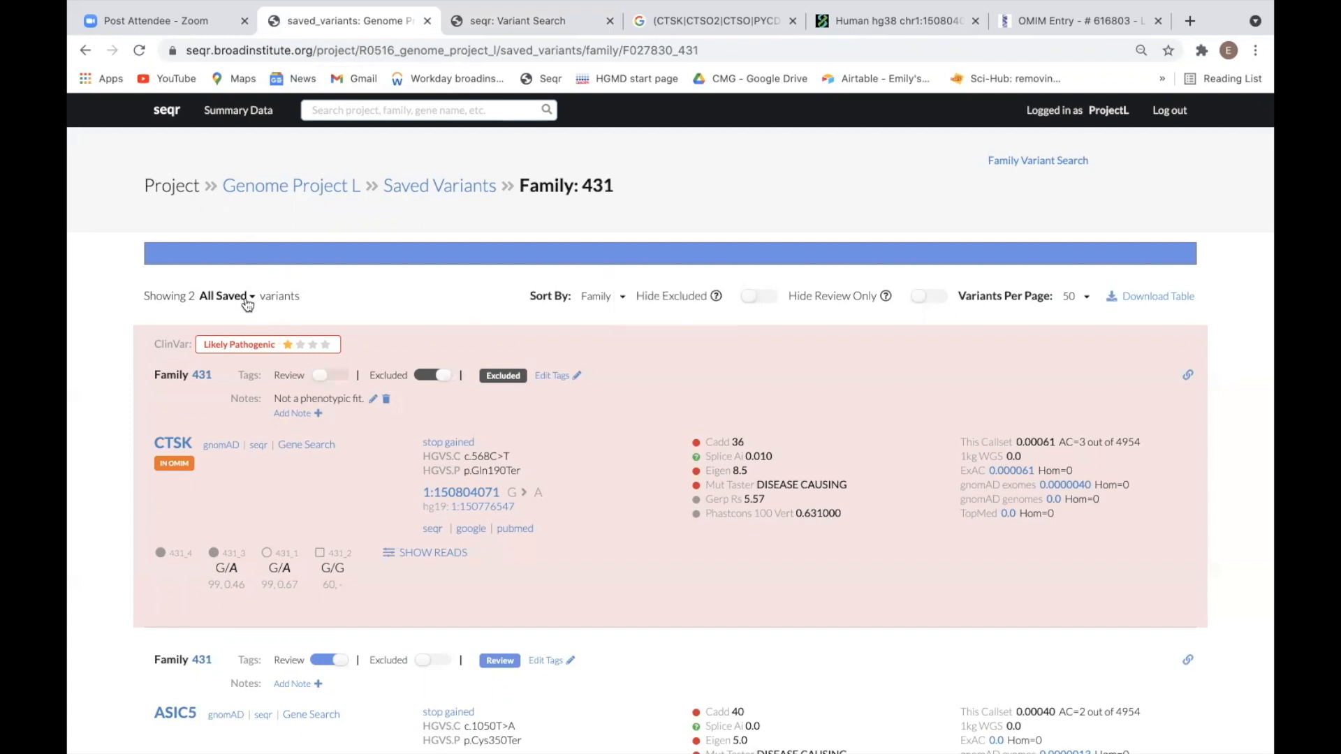
- Check the All Saved and Sort By options, then switch on Hide Excluded to leave only the ASIC5 Review variant
left_click(225, 297)
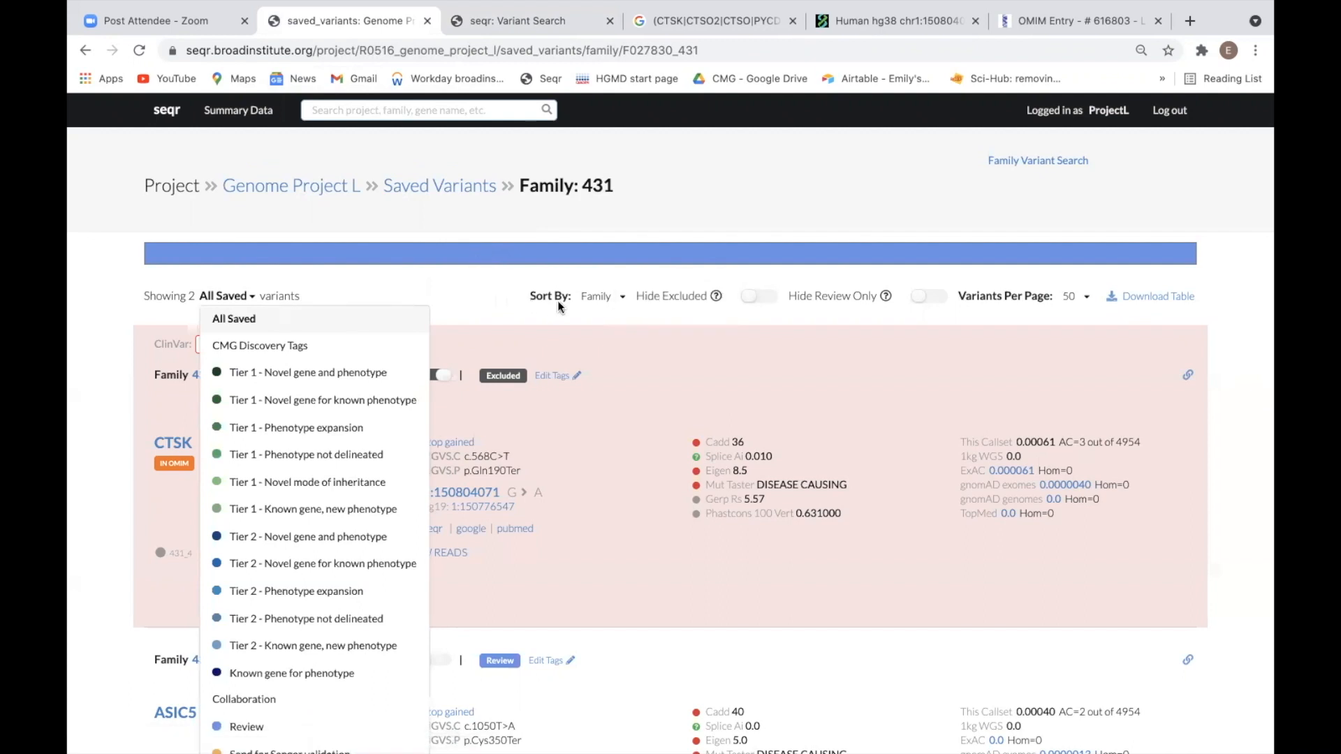
left_click(599, 296)
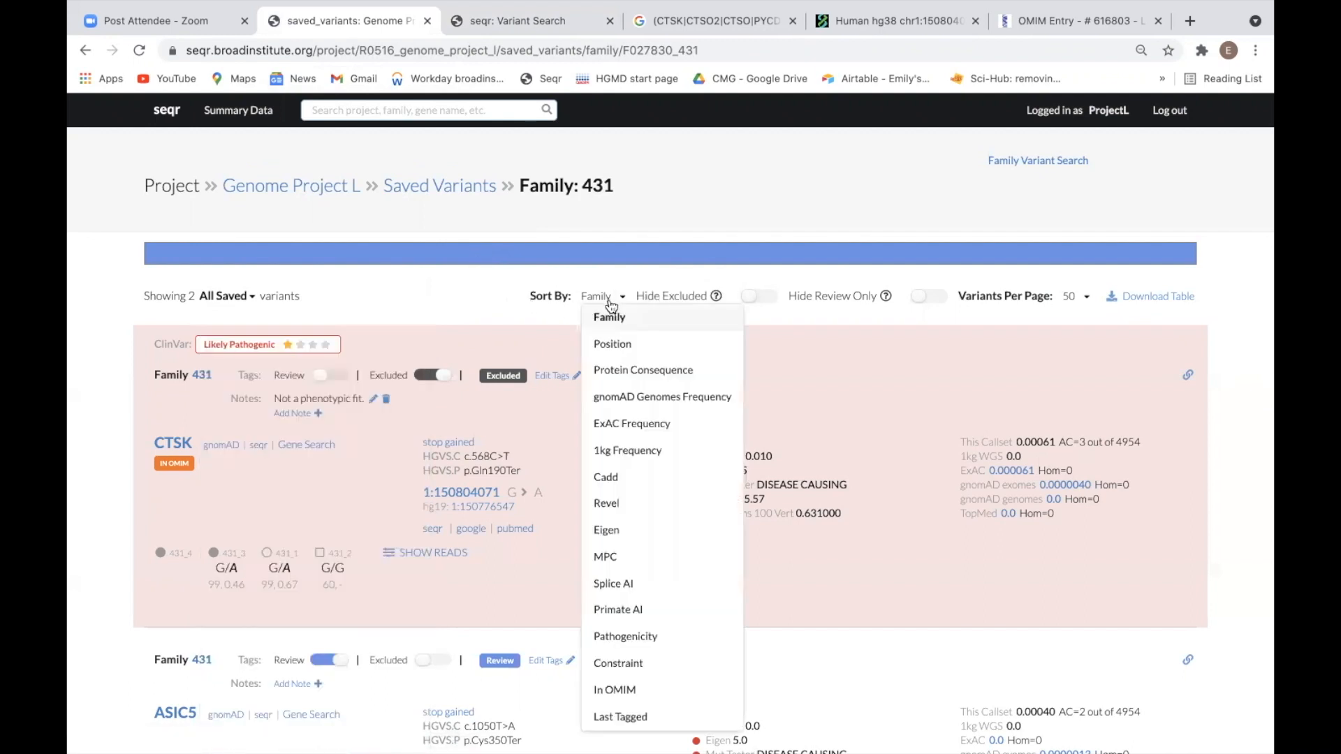
scroll("down", 3)
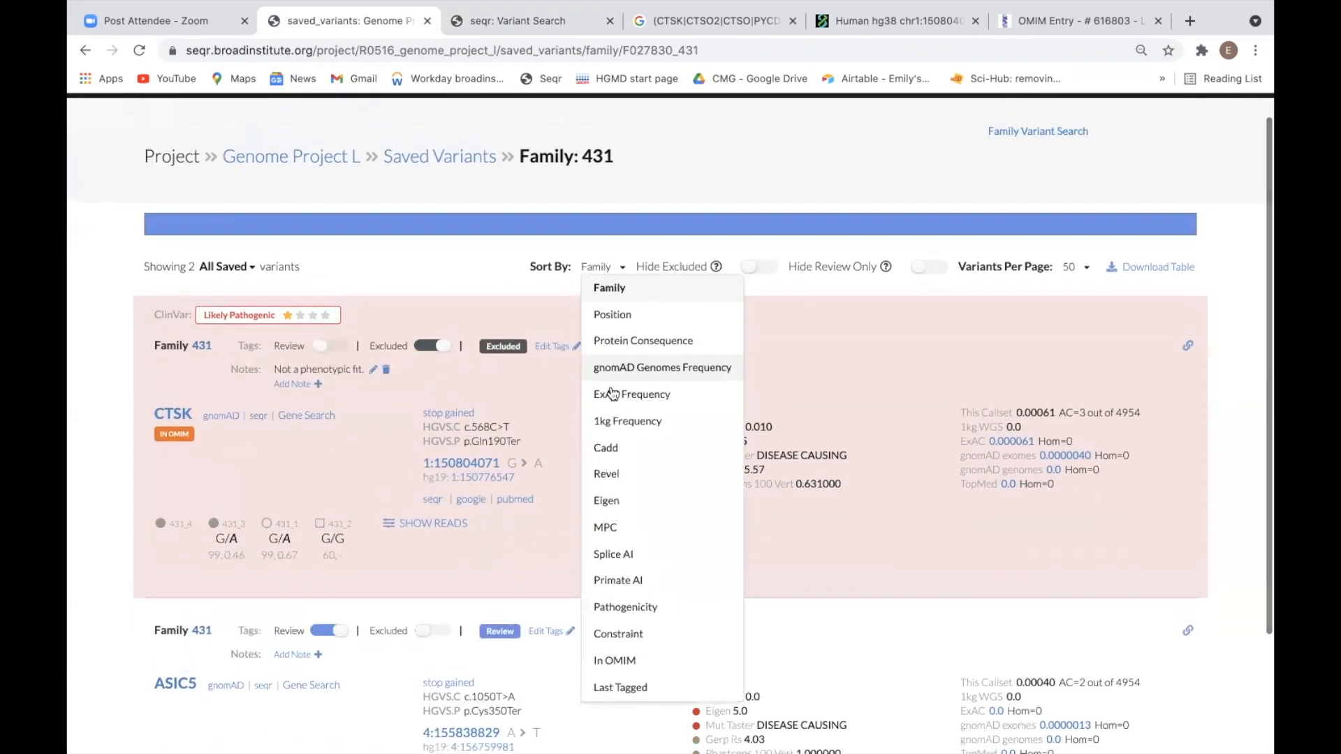
left_click(716, 248)
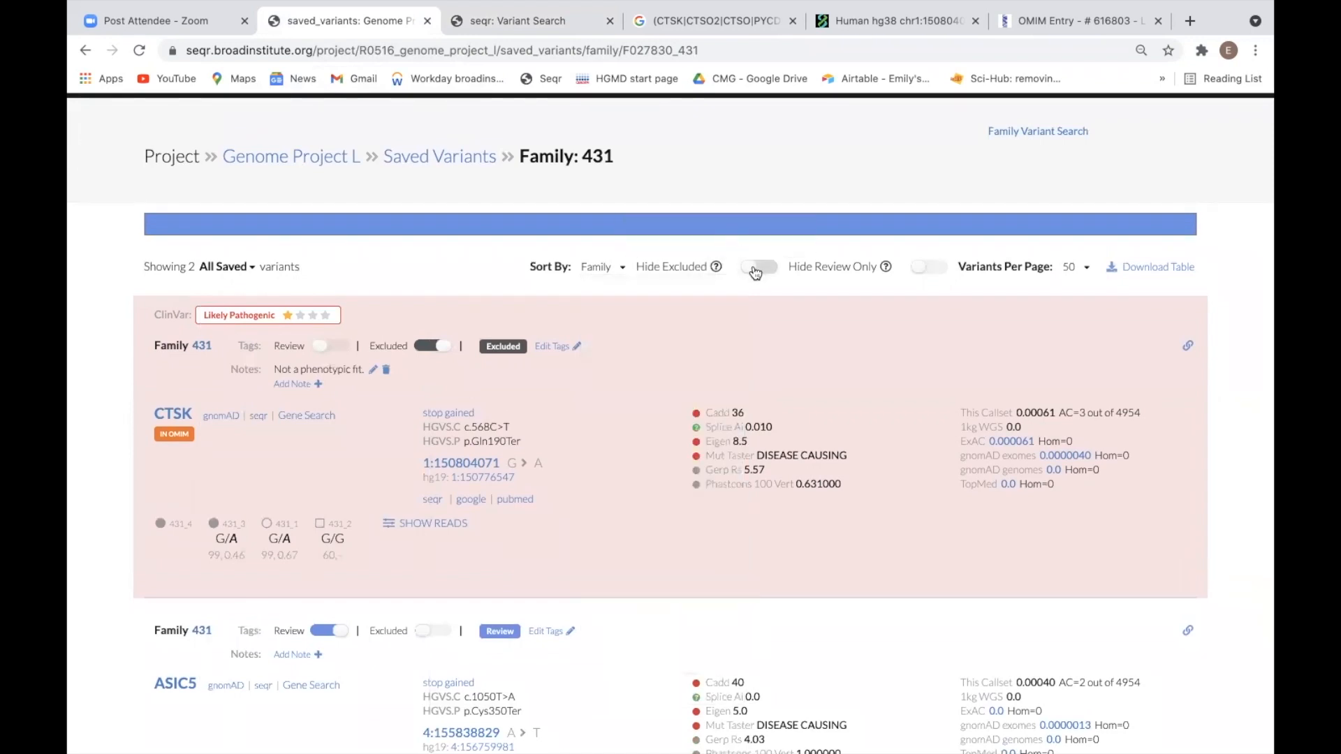
left_click(755, 265)
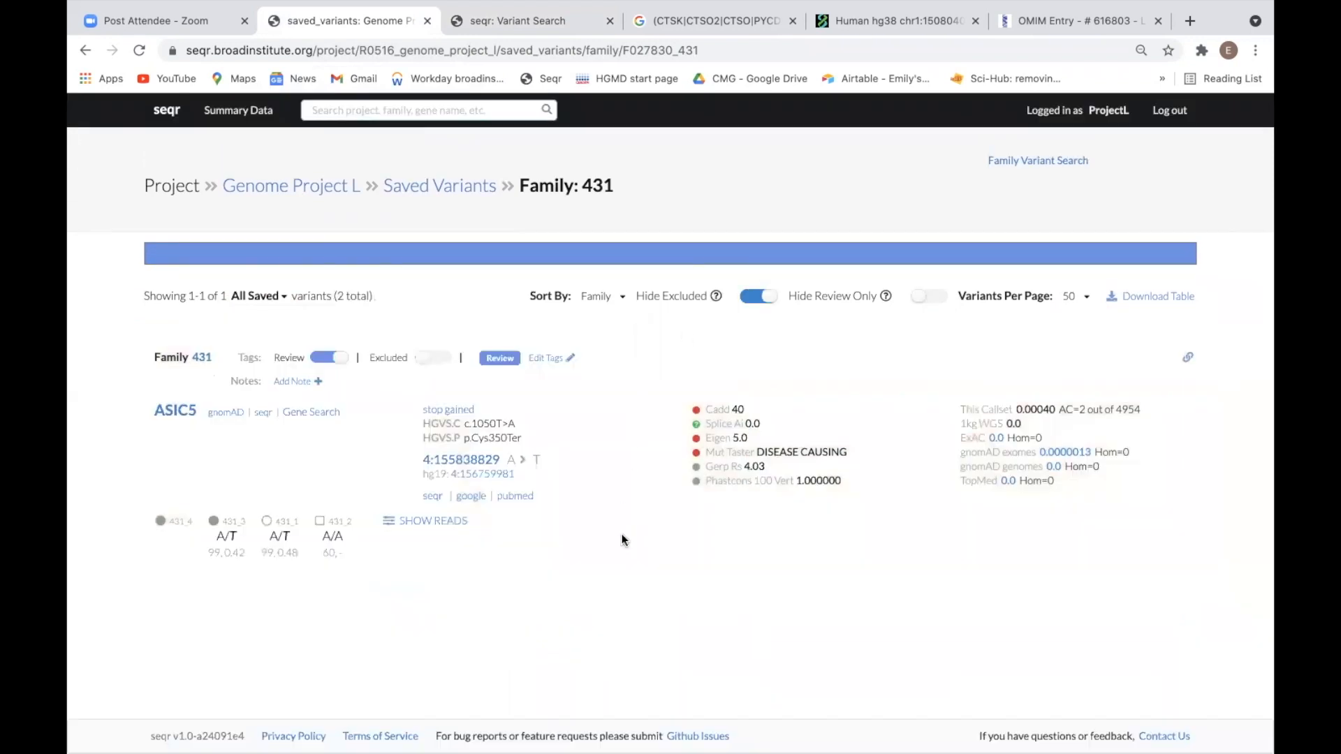